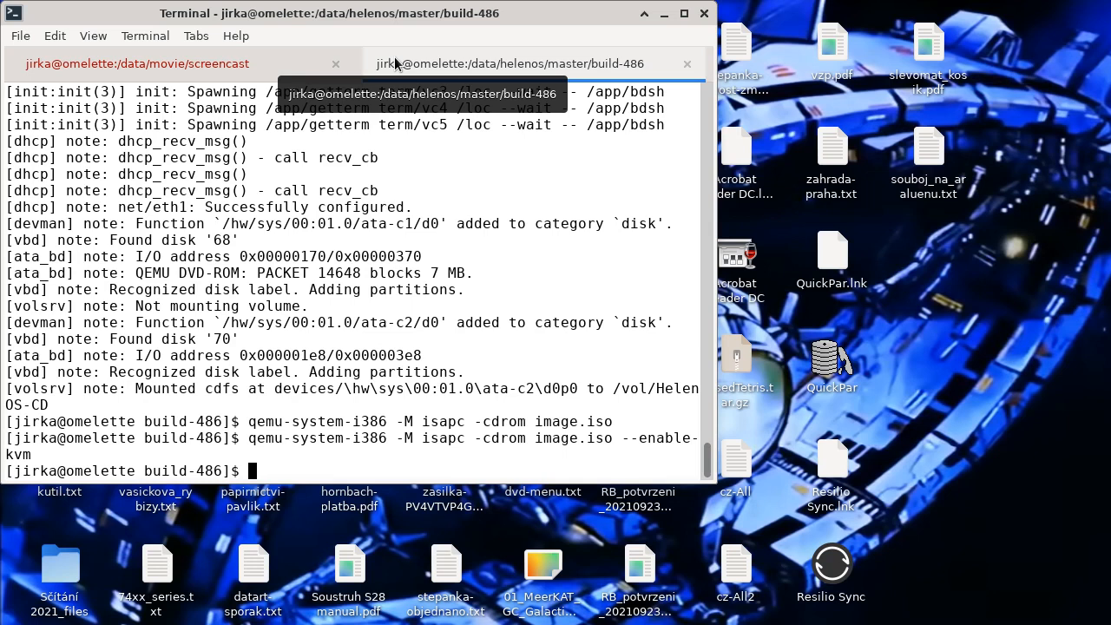
Step: Run qemu-system-i386 -M isapc -cdrom image.iso to boot the image on an ISA PC
type("qemu-sy")
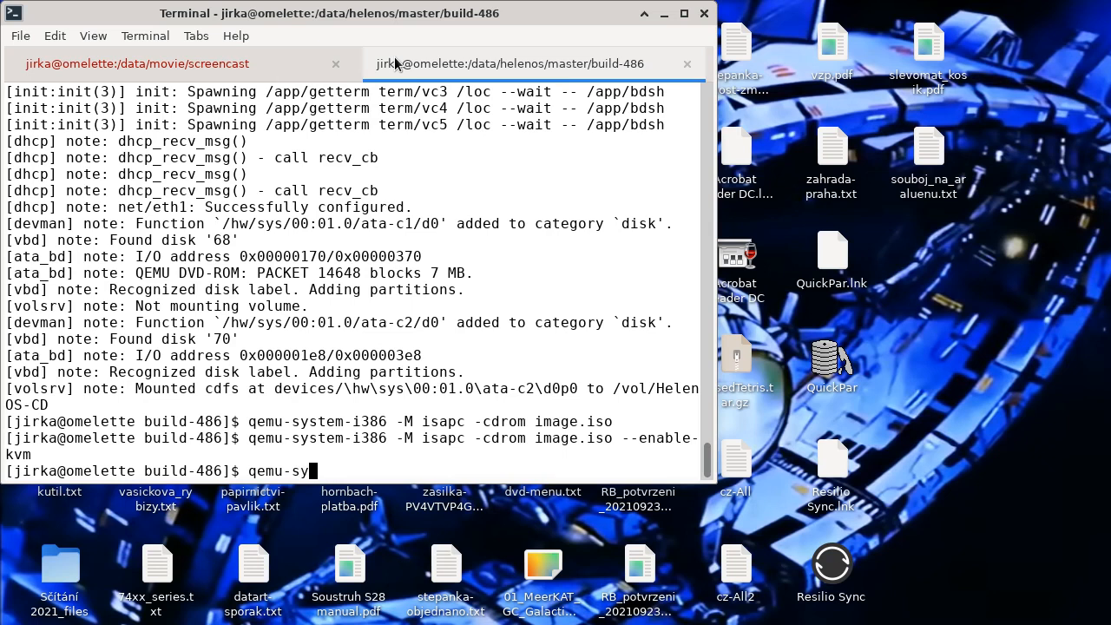
type("stem-i386 -M")
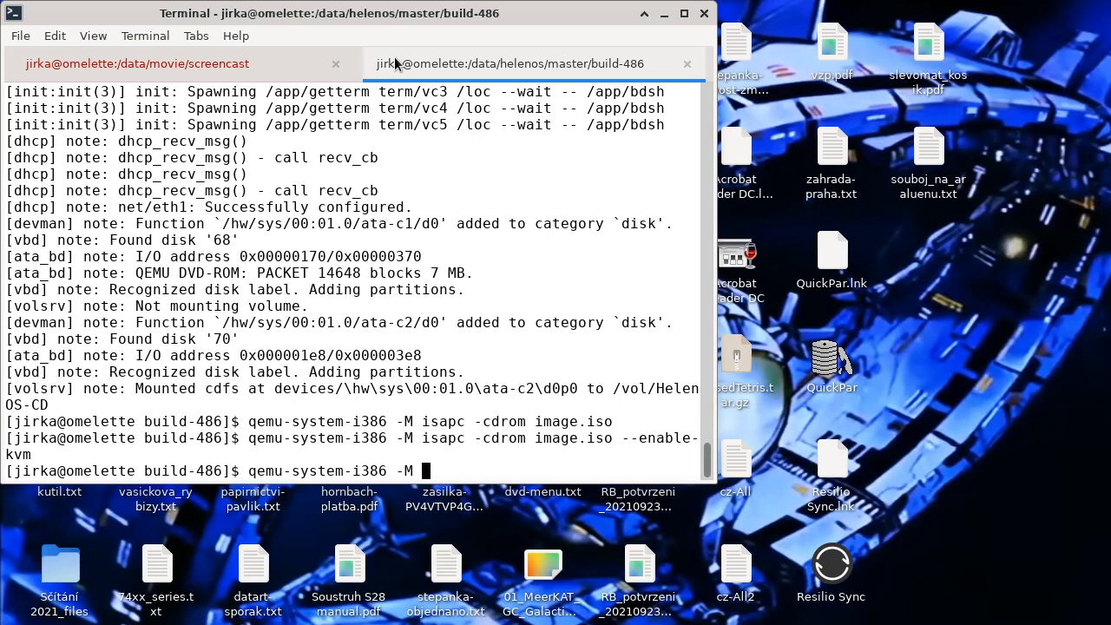
type("isapc")
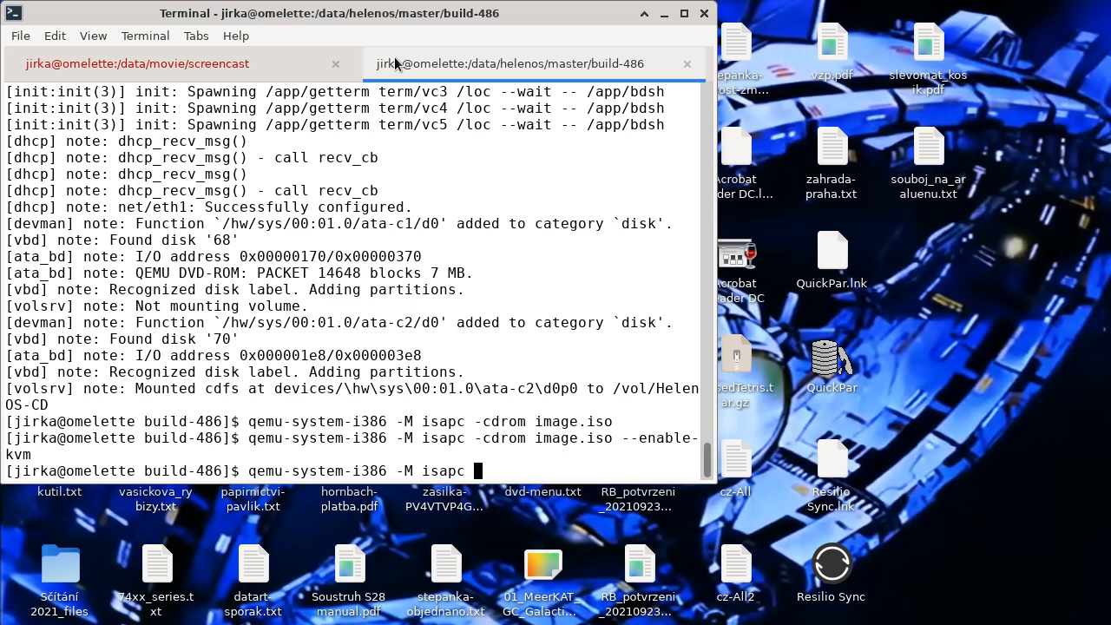
key("Return")
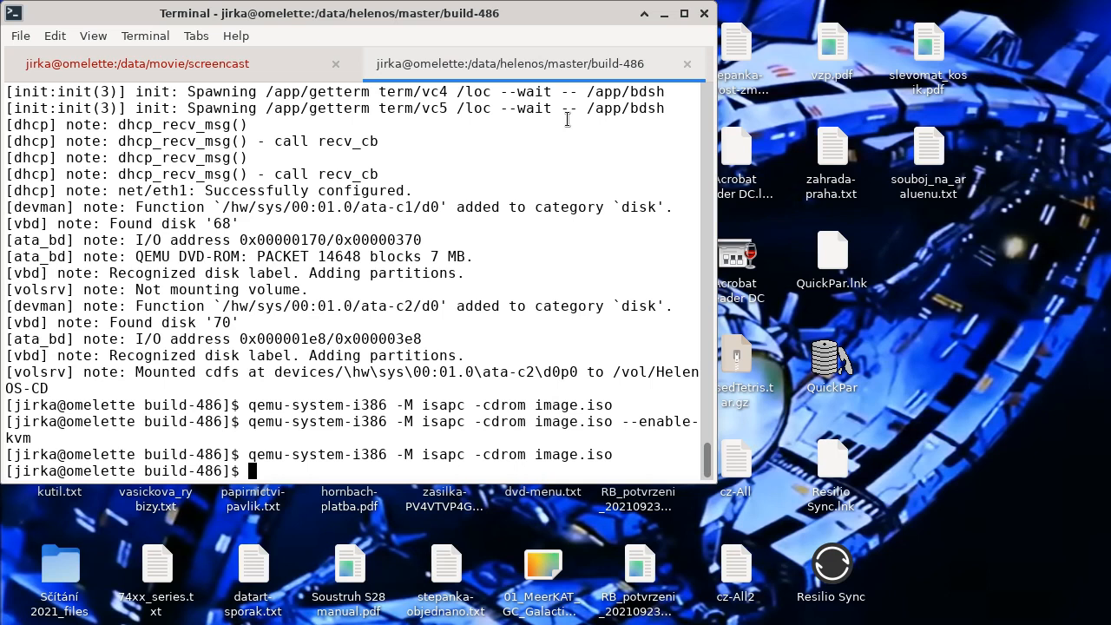
Step: Enter qemu-system-i386 -cdrom image.iso --enable-kvm at the prompt without running it
type("qemu-")
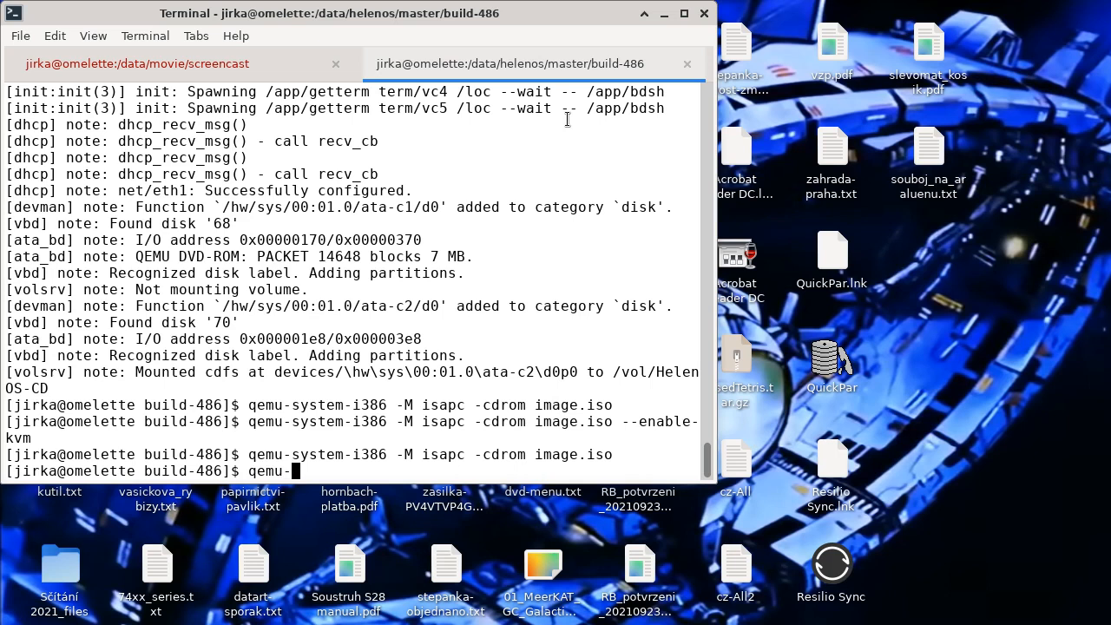
type("system-i")
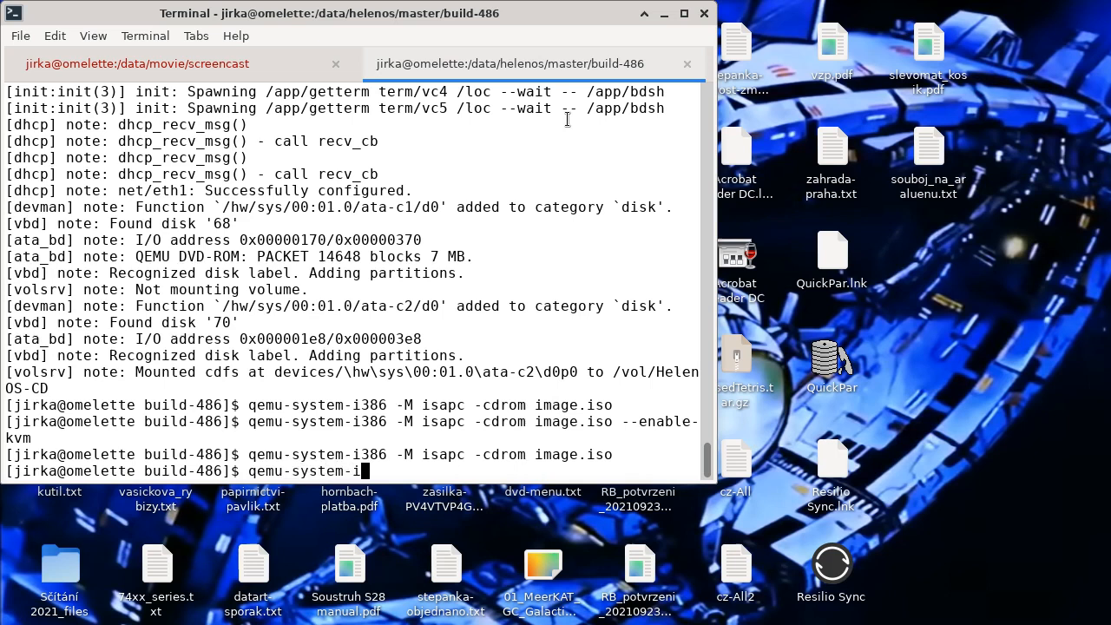
type("386")
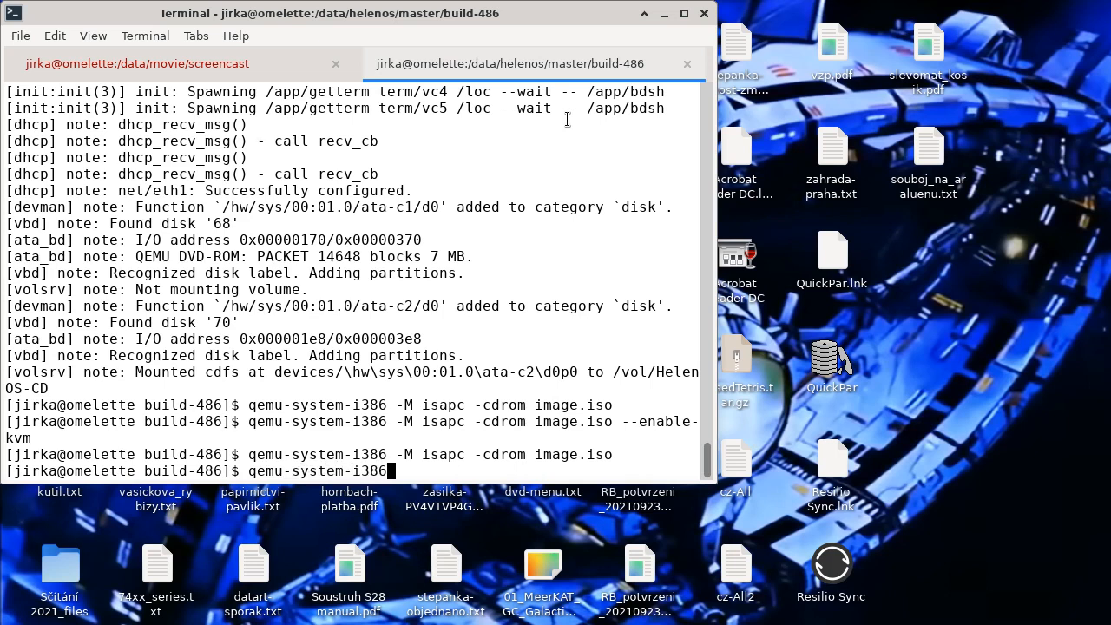
type("-c")
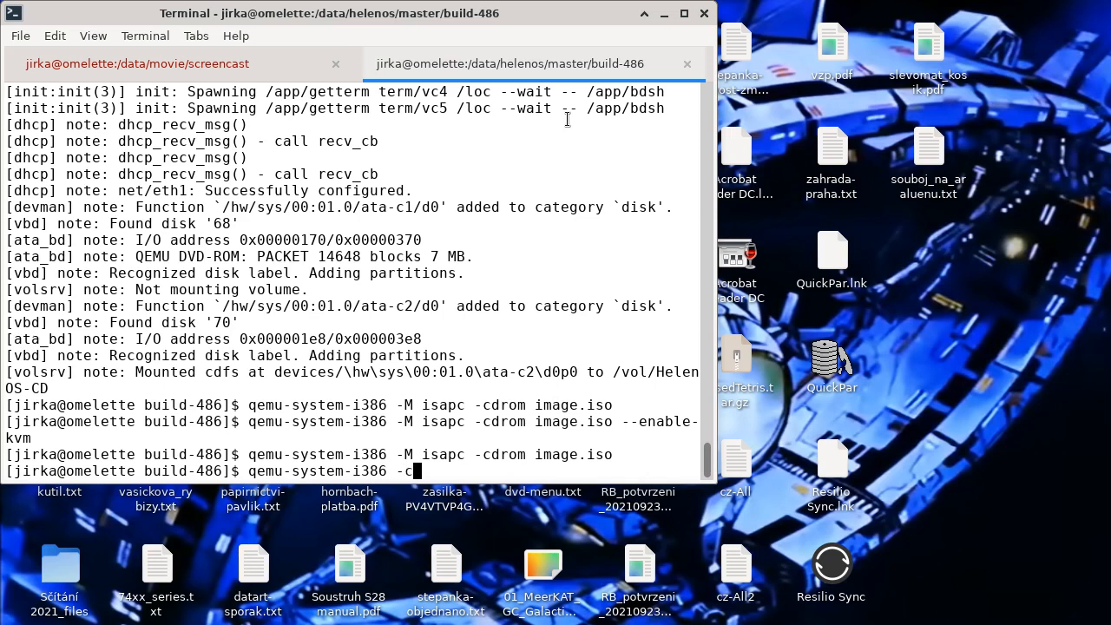
type("drom image")
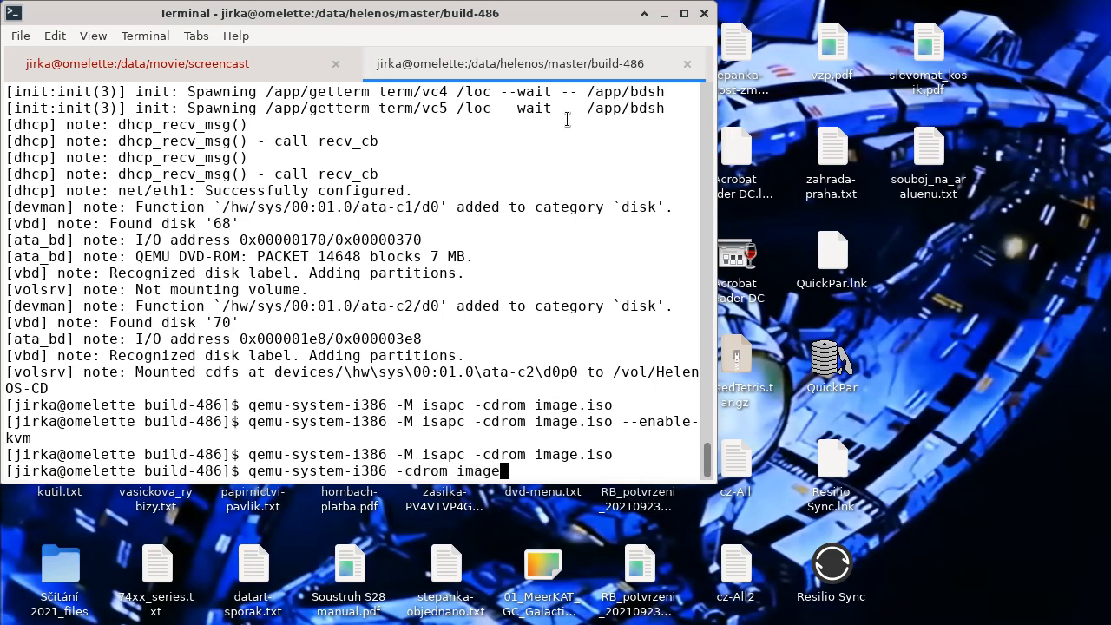
type(".iso")
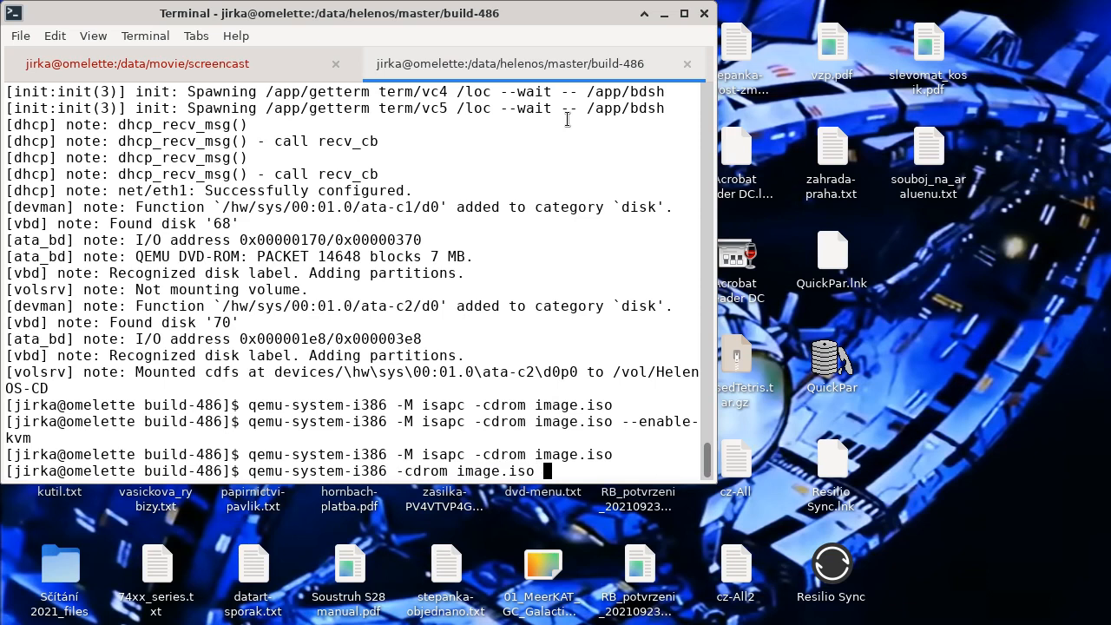
type("-")
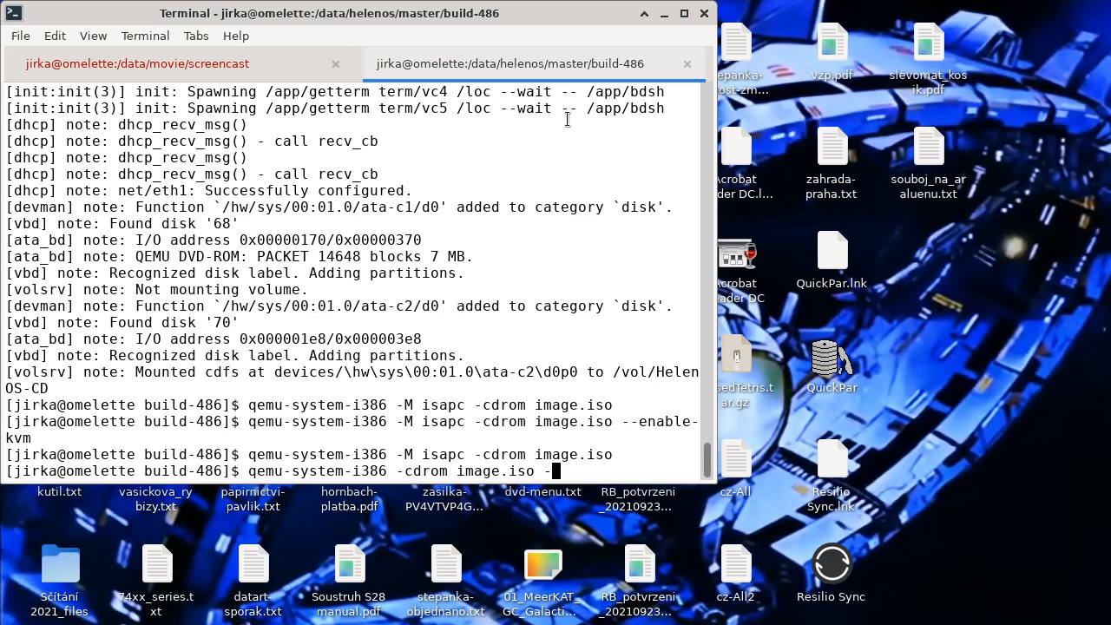
type("-enable-kvm")
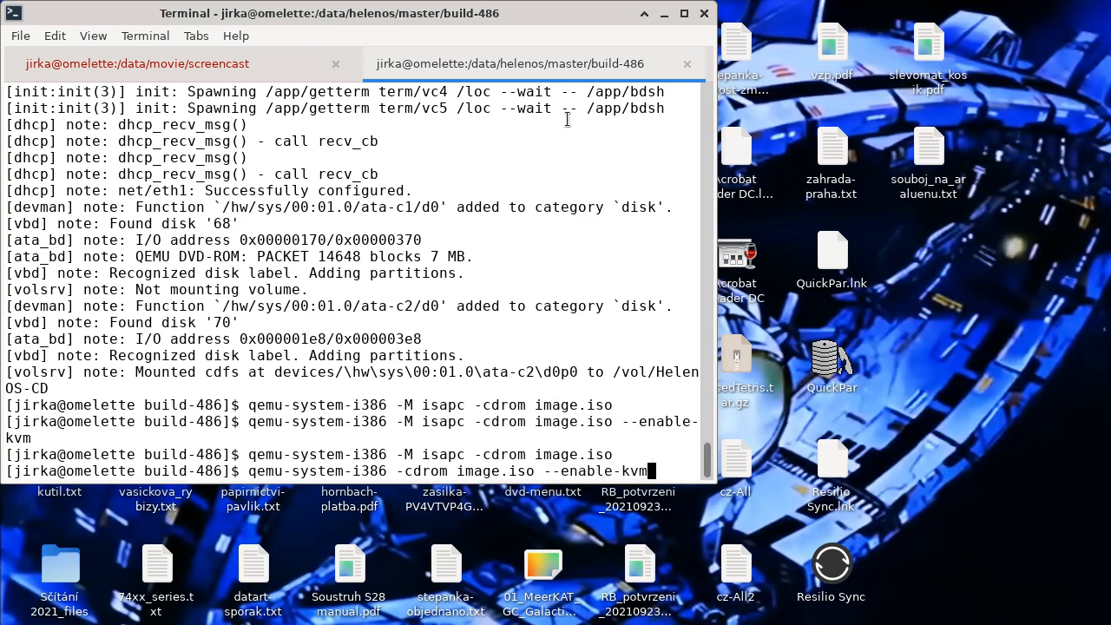
Step: Boot HelenOS with KVM, close QEMU, then append -M isapc to the recalled command
key("Return")
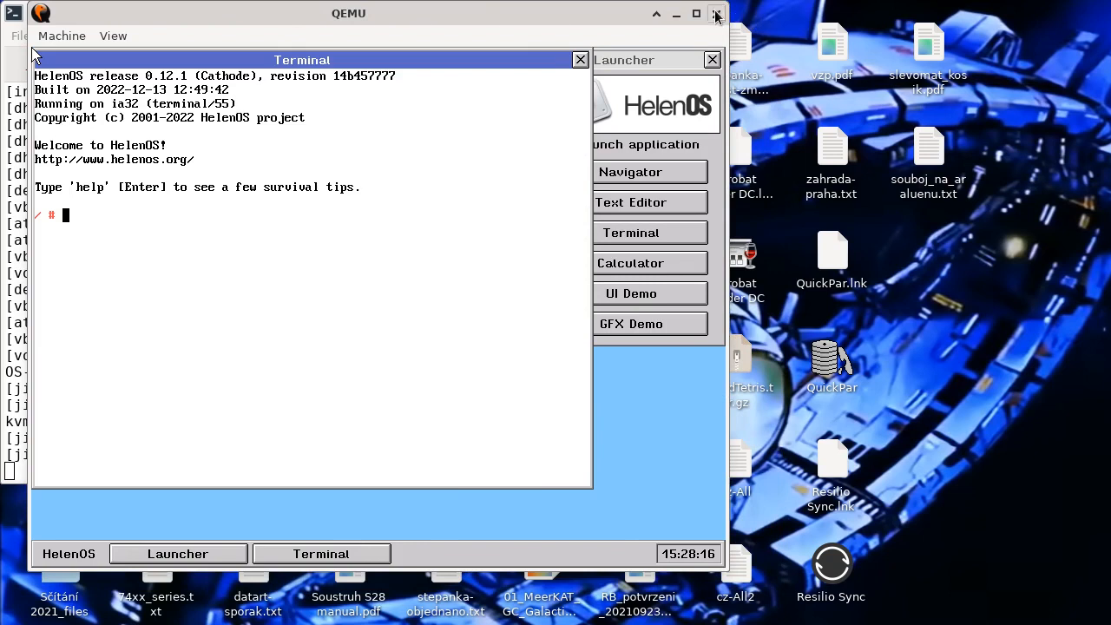
left_click(717, 15)
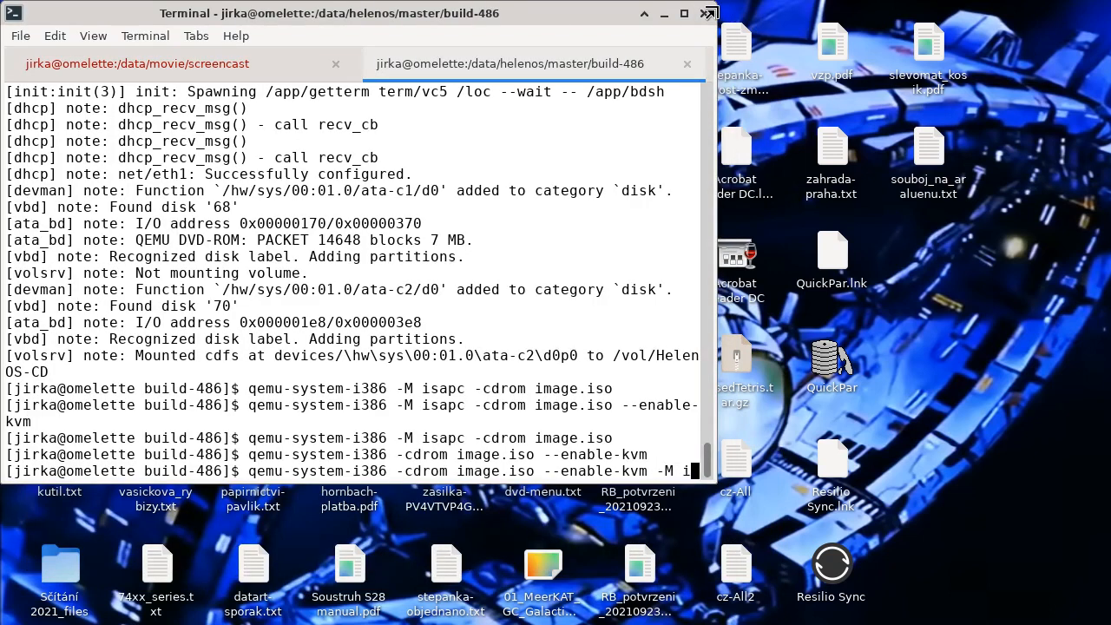
type("sapc")
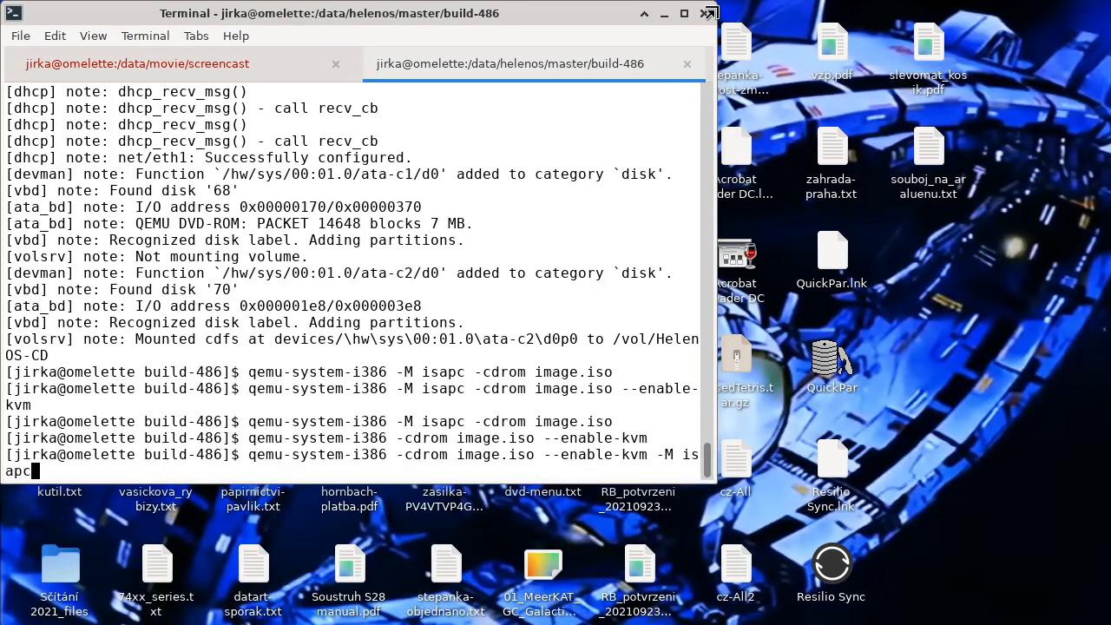
Step: Start QEMU on the ISA PC machine and boot the HelenOS 0.12.1 GRUB entry
key("Return")
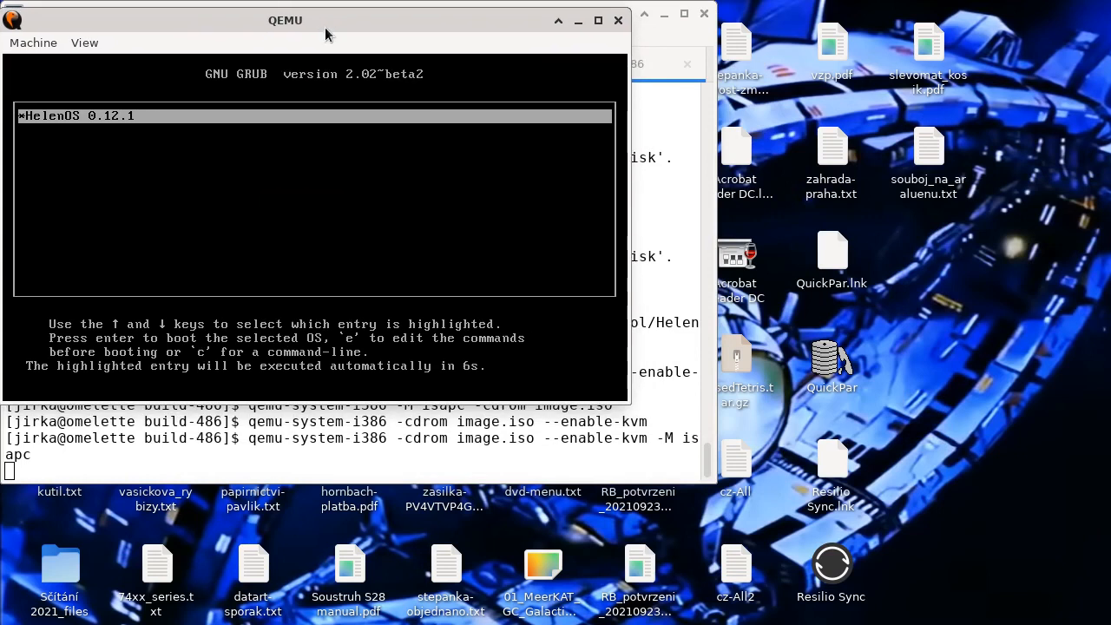
key("Return")
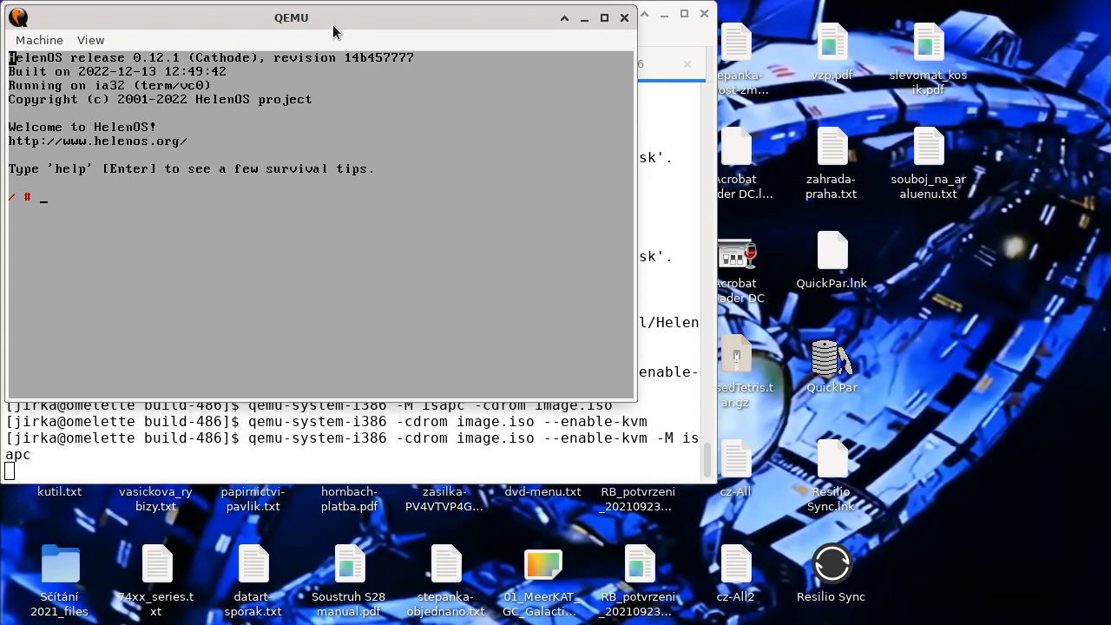
Step: Launch the Calculator from the HelenOS shell and quit it via File > Exit
type("calculat")
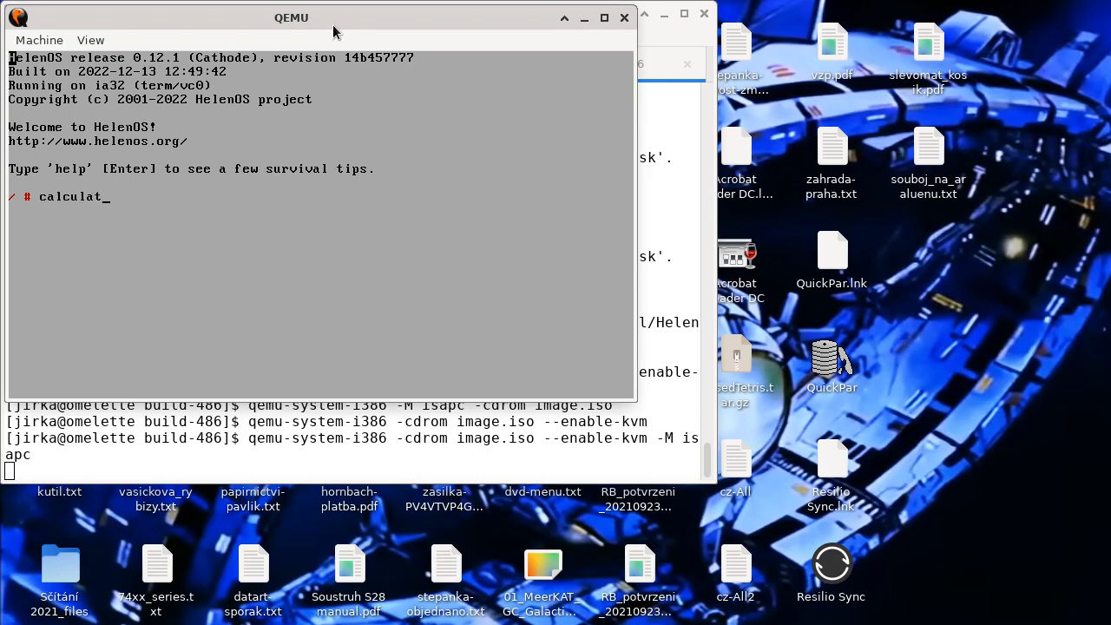
key("Return")
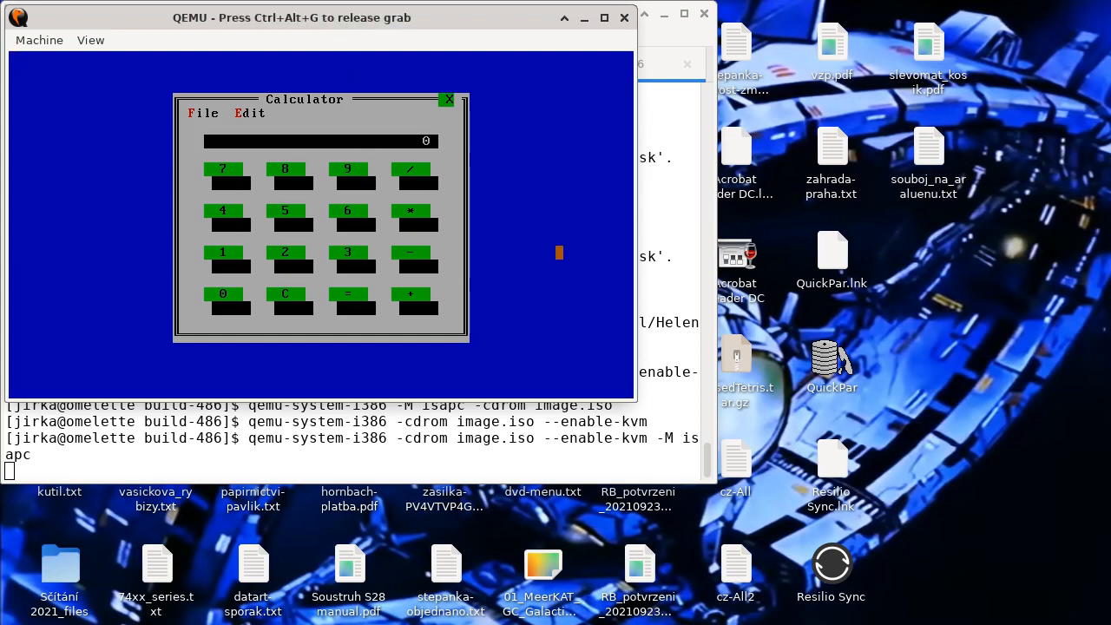
left_click(203, 113)
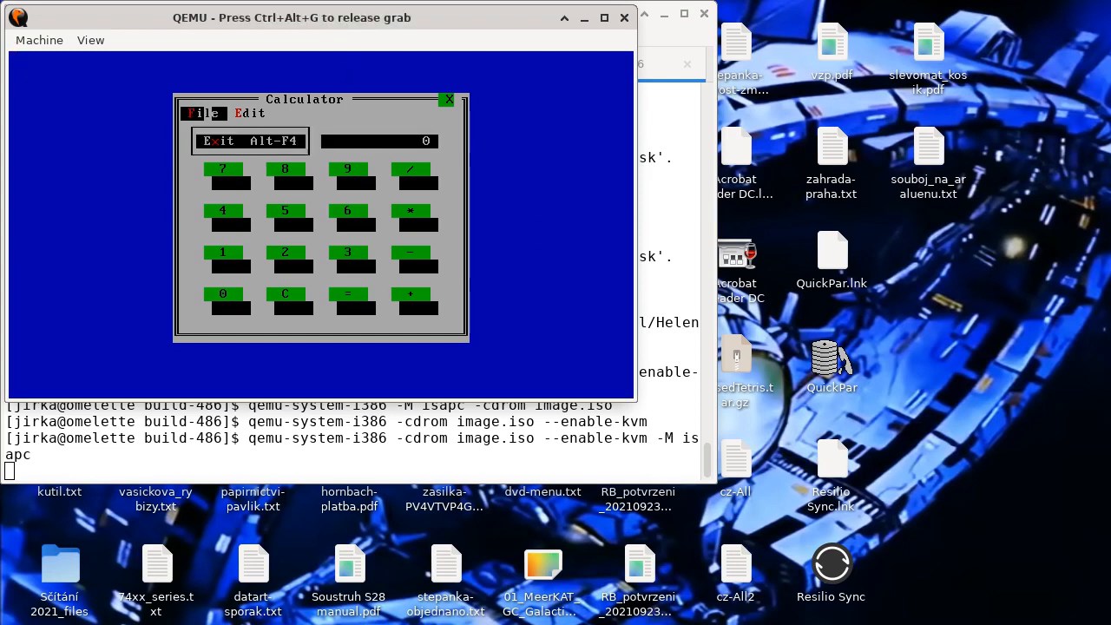
left_click(222, 140)
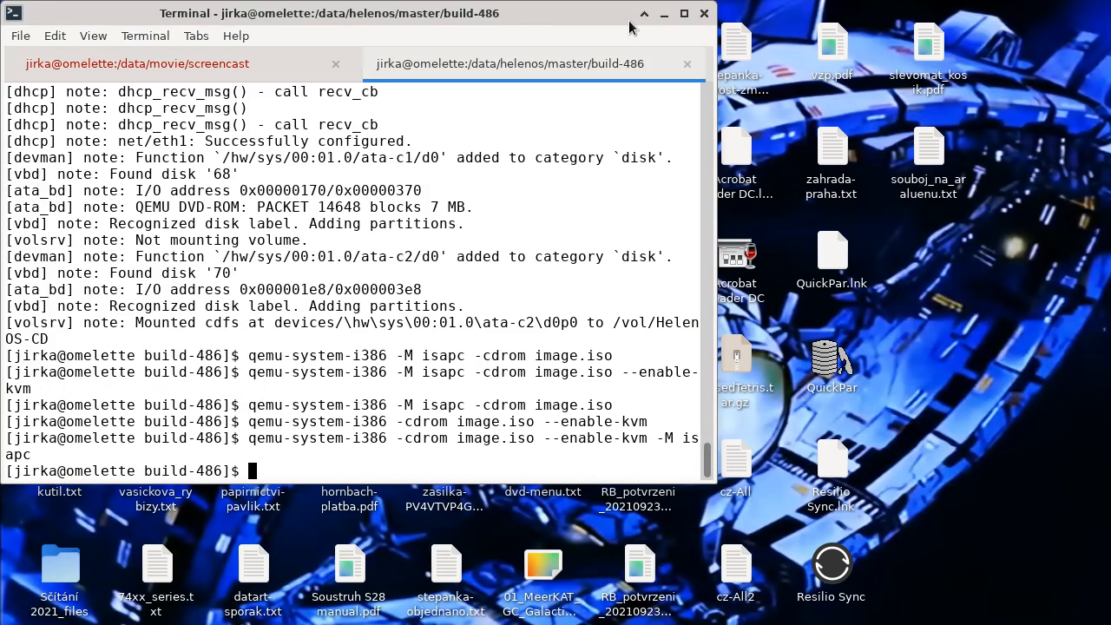
mouse_move(277, 68)
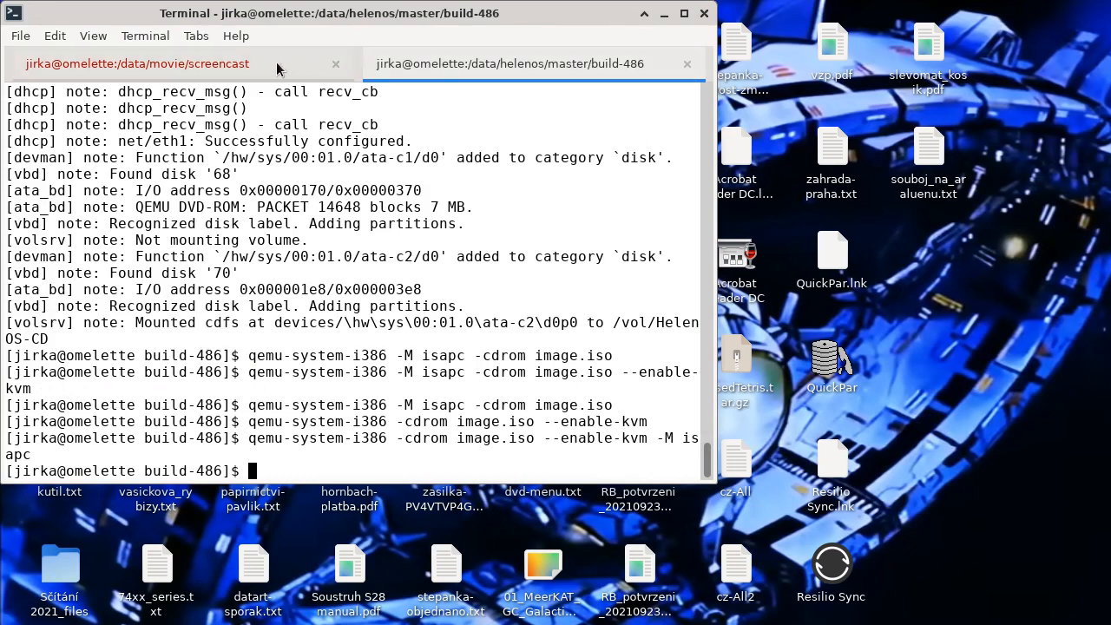
mouse_move(475, 111)
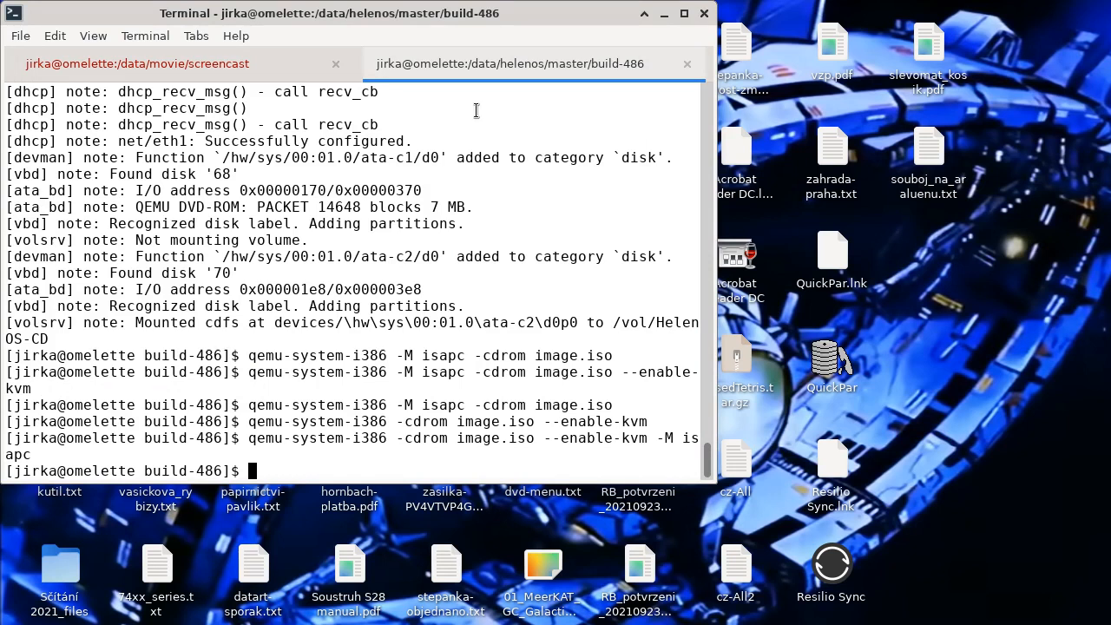
mouse_move(222, 392)
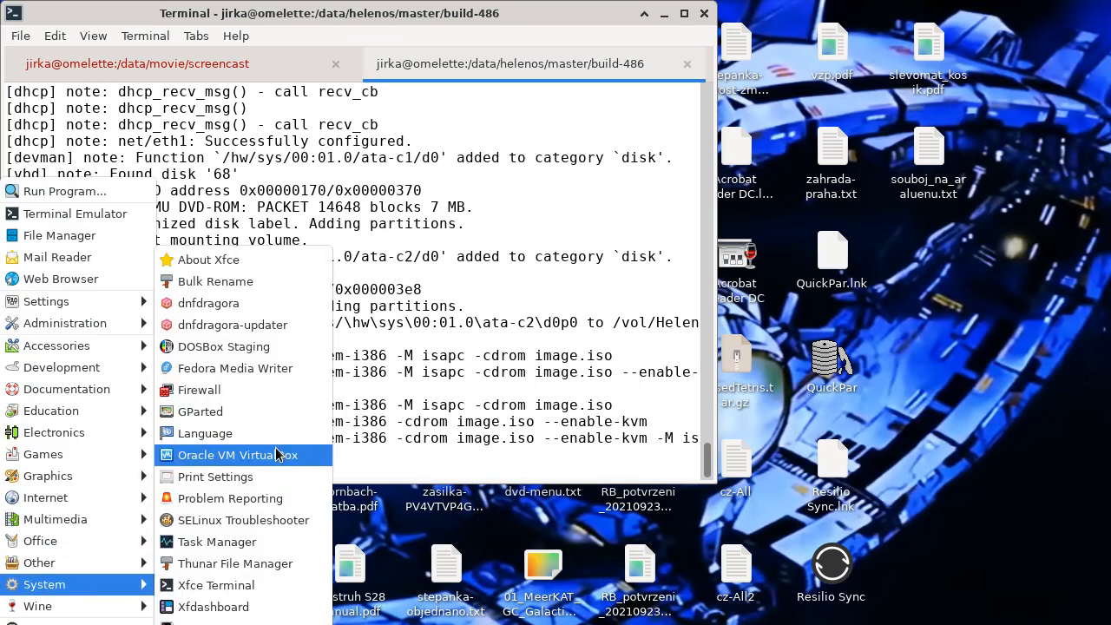
Step: Start the HelenOS virtual machine from the Oracle VM VirtualBox manager
left_click(236, 455)
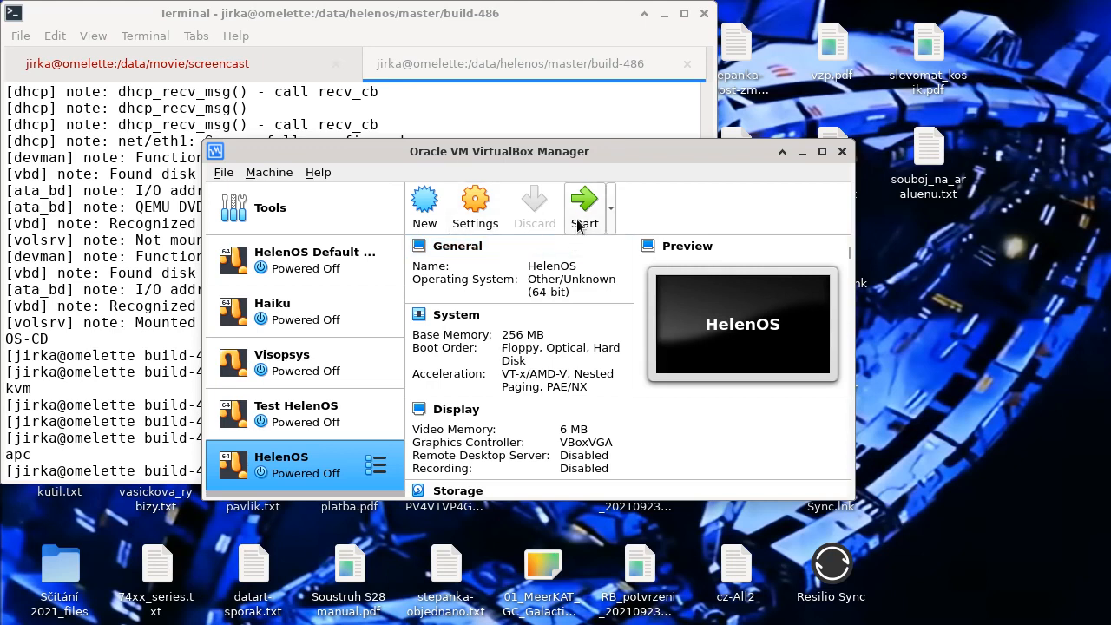
mouse_move(629, 217)
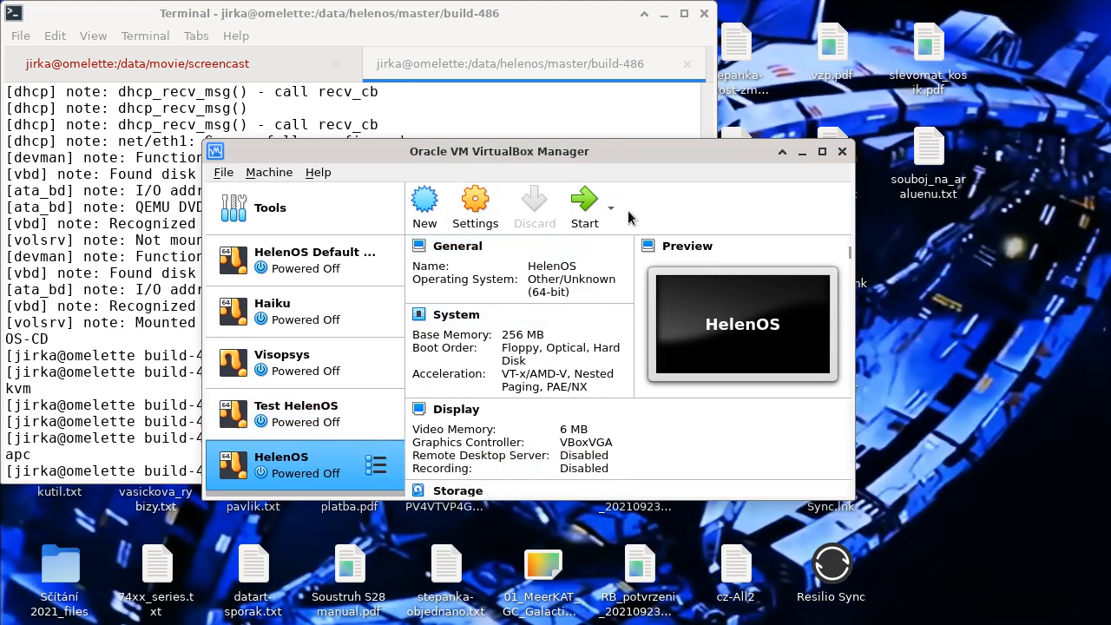
left_click(583, 202)
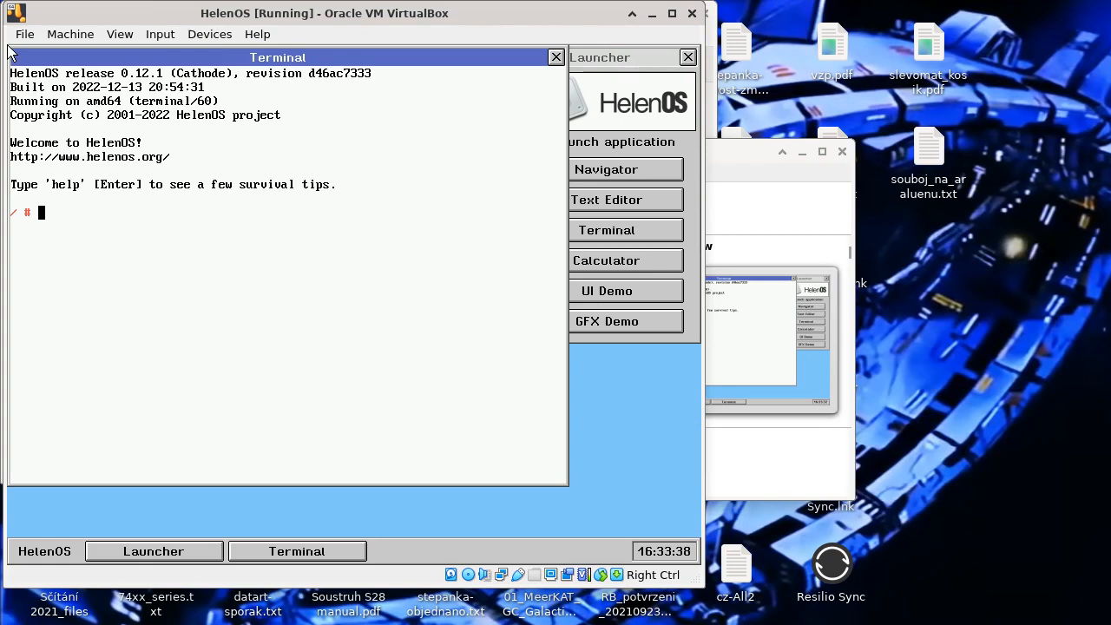
type("ping w")
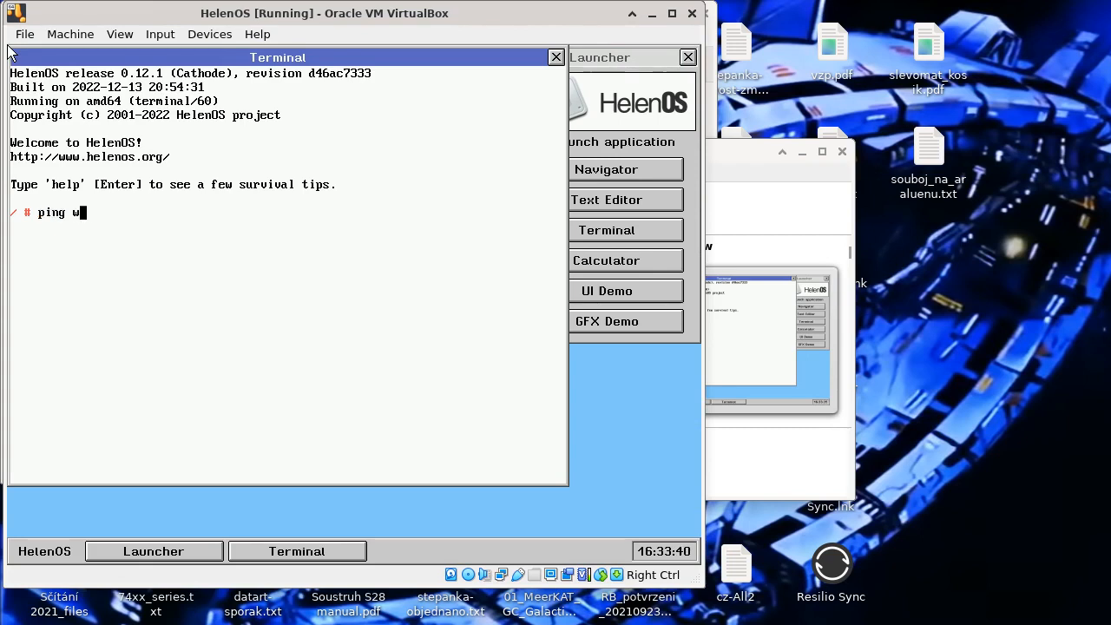
key("Return")
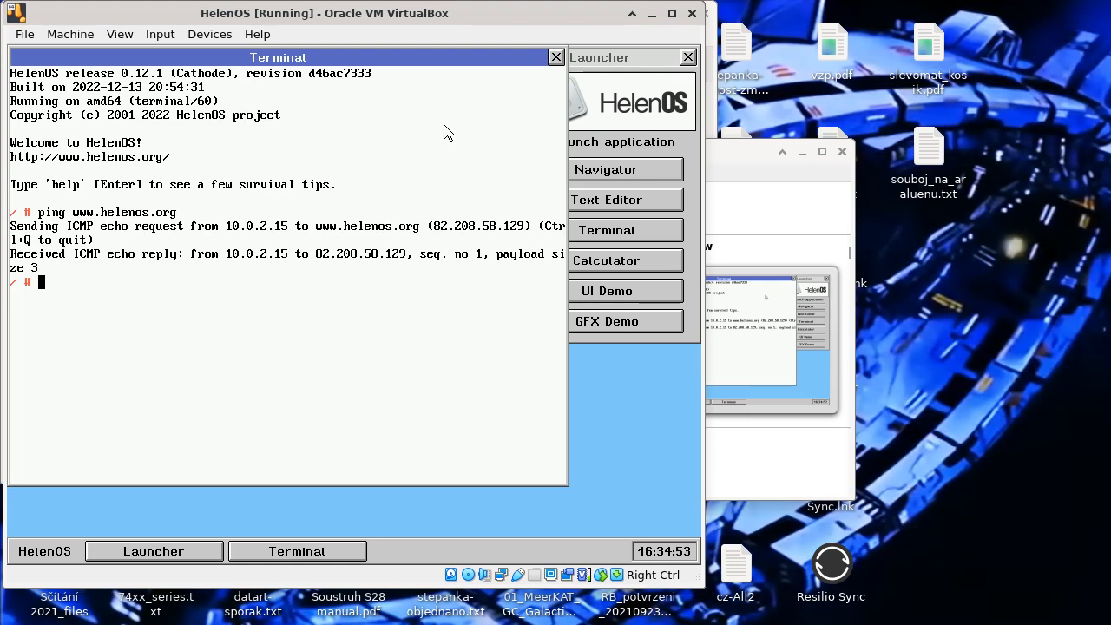
mouse_move(443, 316)
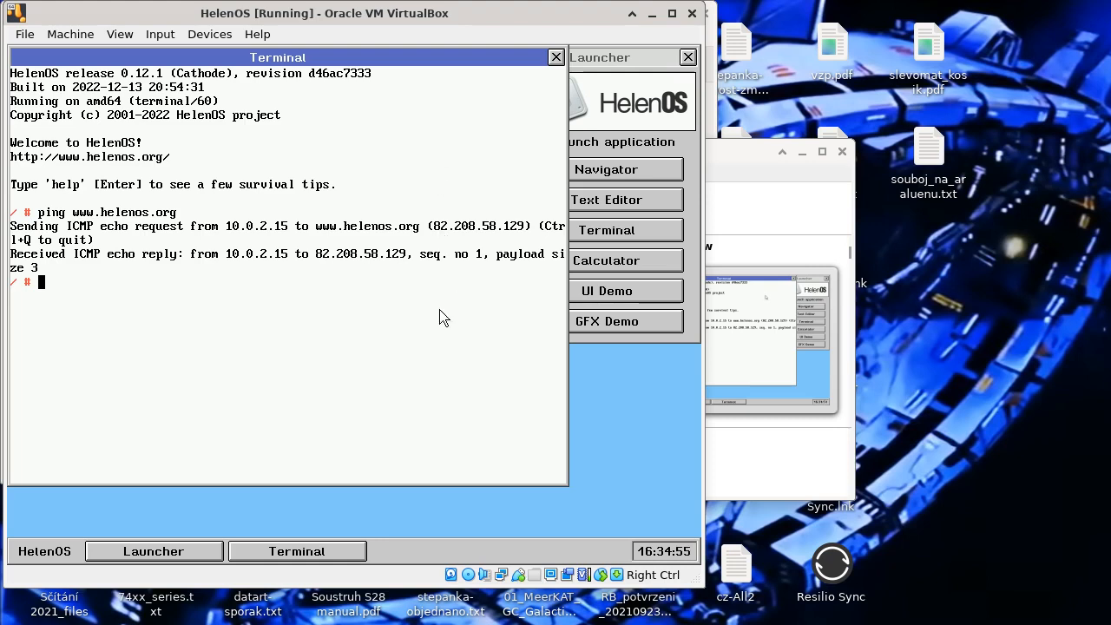
mouse_move(462, 241)
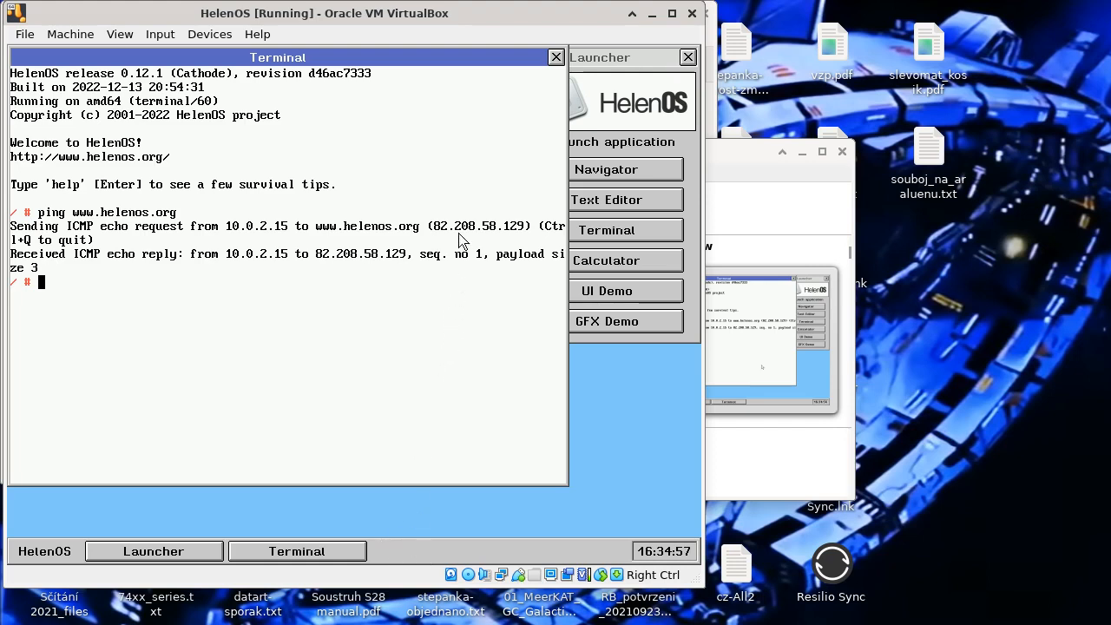
mouse_move(454, 165)
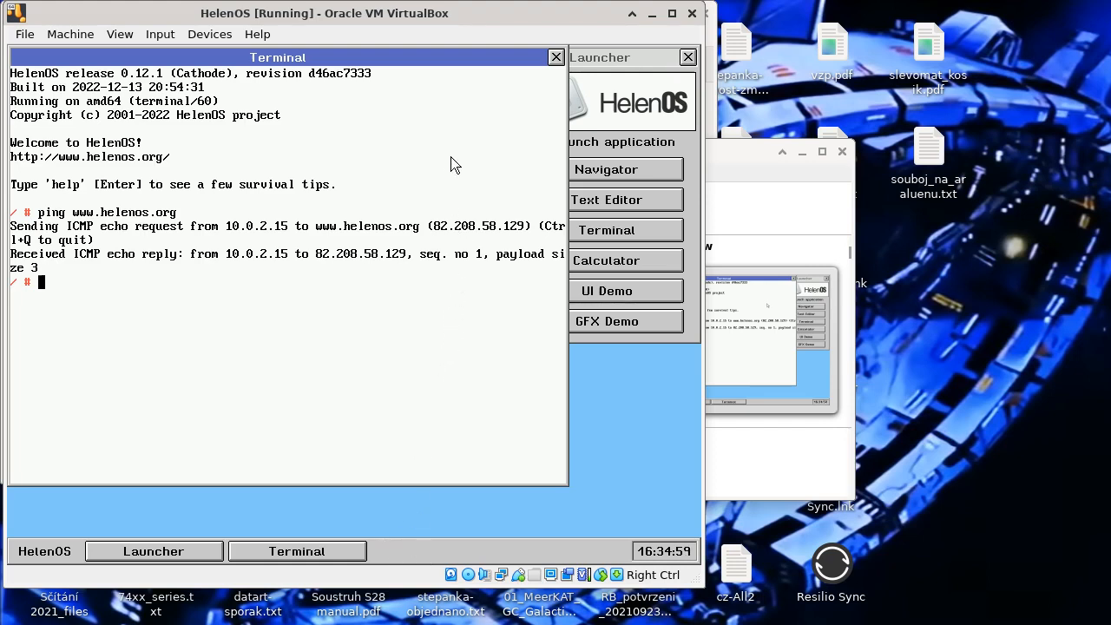
mouse_move(545, 99)
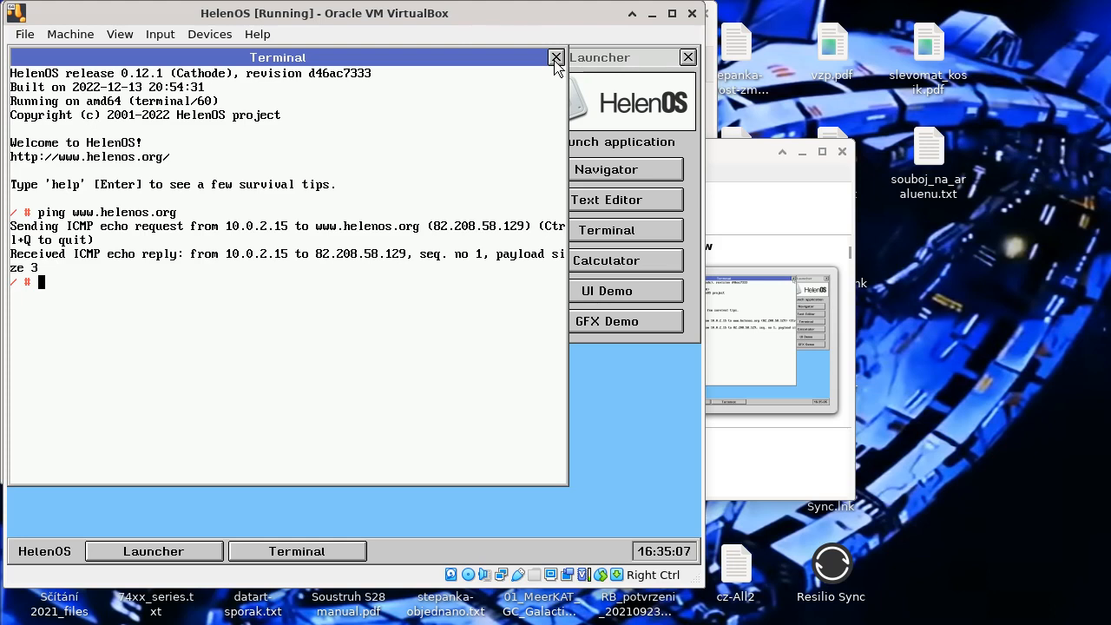
Step: Close the HelenOS terminal, launch UI Demo and move its window up-left
left_click(555, 57)
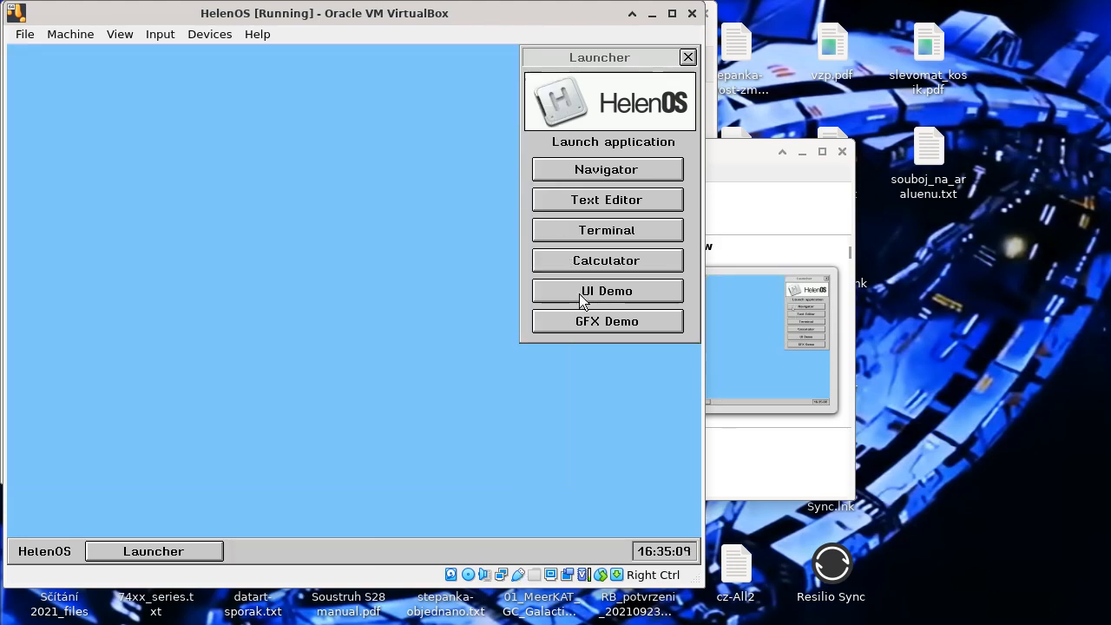
left_click(606, 291)
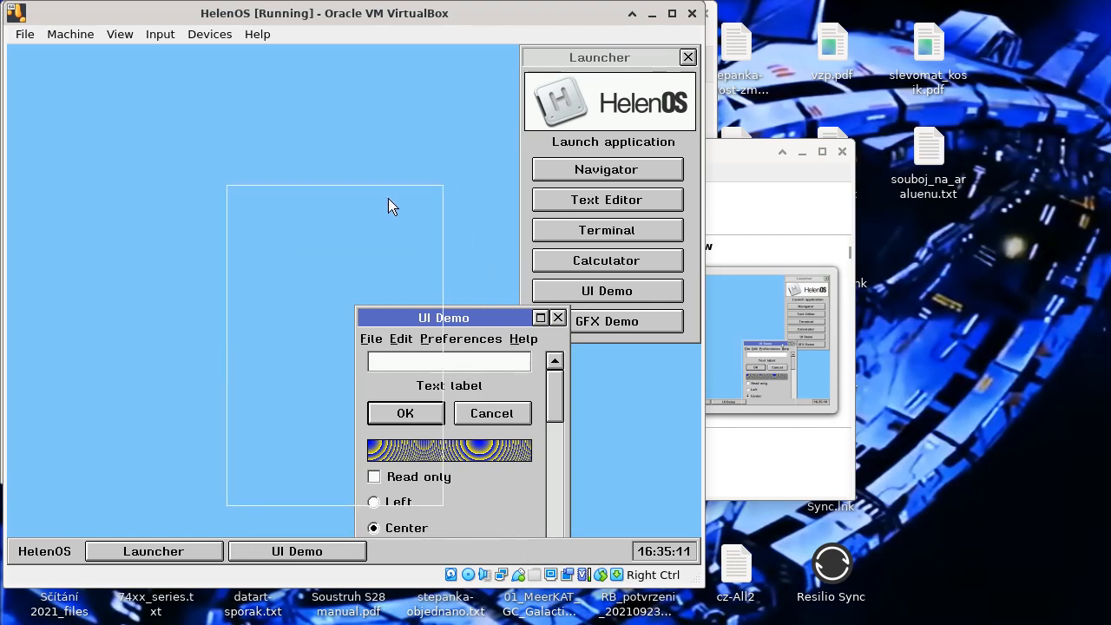
left_click_drag(444, 316, 205, 115)
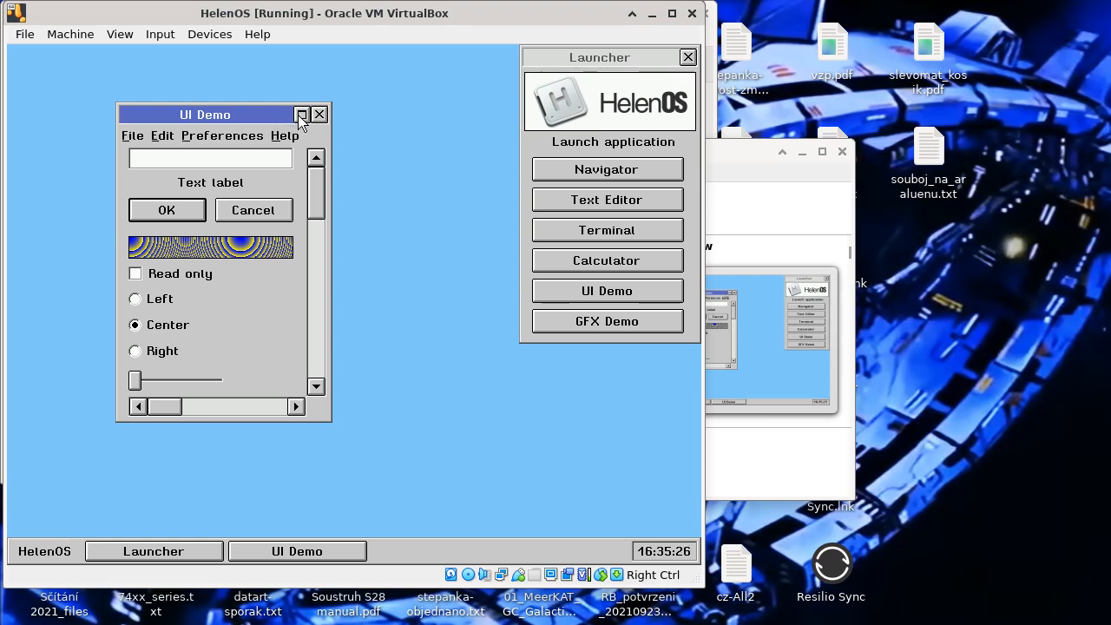
left_click(302, 114)
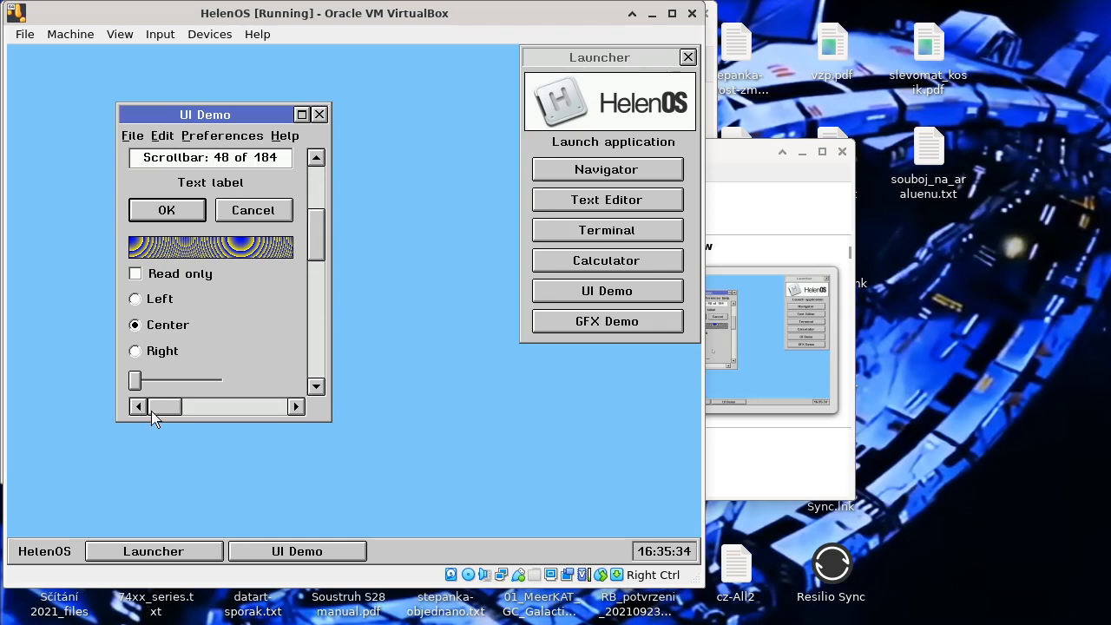
Step: Drag the demo scrollbar to read 35 of 123 and show the File commands
left_click_drag(165, 406, 240, 406)
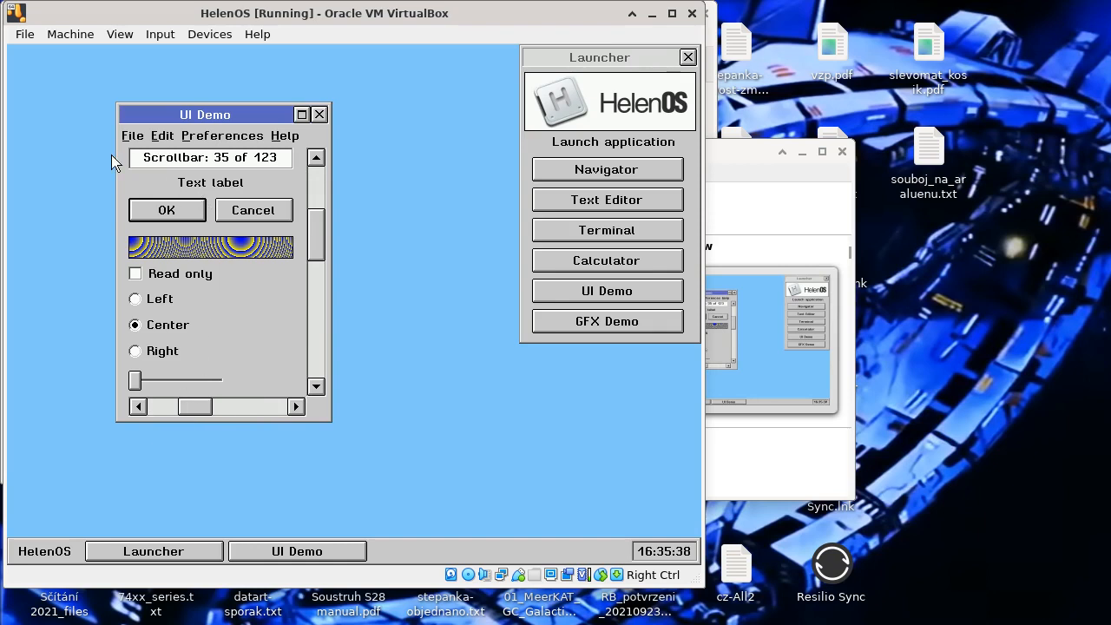
left_click(132, 135)
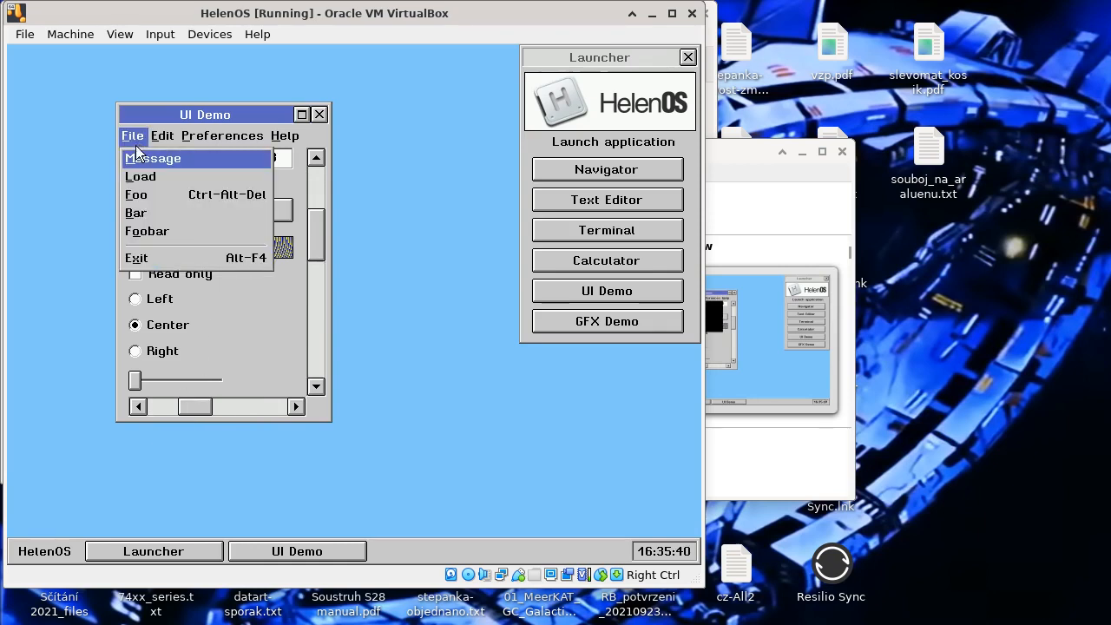
Step: Load a file in UI Demo and browse the root directories in the Load File dialog
left_click(139, 177)
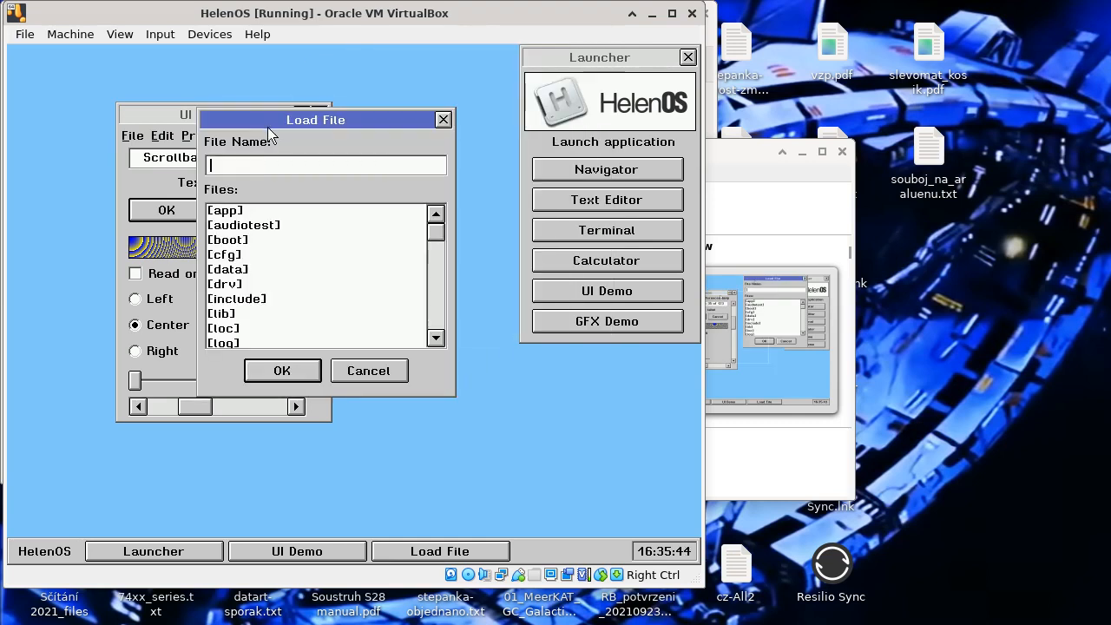
mouse_move(228, 156)
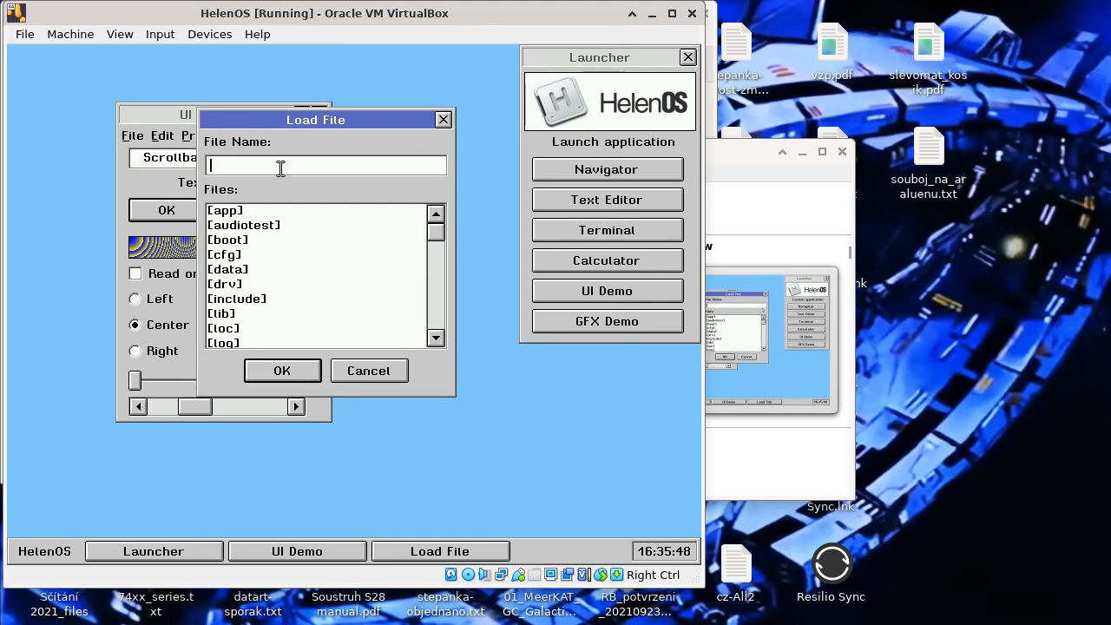
mouse_move(334, 366)
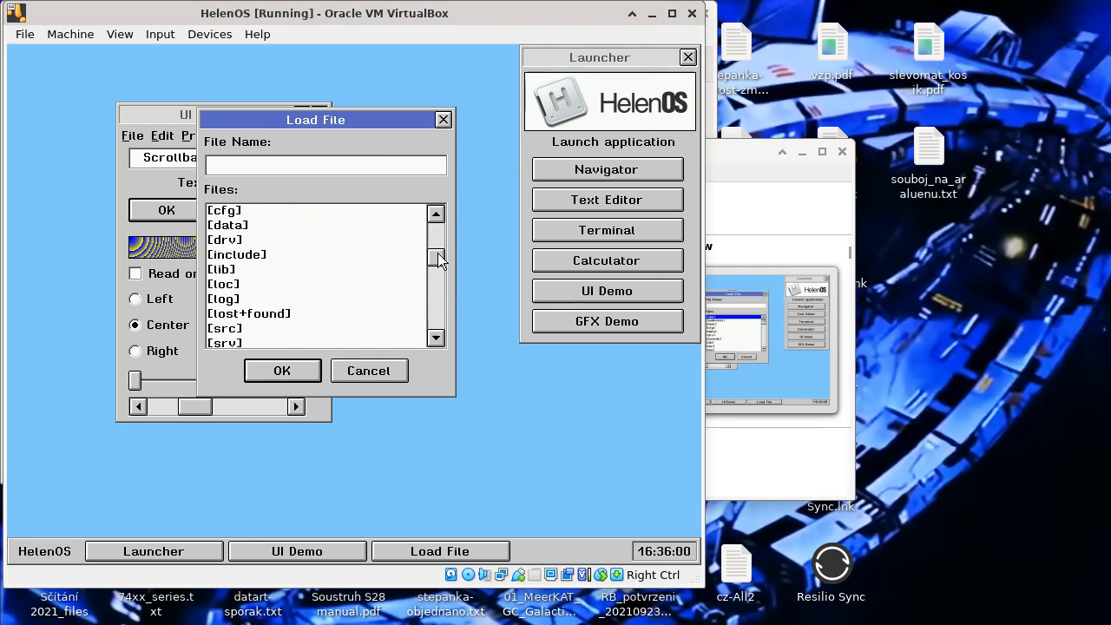
left_click(436, 214)
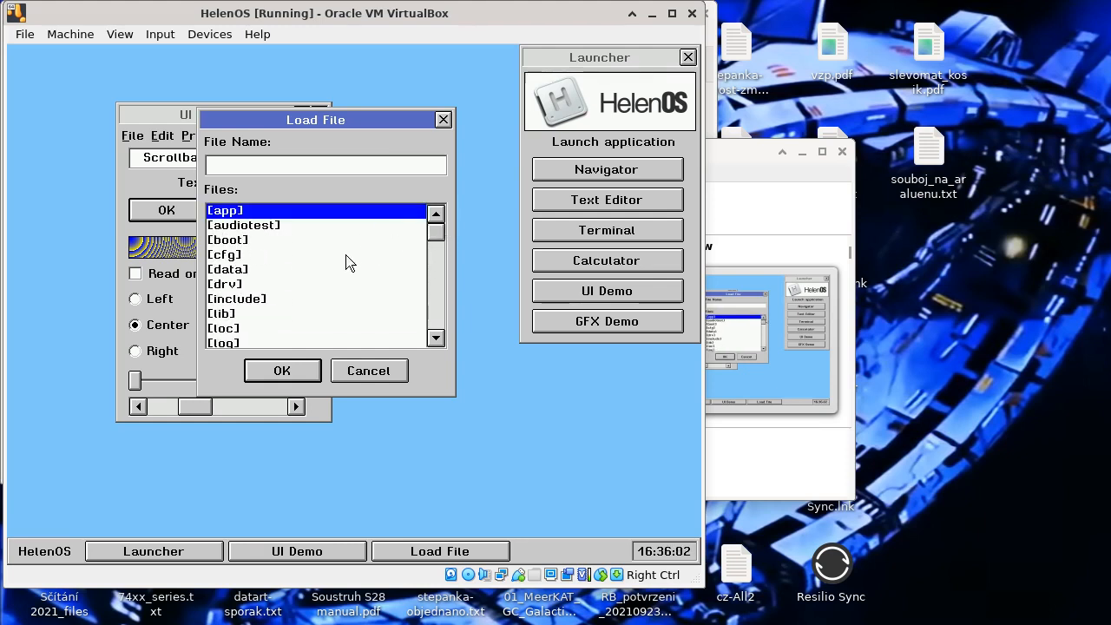
mouse_move(328, 247)
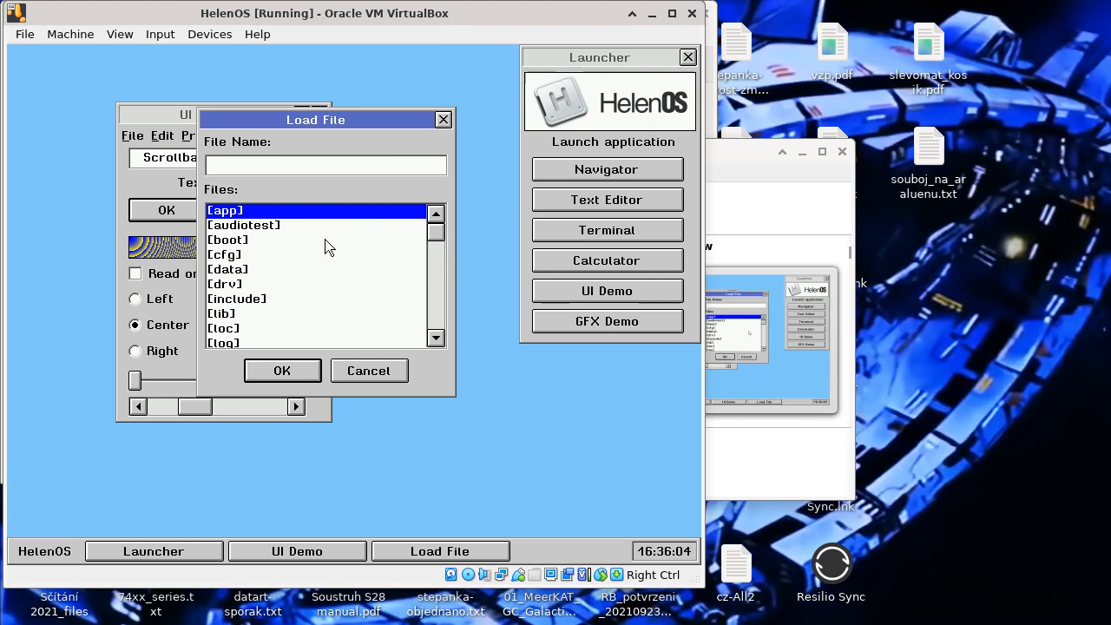
mouse_move(306, 316)
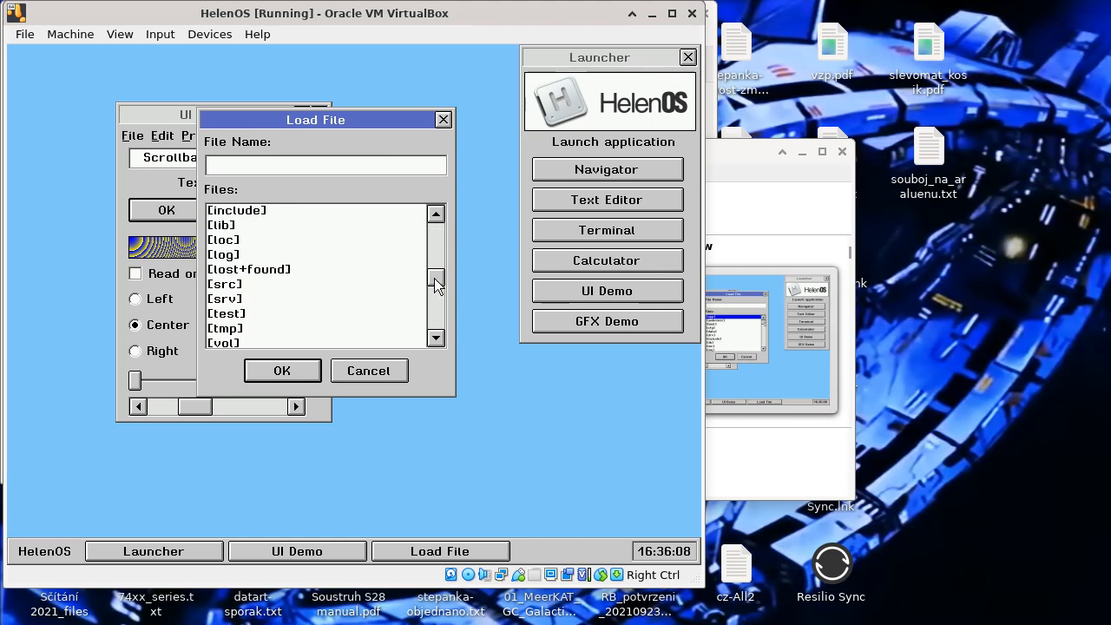
left_click(435, 216)
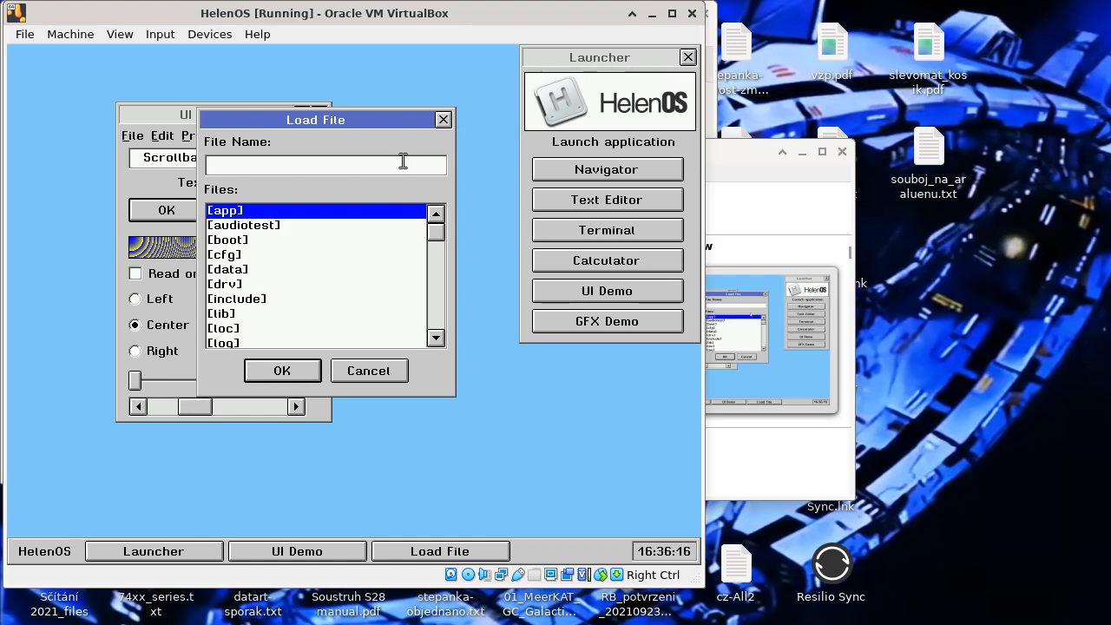
mouse_move(582, 171)
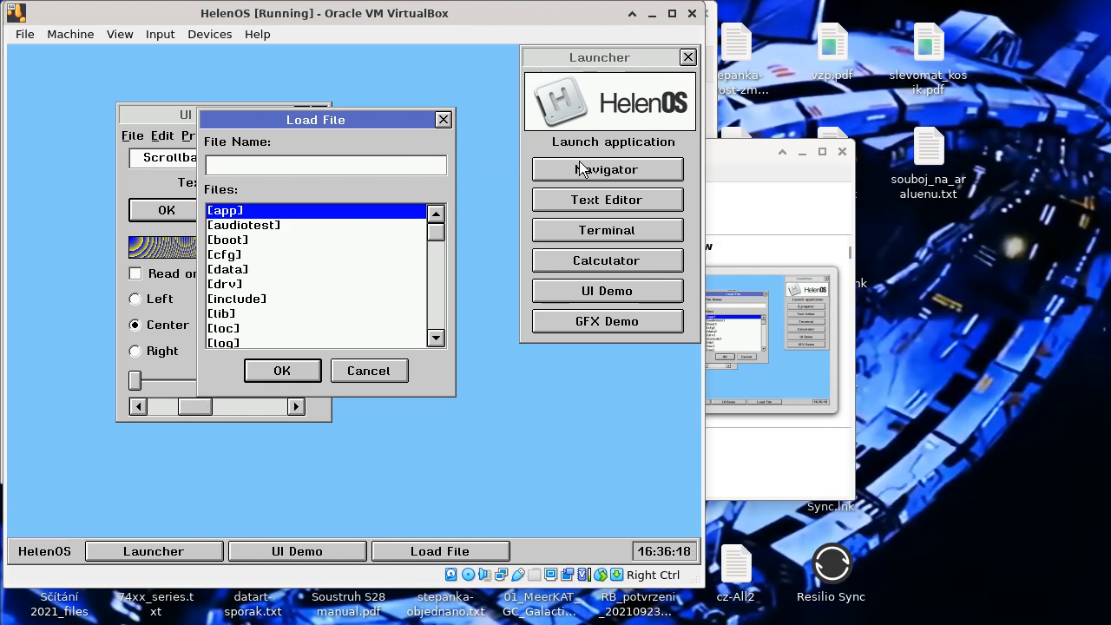
Step: Launch Navigator from the Launcher and scroll through its directory listing
left_click(606, 170)
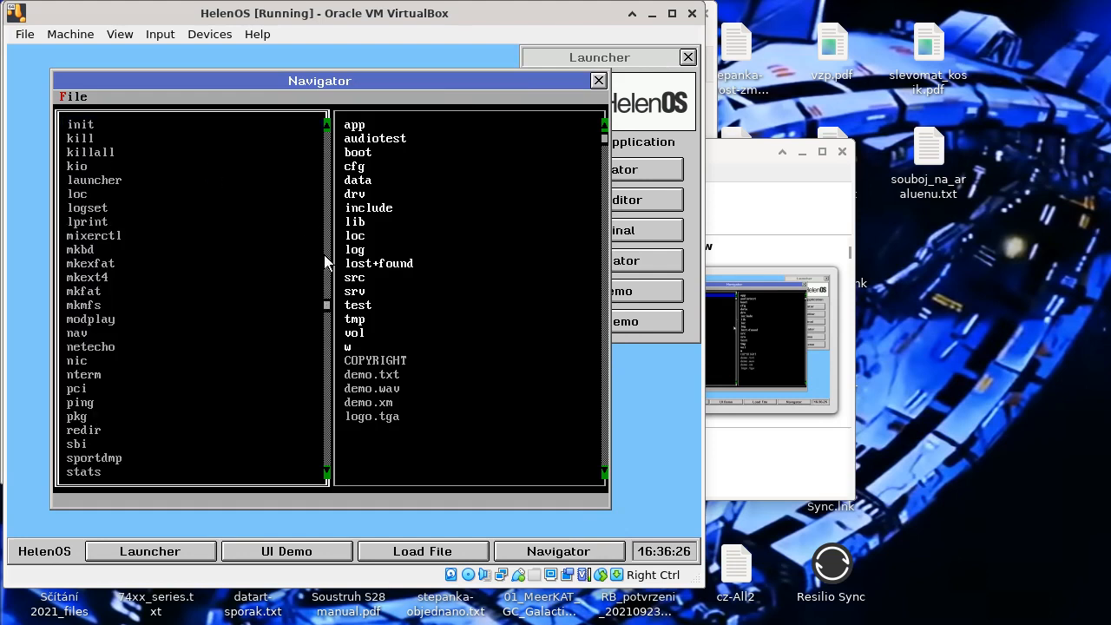
scroll("down", 3)
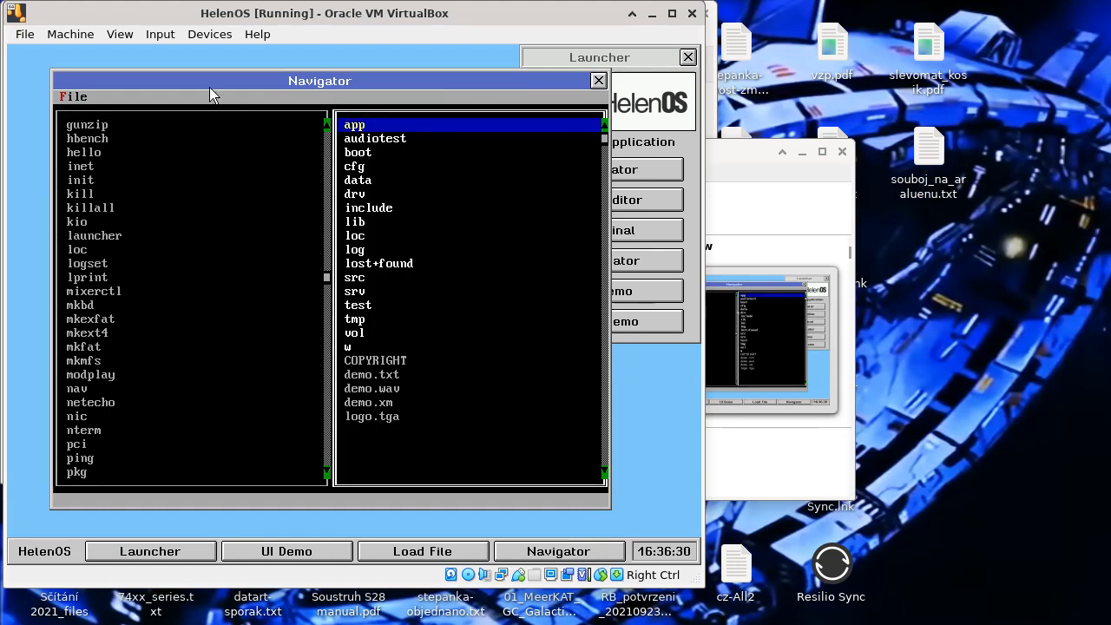
mouse_move(314, 52)
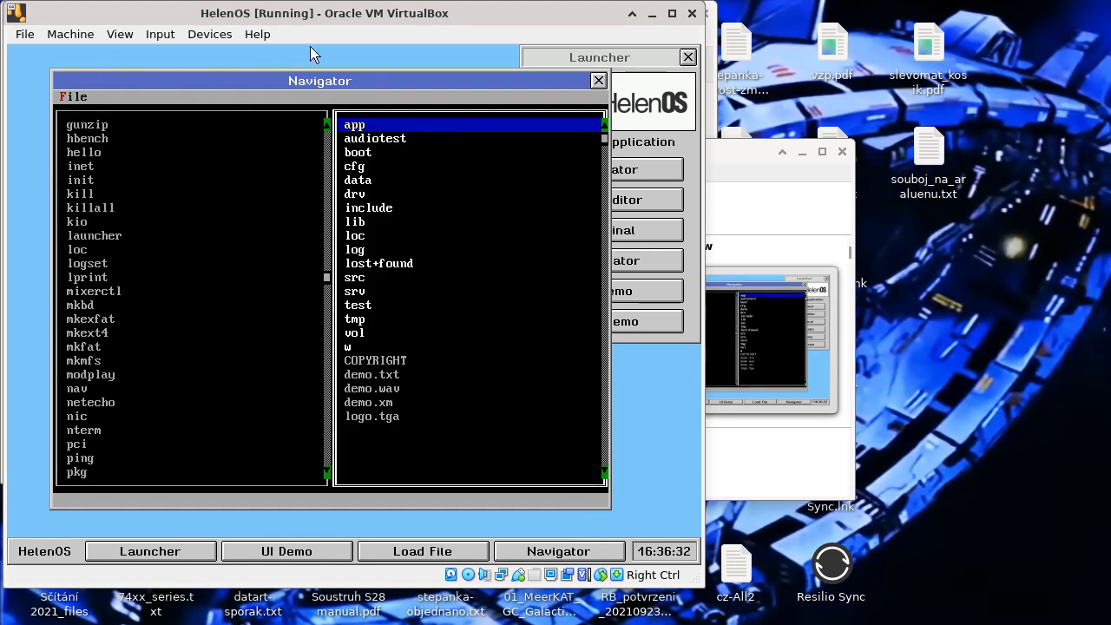
mouse_move(571, 94)
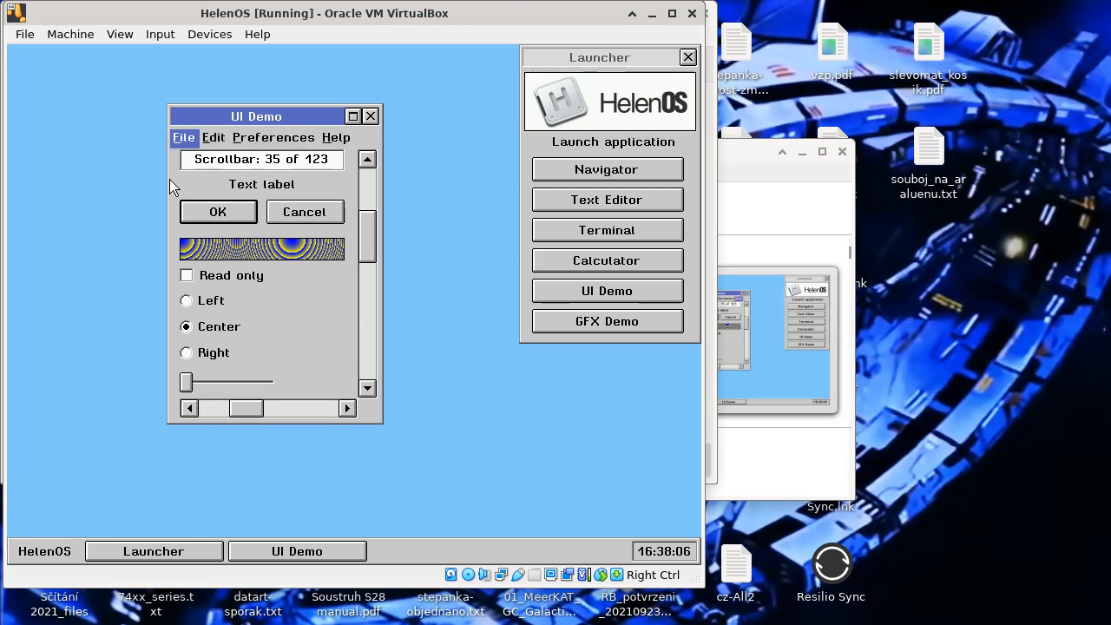
left_click(184, 137)
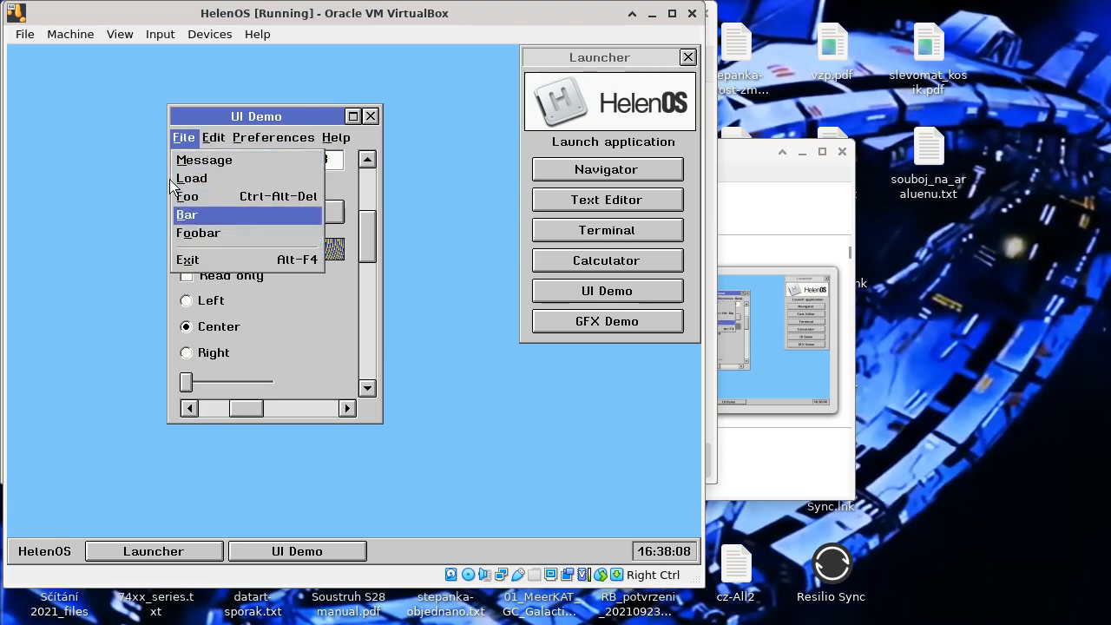
mouse_move(191, 177)
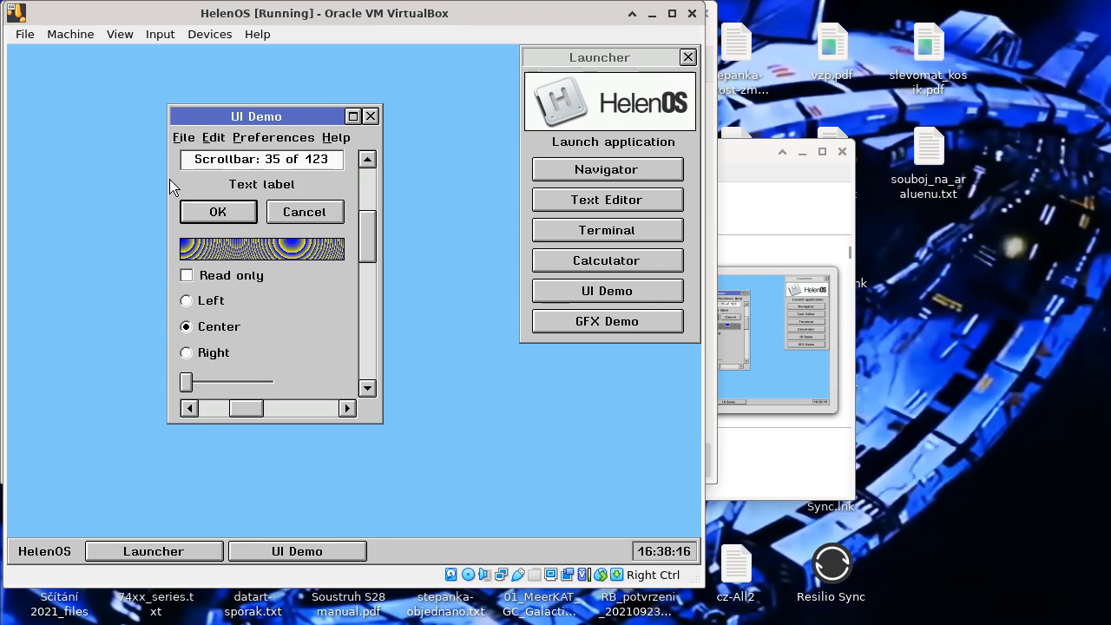
mouse_move(191, 152)
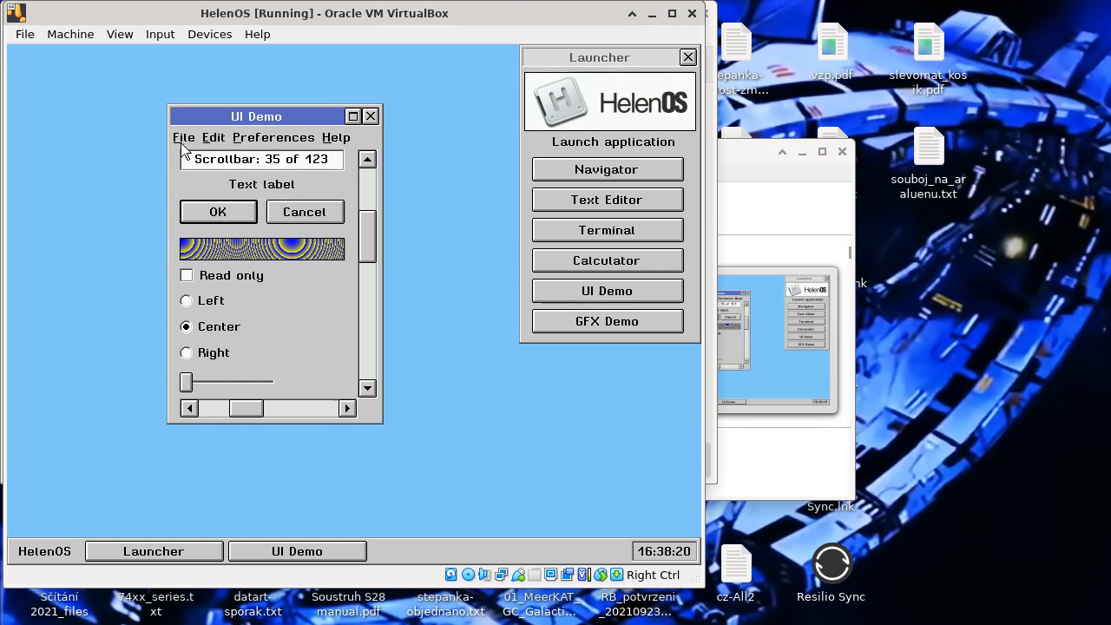
mouse_move(287, 199)
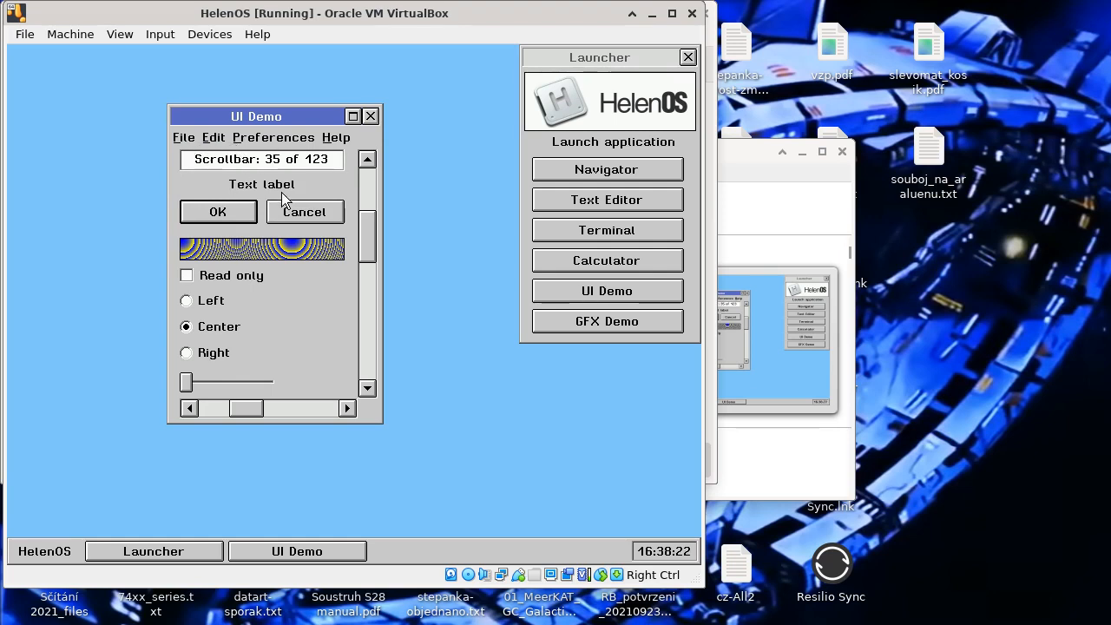
left_click(184, 137)
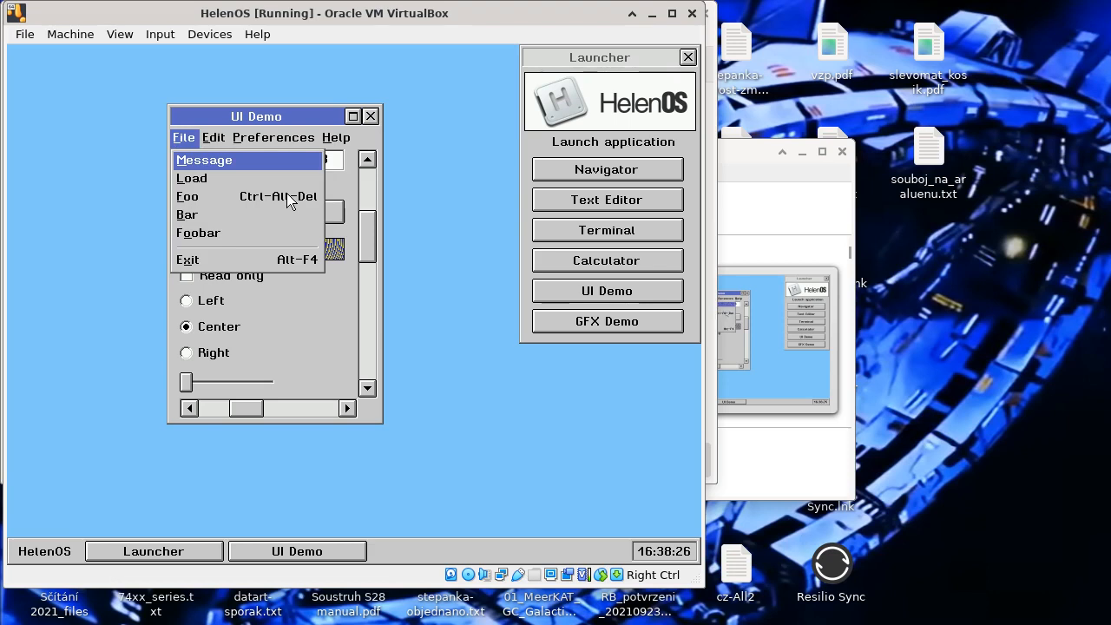
left_click(191, 177)
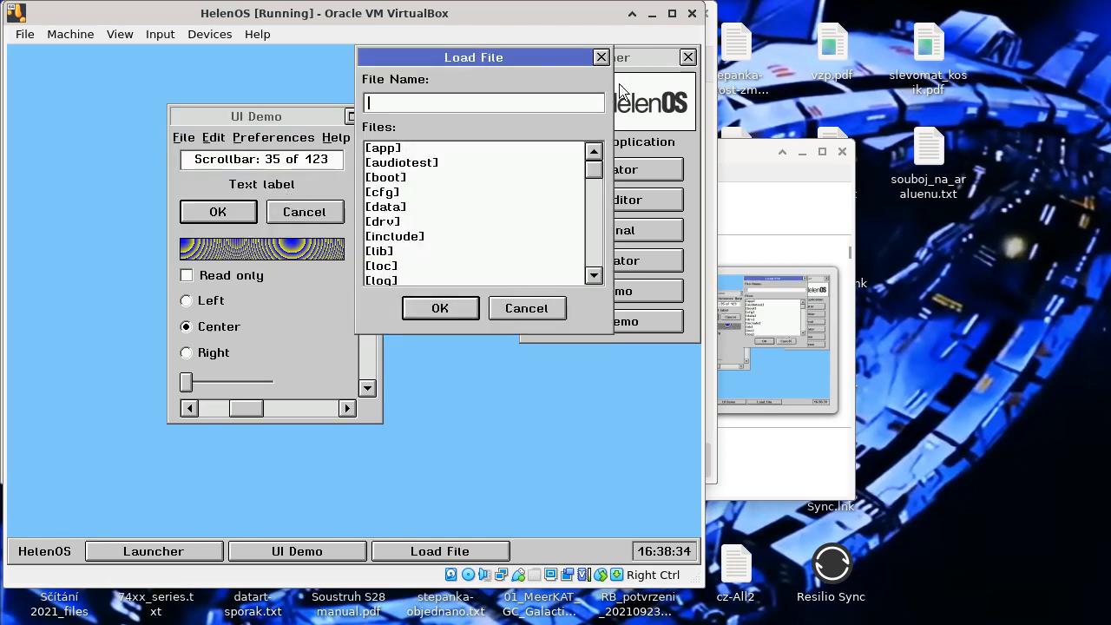
left_click(526, 309)
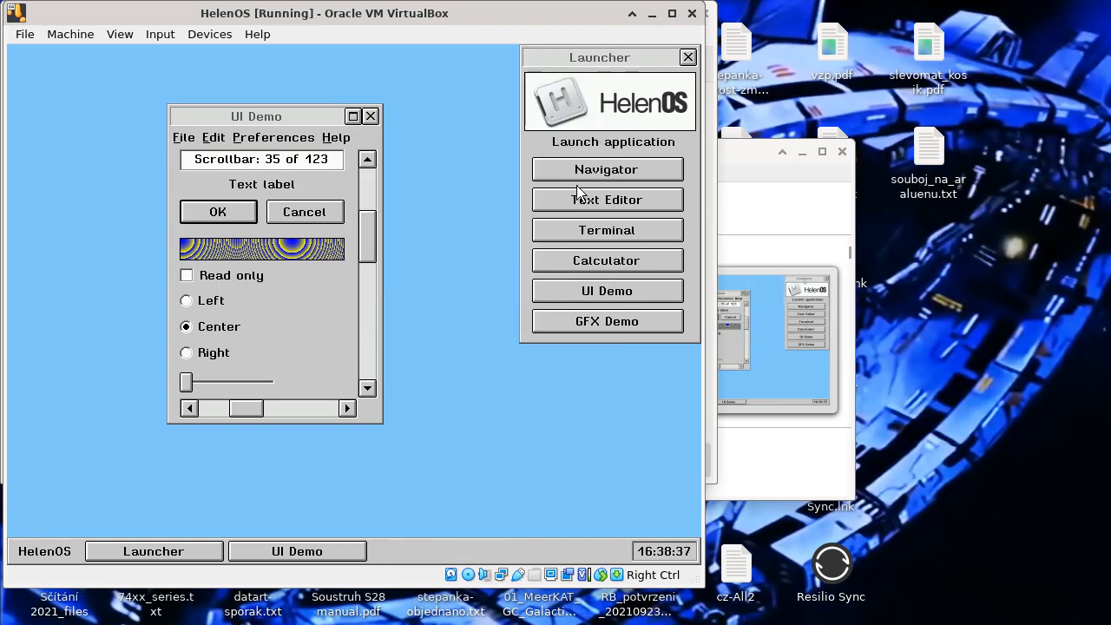
left_click(606, 170)
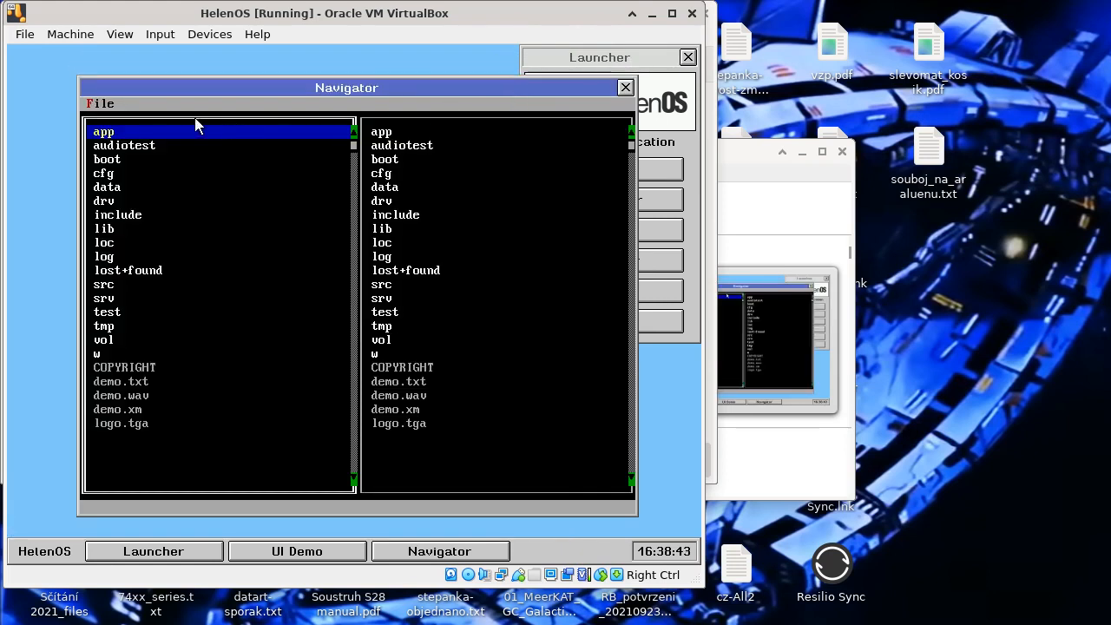
mouse_move(189, 125)
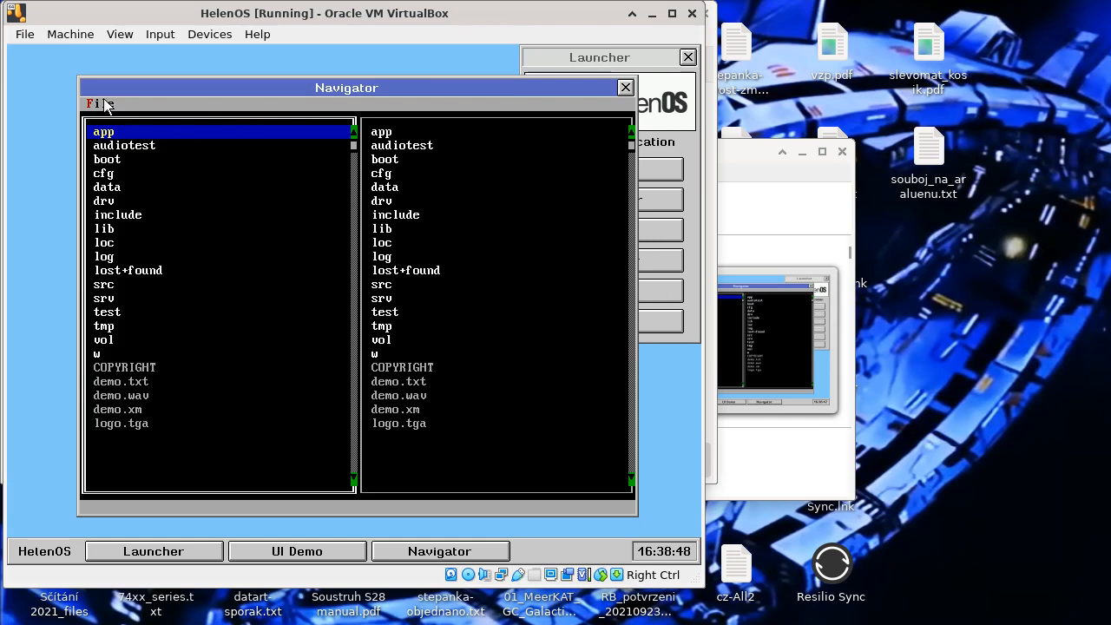
left_click(95, 105)
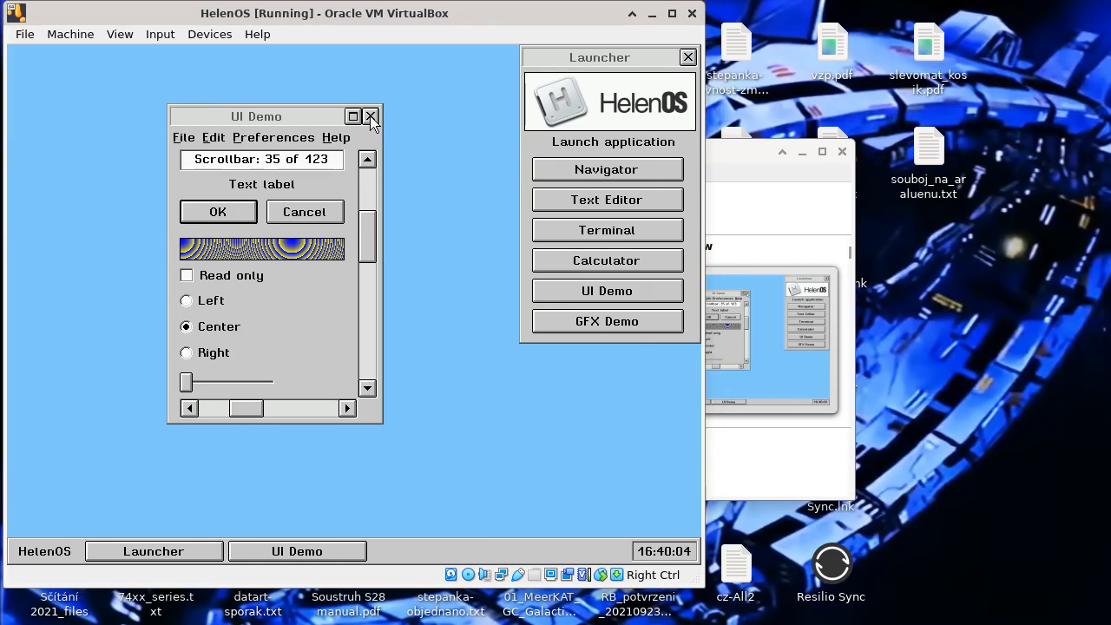
Step: Close the UI Demo window, leaving only the launcher on the desktop
left_click(370, 116)
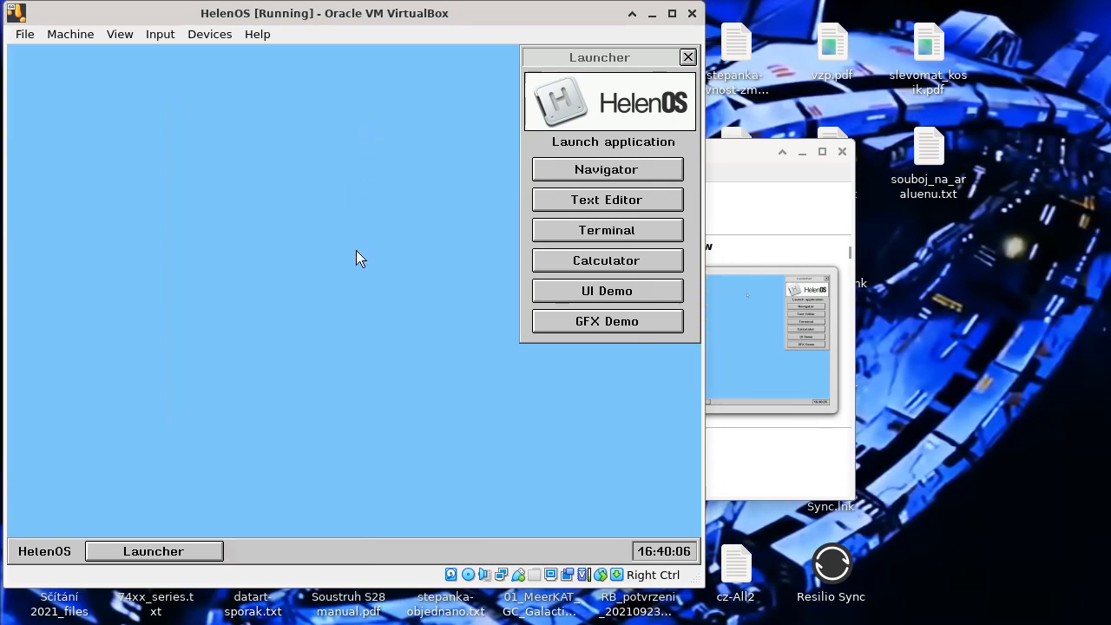
mouse_move(102, 534)
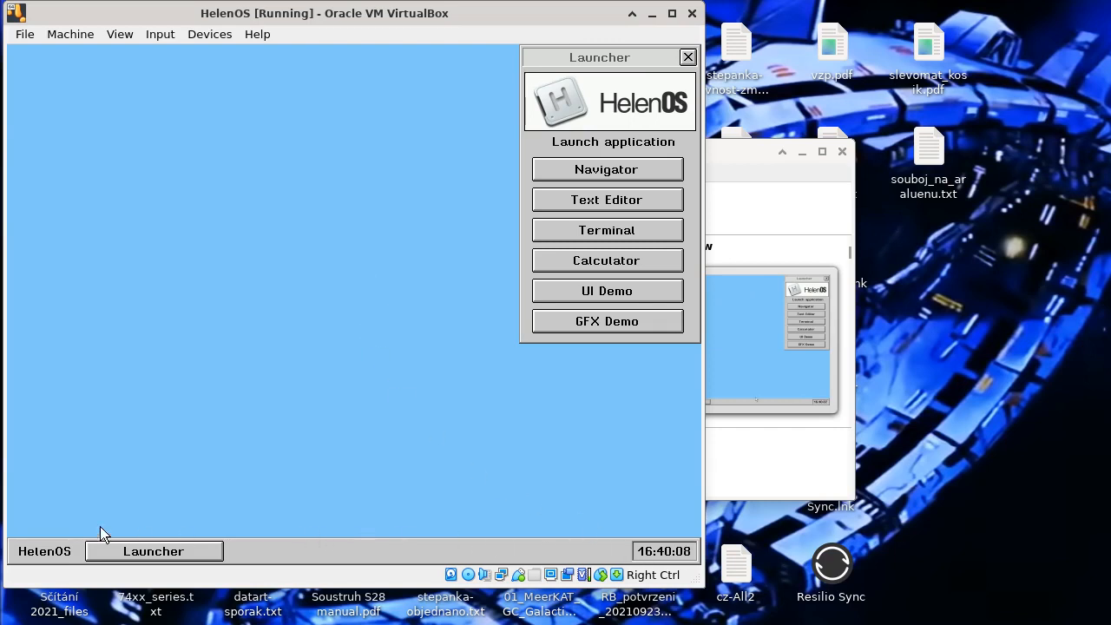
mouse_move(627, 541)
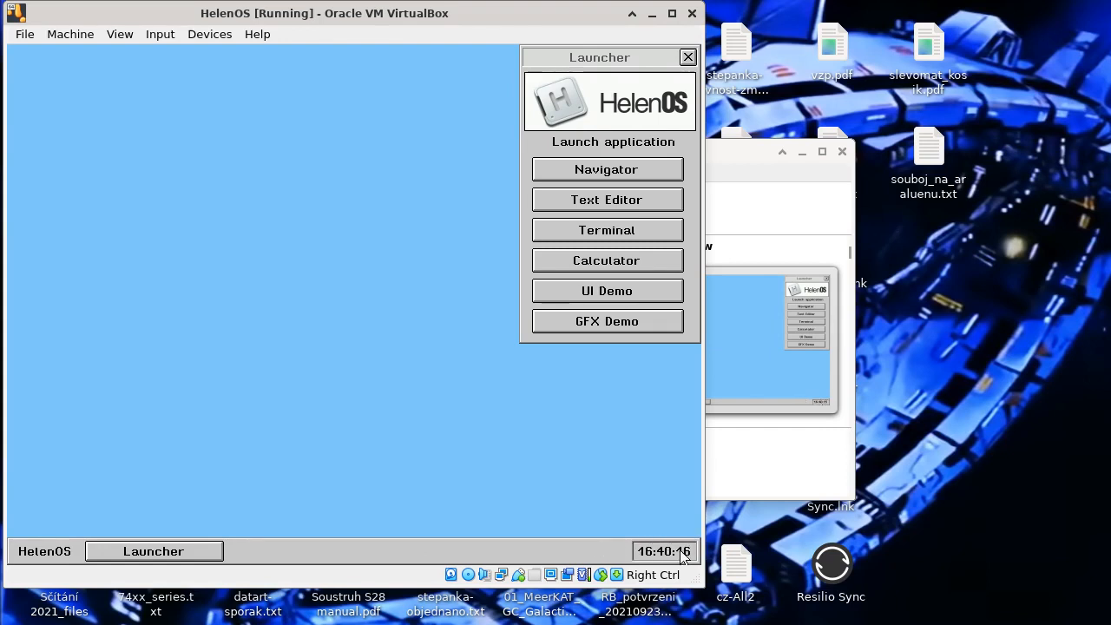
mouse_move(635, 477)
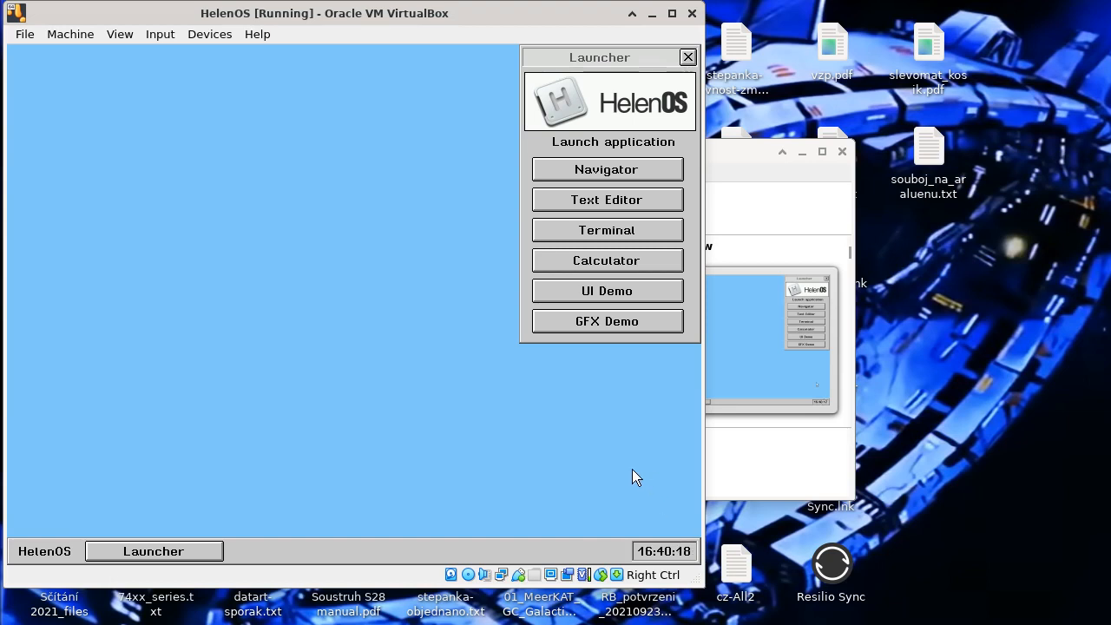
mouse_move(194, 545)
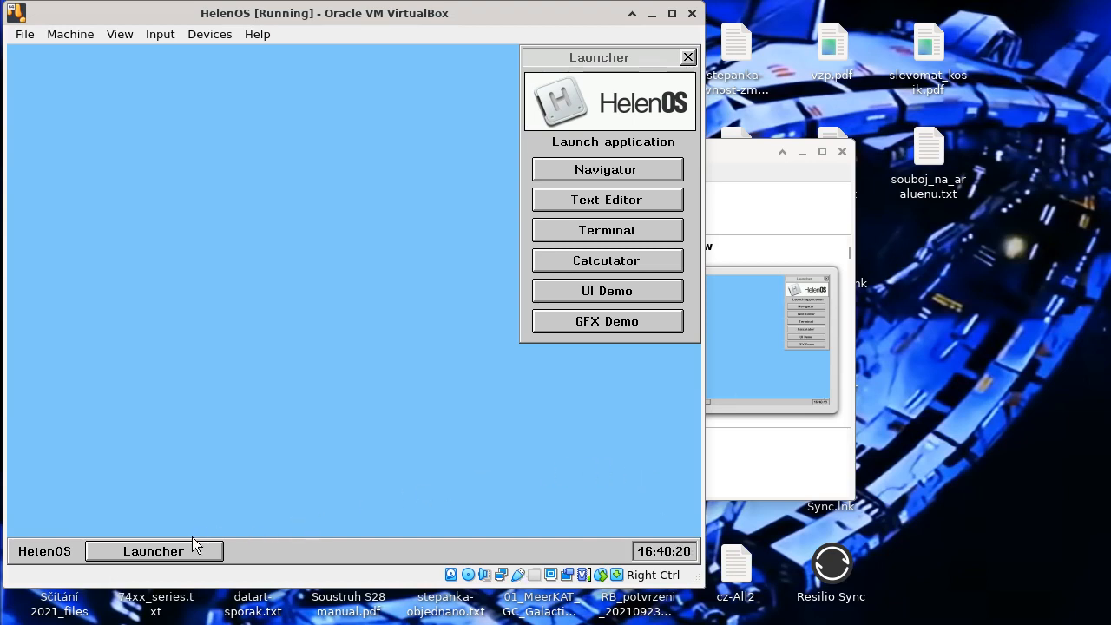
mouse_move(403, 538)
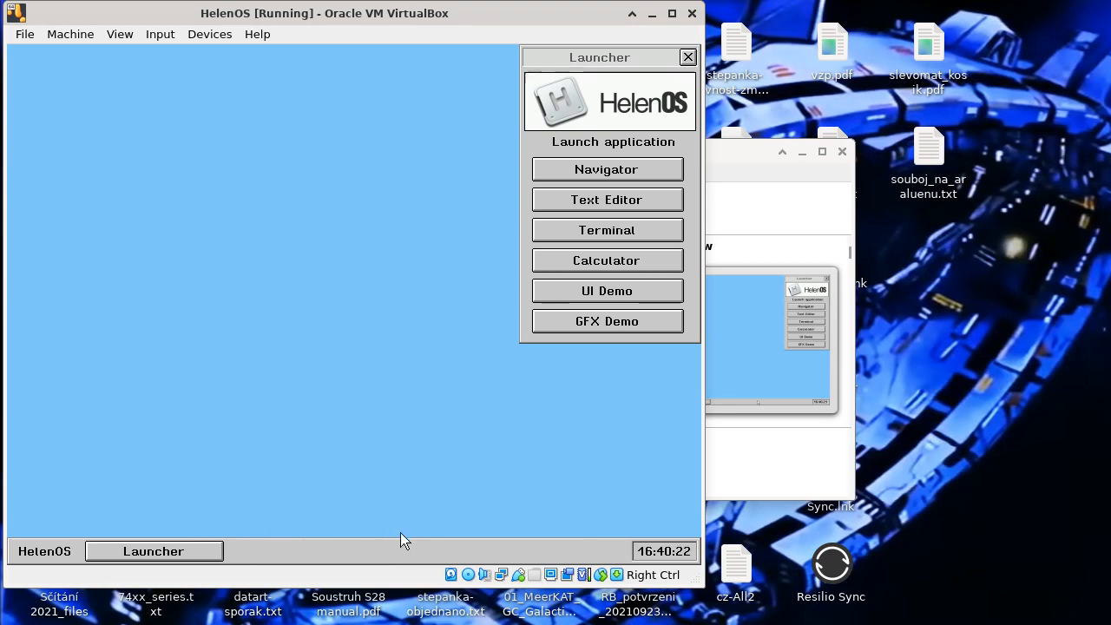
mouse_move(486, 316)
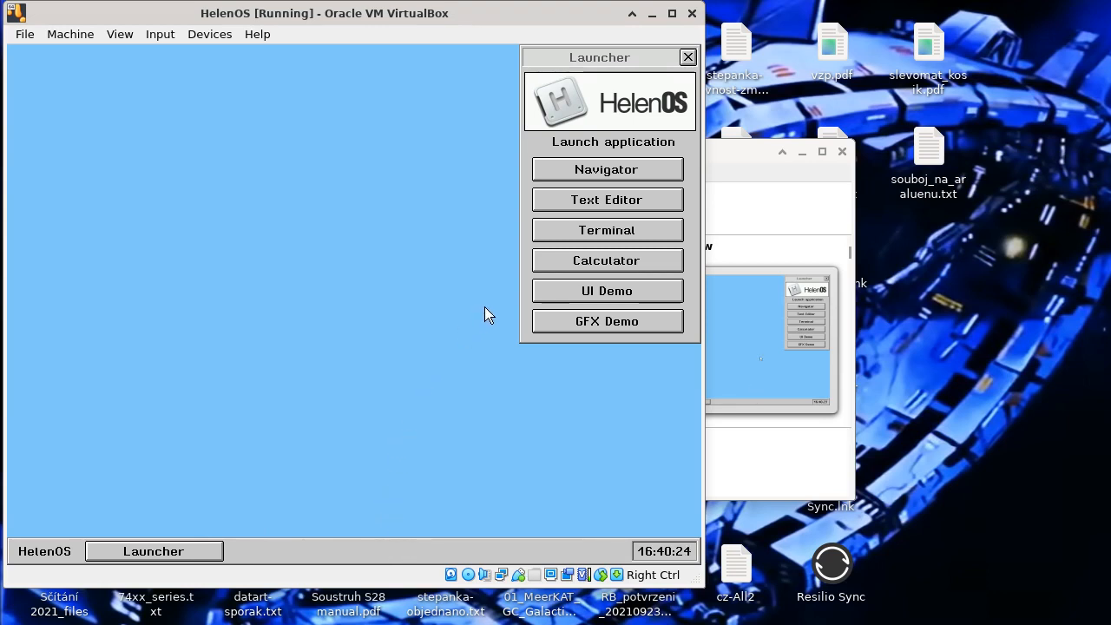
mouse_move(601, 257)
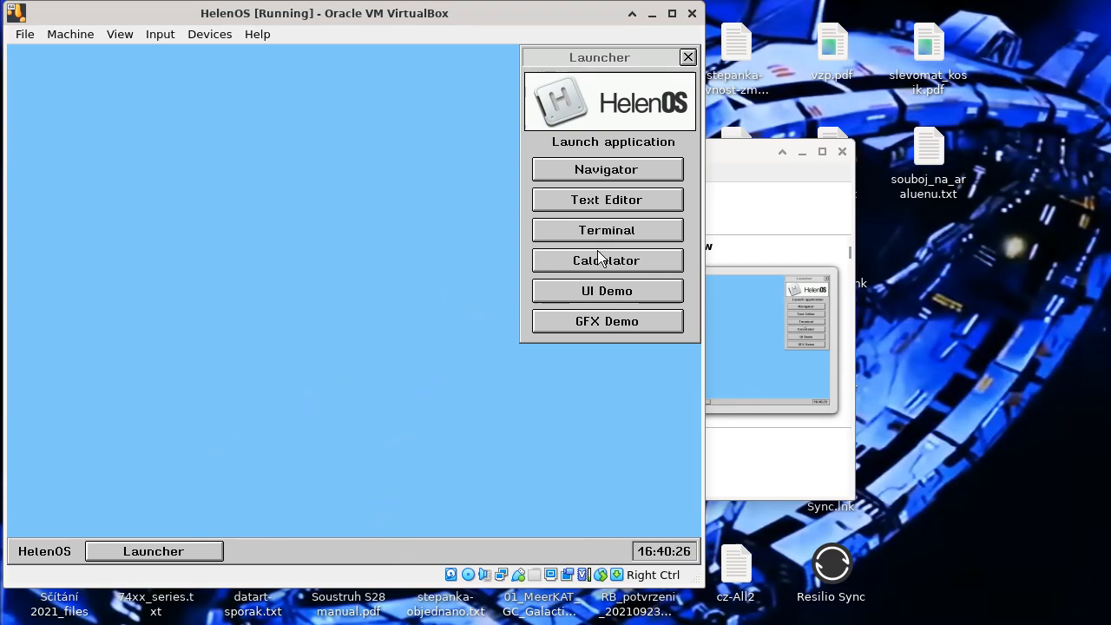
left_click(607, 261)
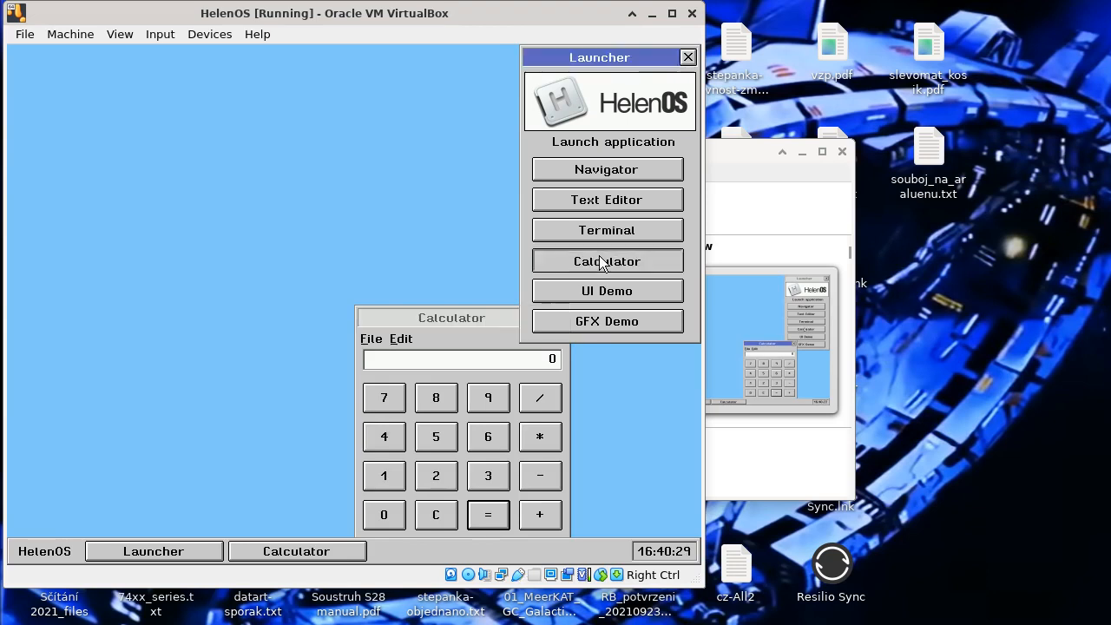
left_click(608, 261)
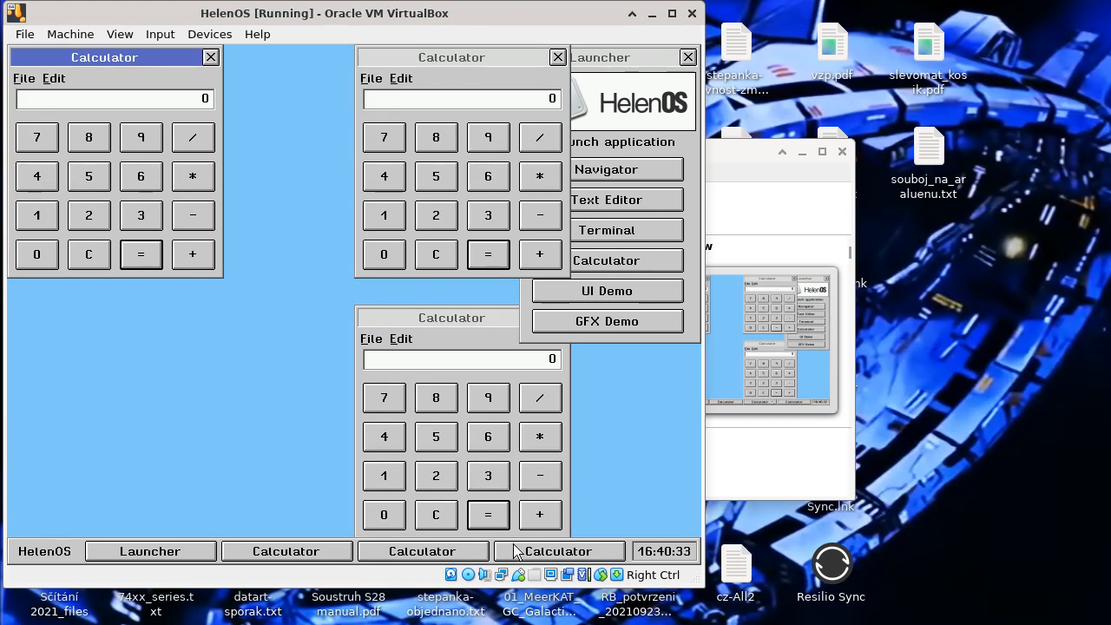
left_click(451, 316)
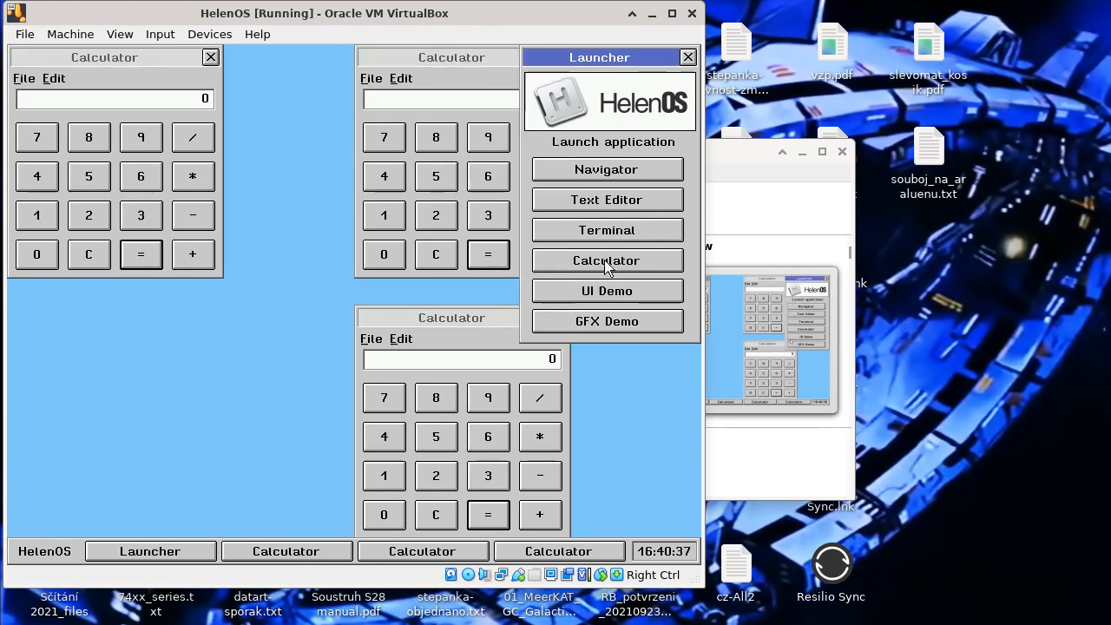
left_click(606, 260)
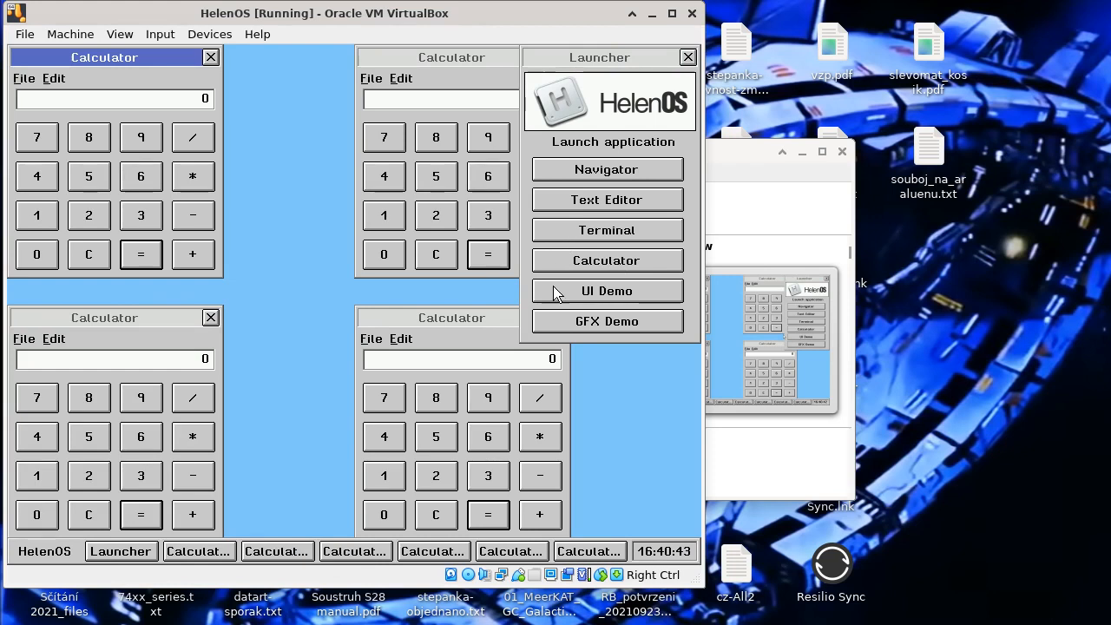
mouse_move(388, 302)
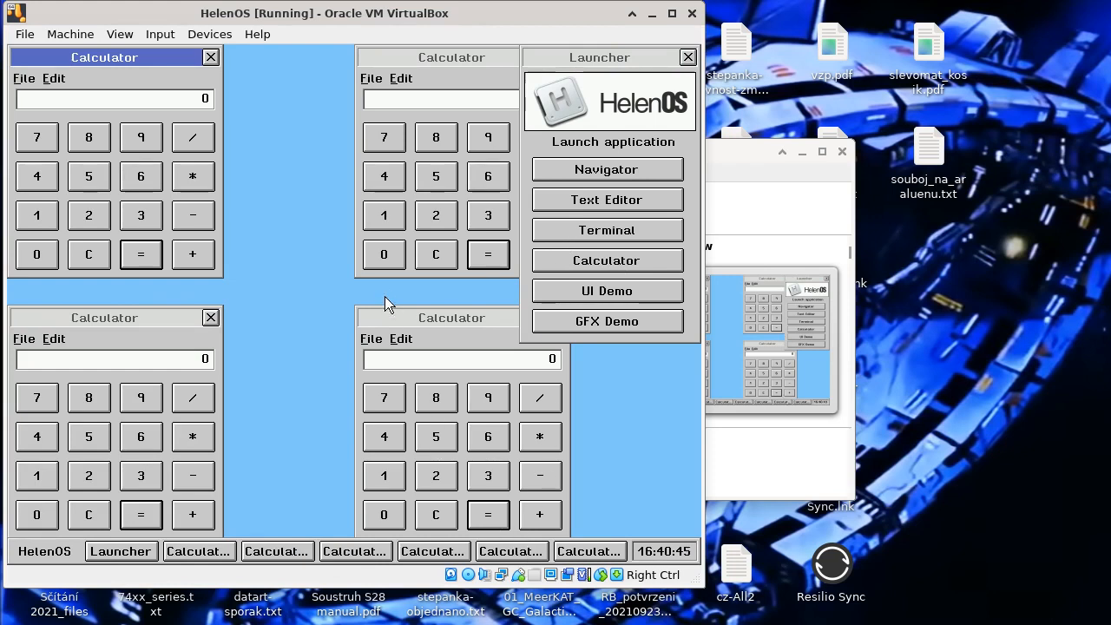
mouse_move(622, 535)
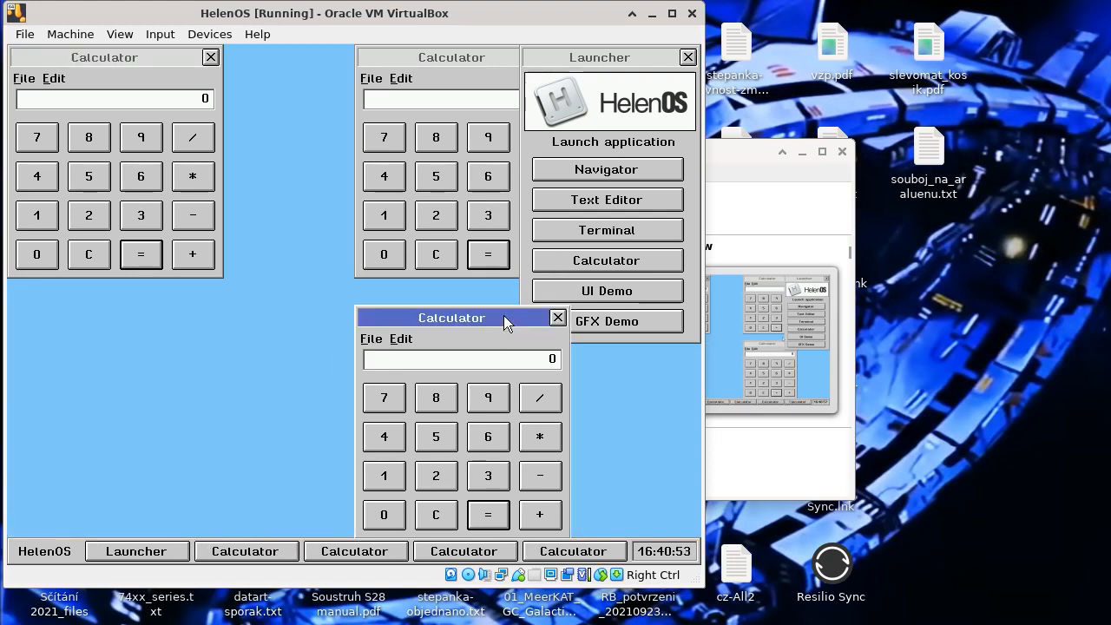
left_click(557, 318)
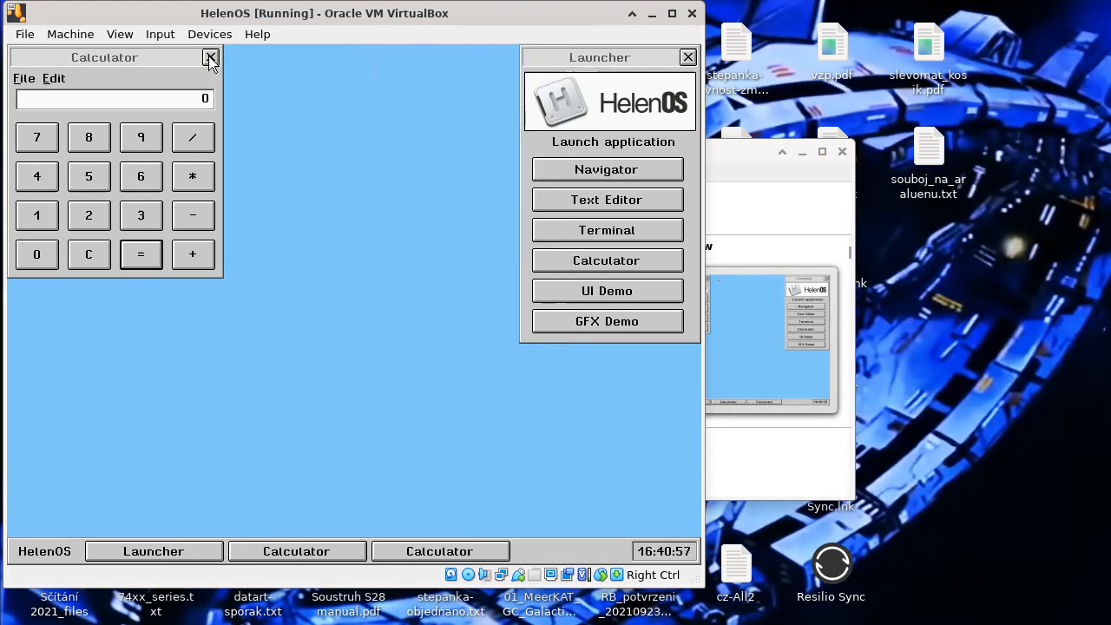
left_click(212, 57)
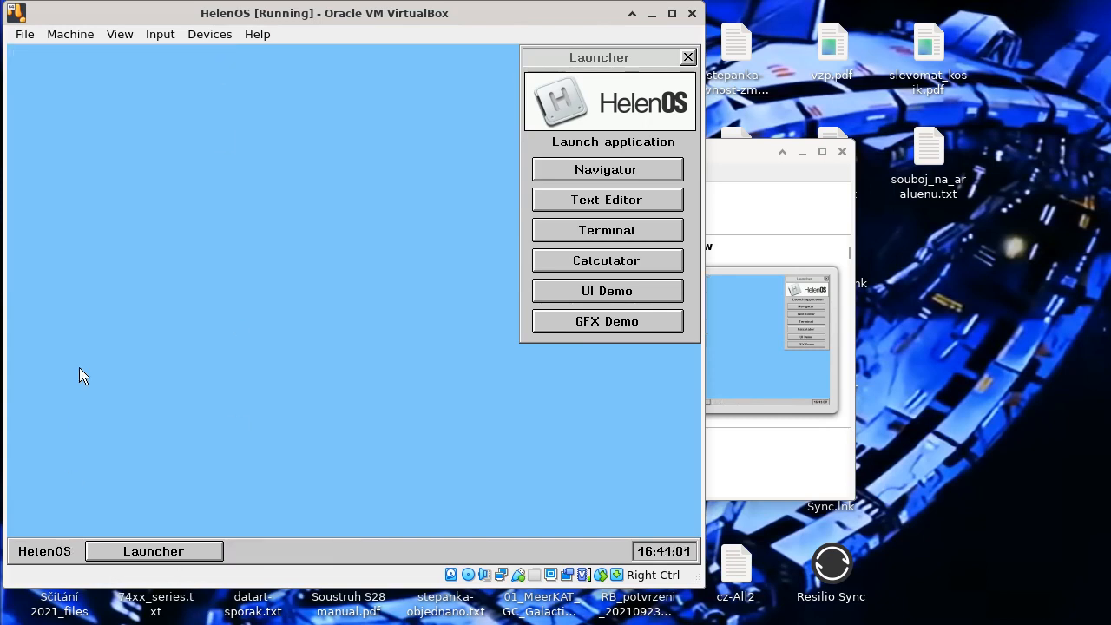
mouse_move(271, 386)
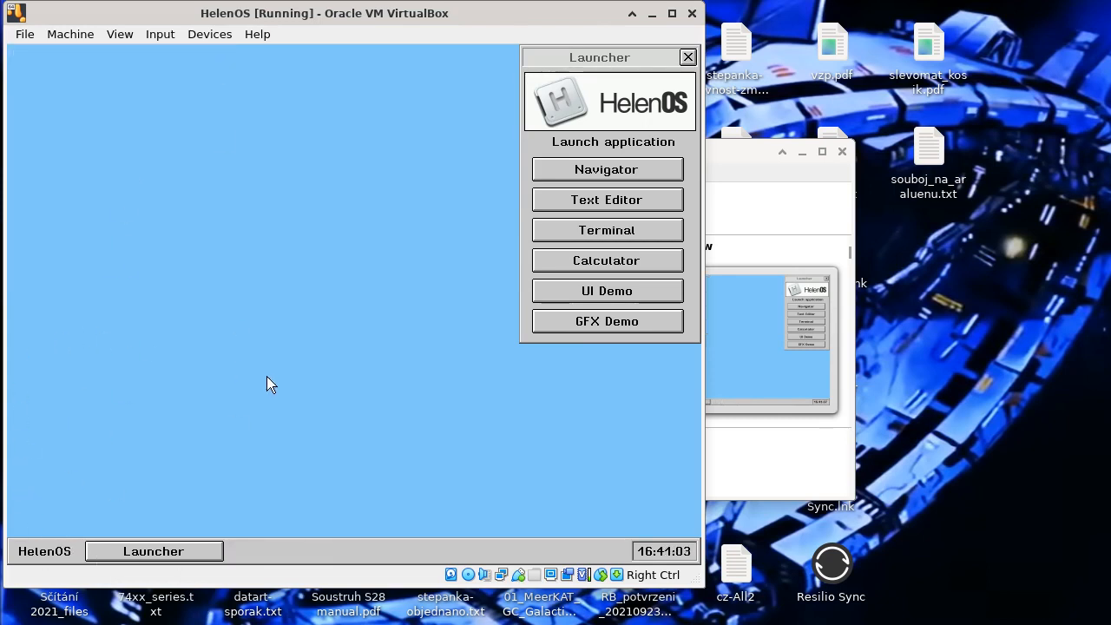
mouse_move(201, 539)
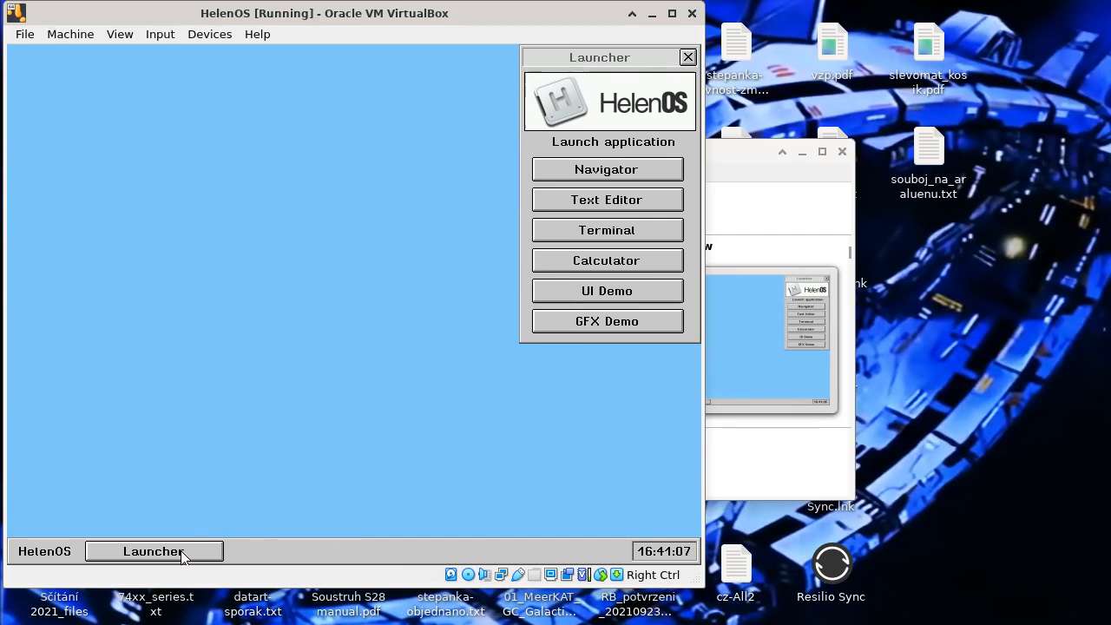
mouse_move(643, 212)
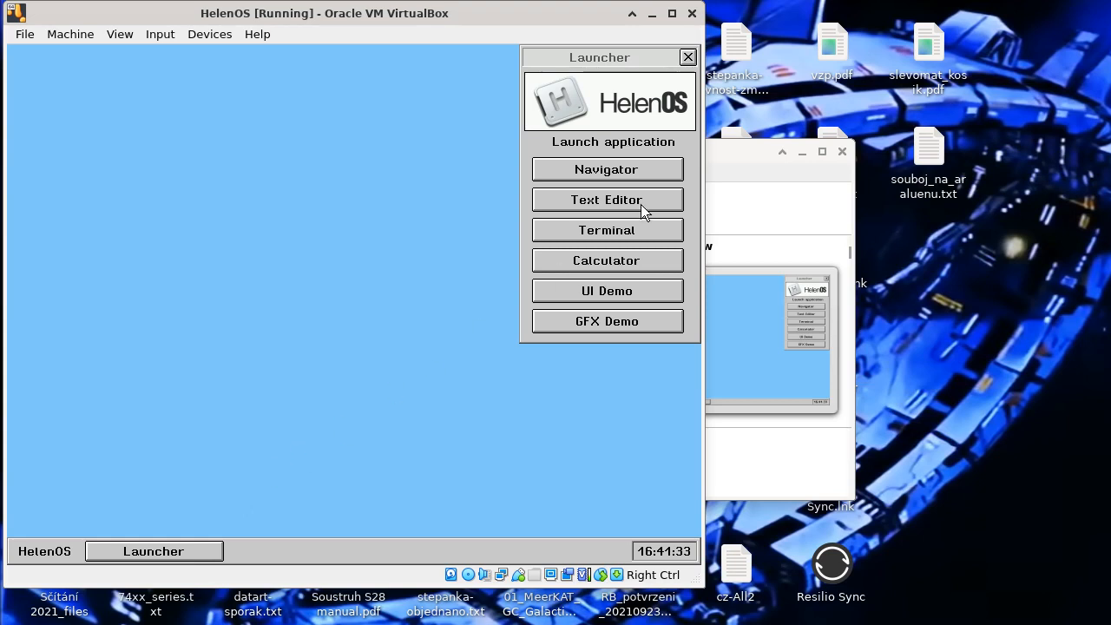
Step: Run the barber-pole demo from a guest terminal and close its window
left_click(607, 229)
type("barb")
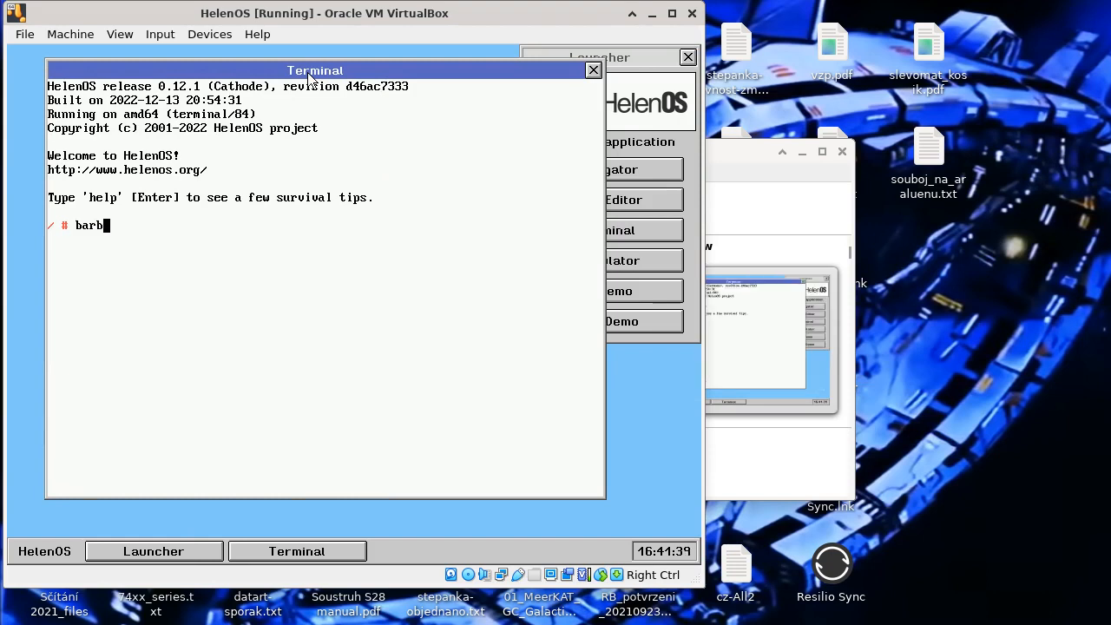
key("Return")
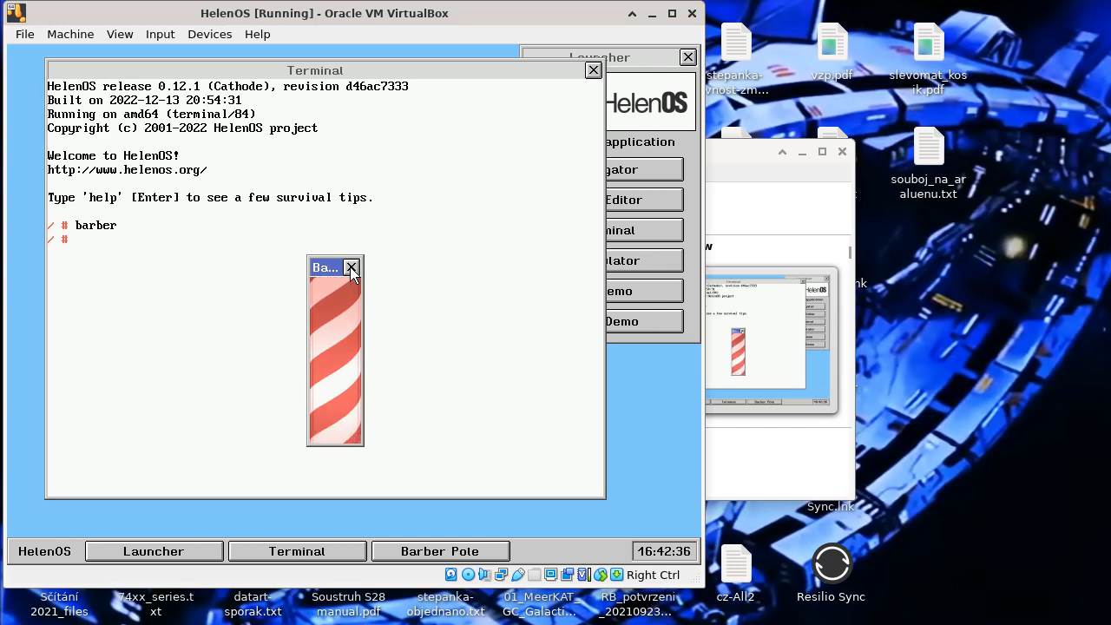
left_click(350, 268)
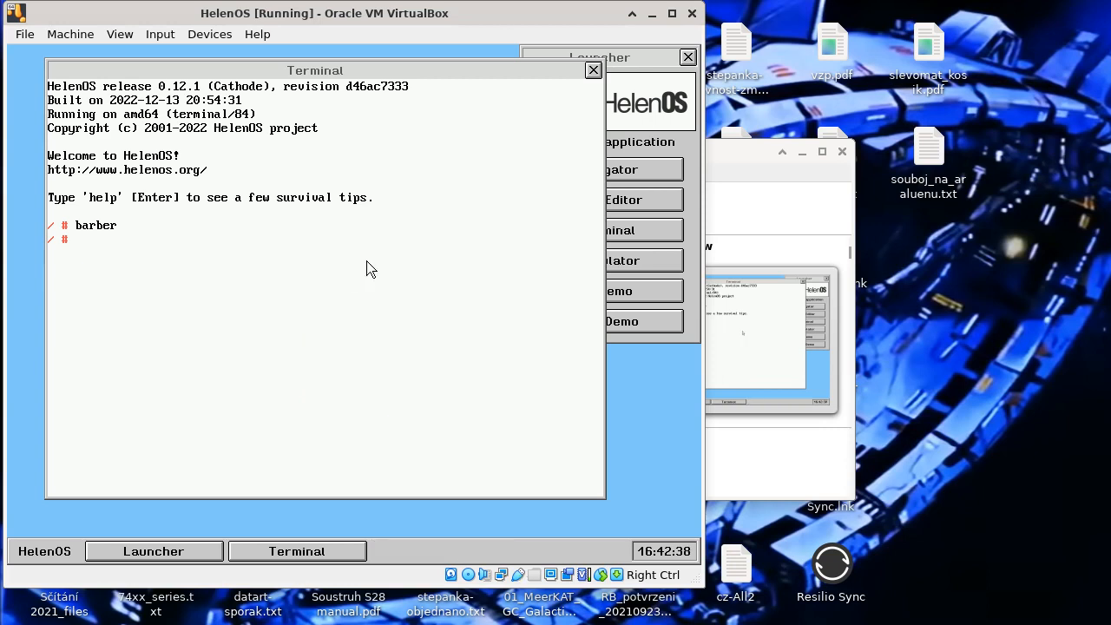
Step: Close the HelenOS virtual machine, choosing Power off the machine
left_click(594, 70)
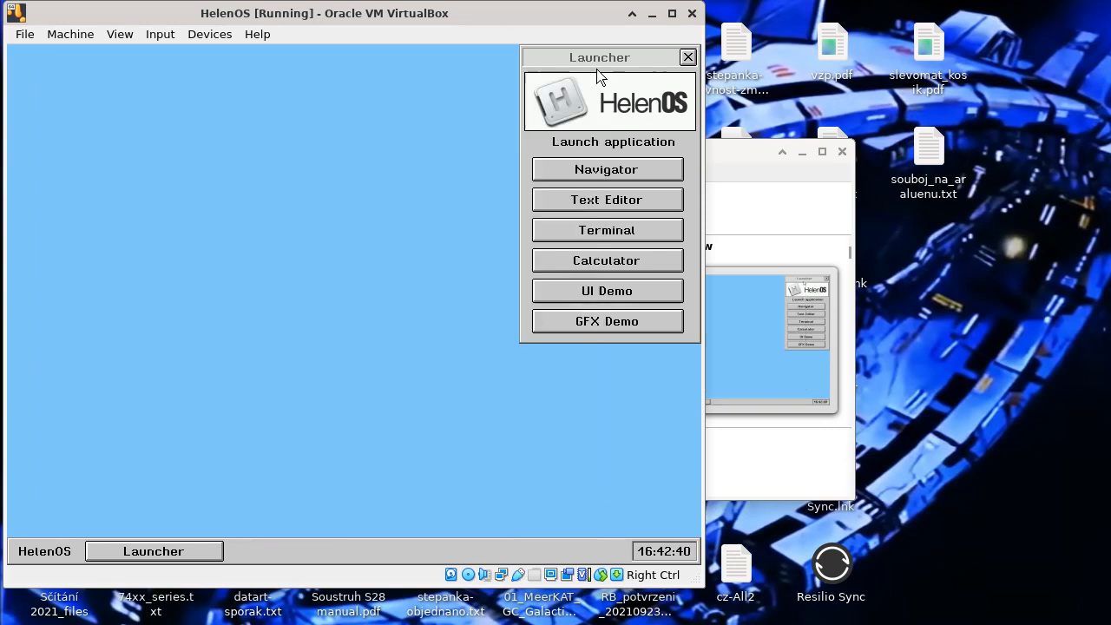
left_click(691, 14)
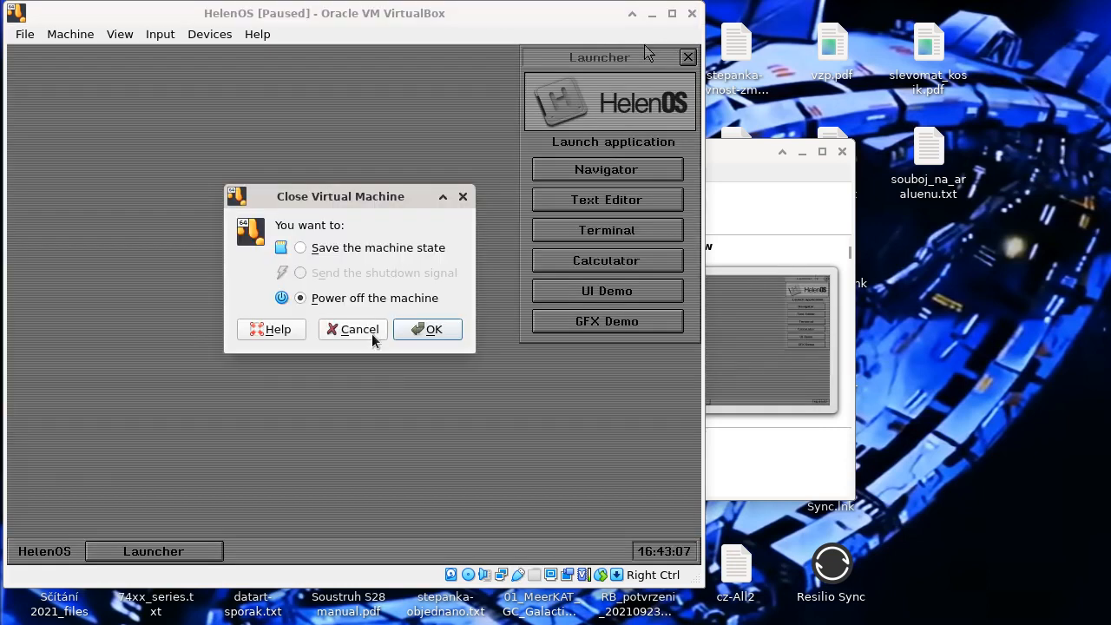
left_click(427, 330)
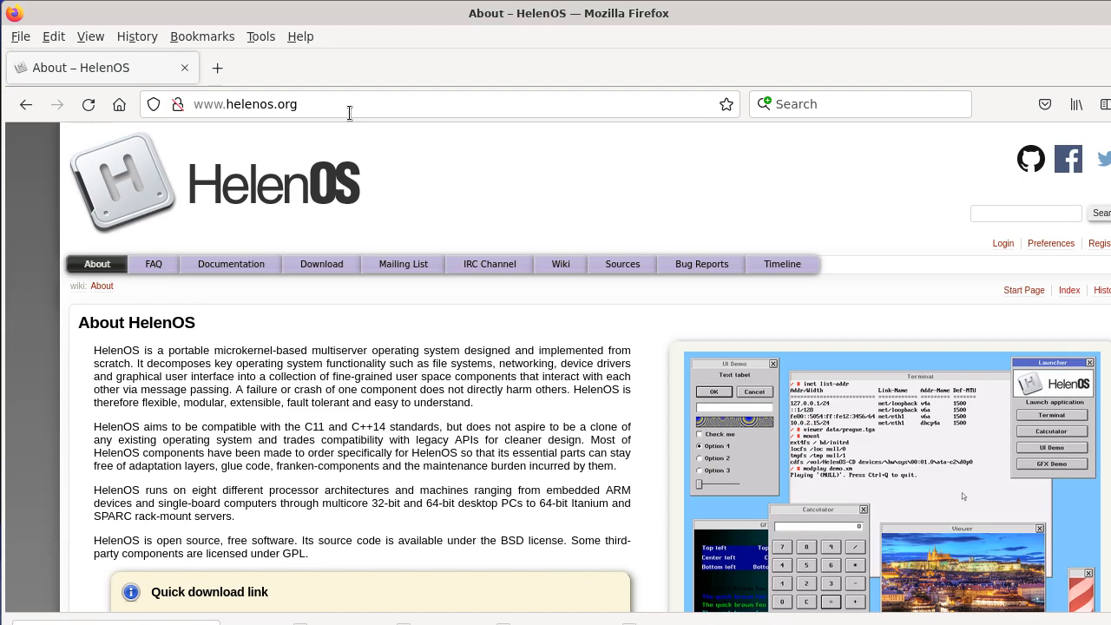
mouse_move(361, 316)
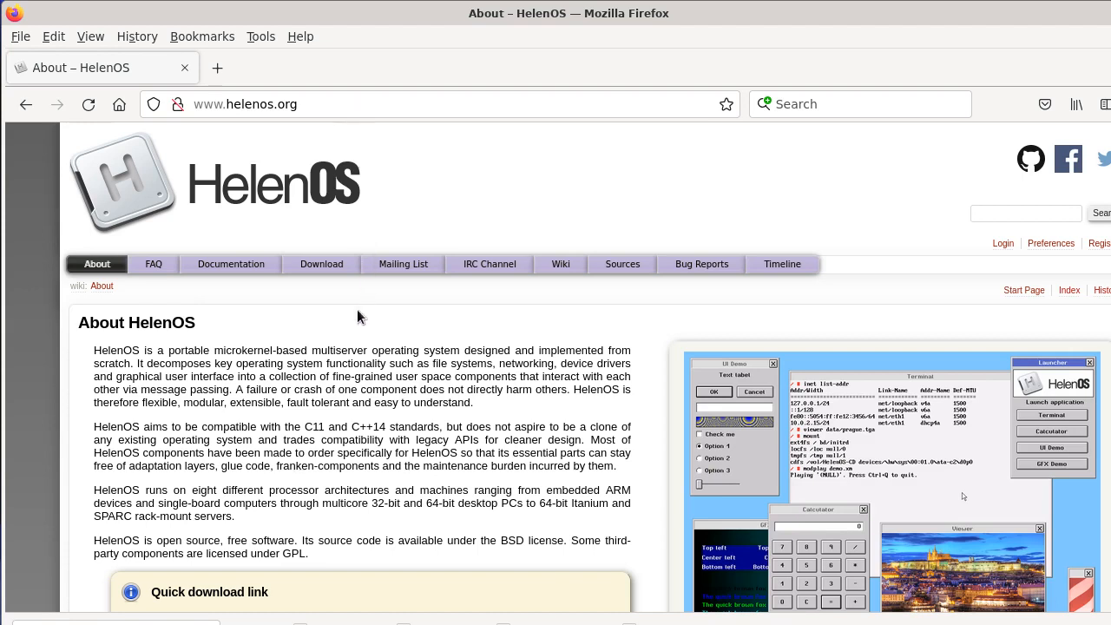
scroll("down", 3)
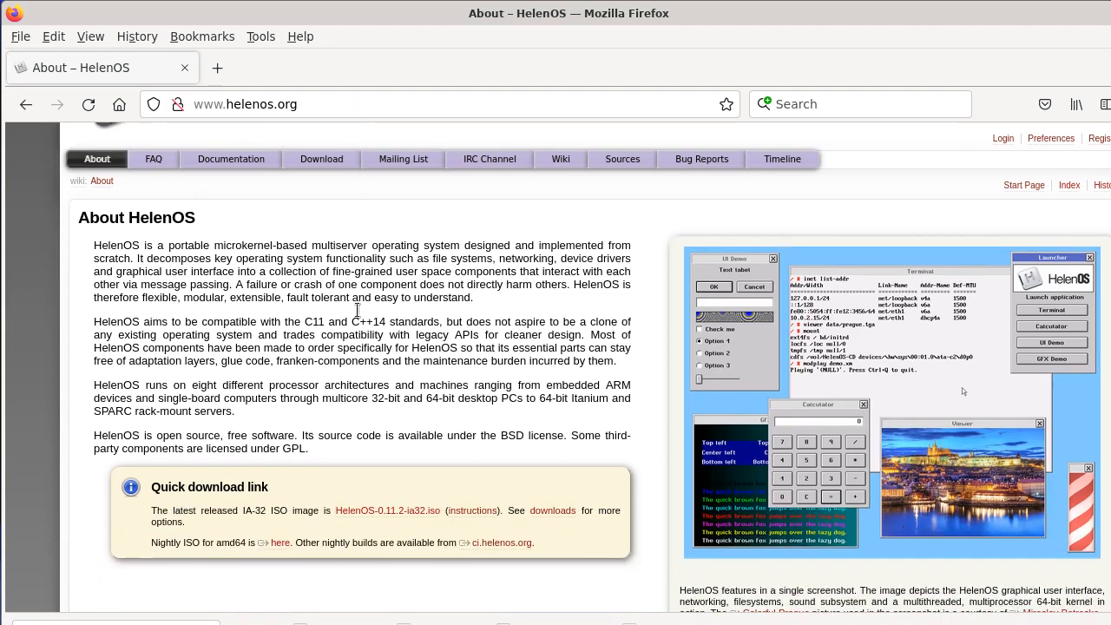
scroll("down", 3)
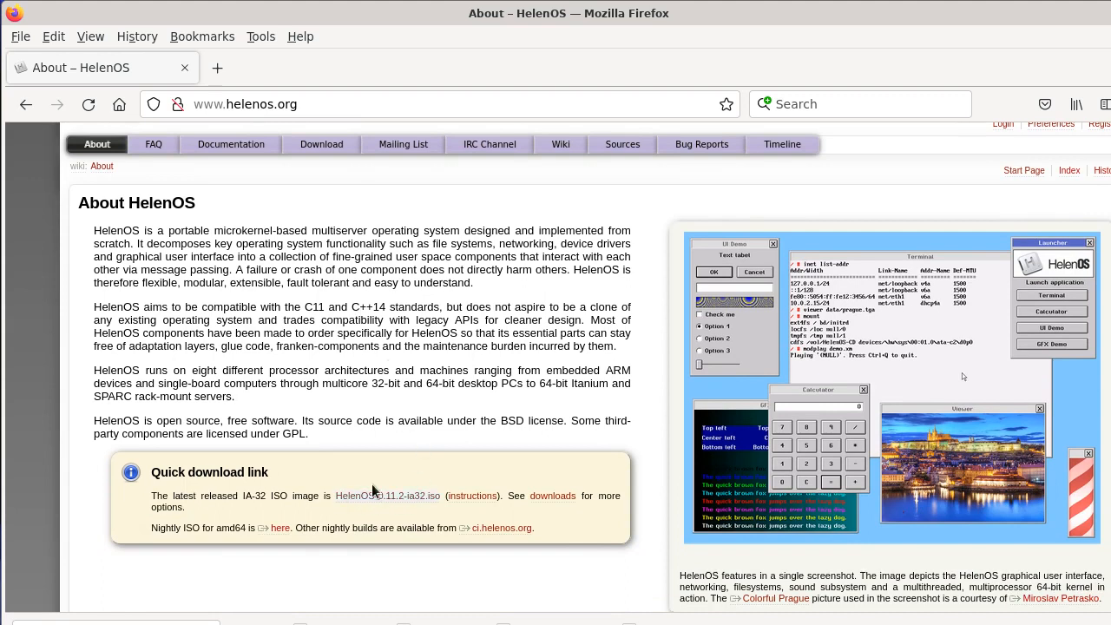
mouse_move(388, 497)
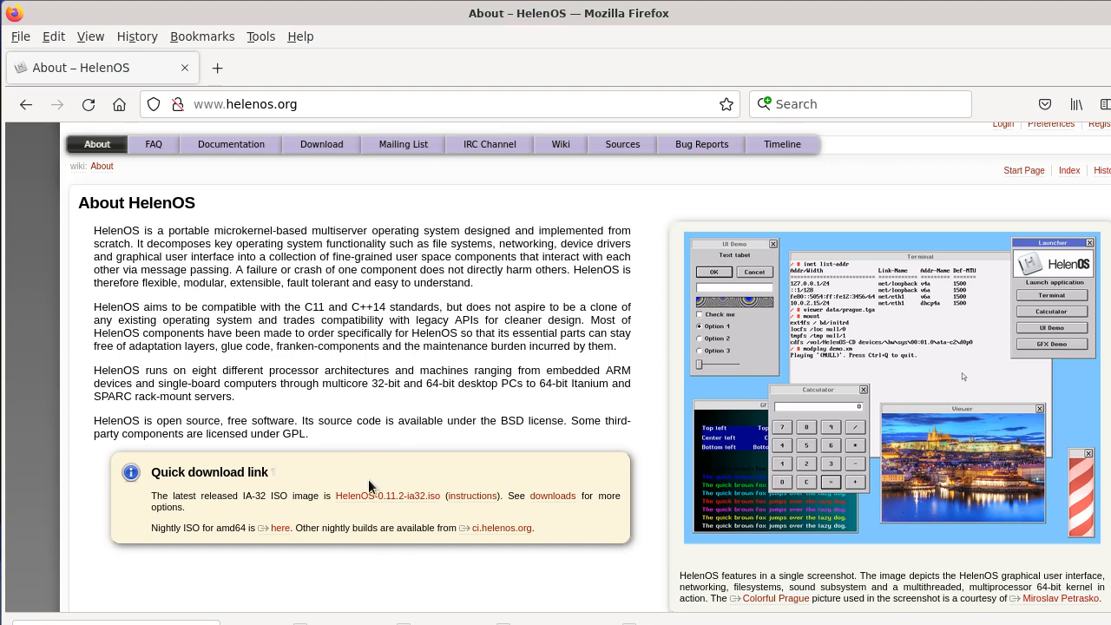
mouse_move(399, 423)
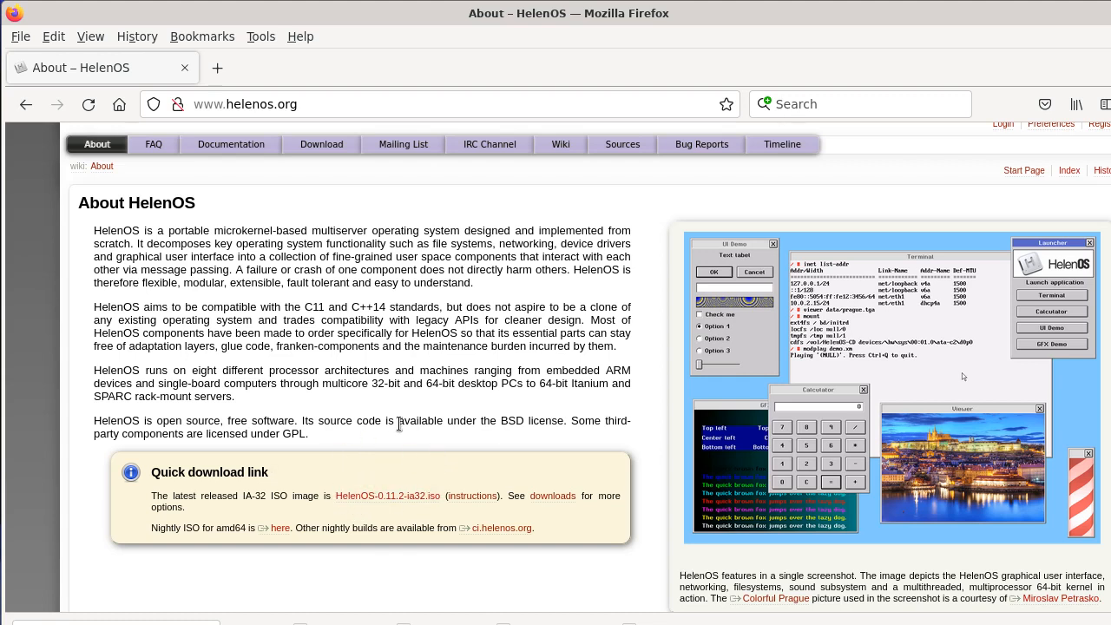
mouse_move(414, 442)
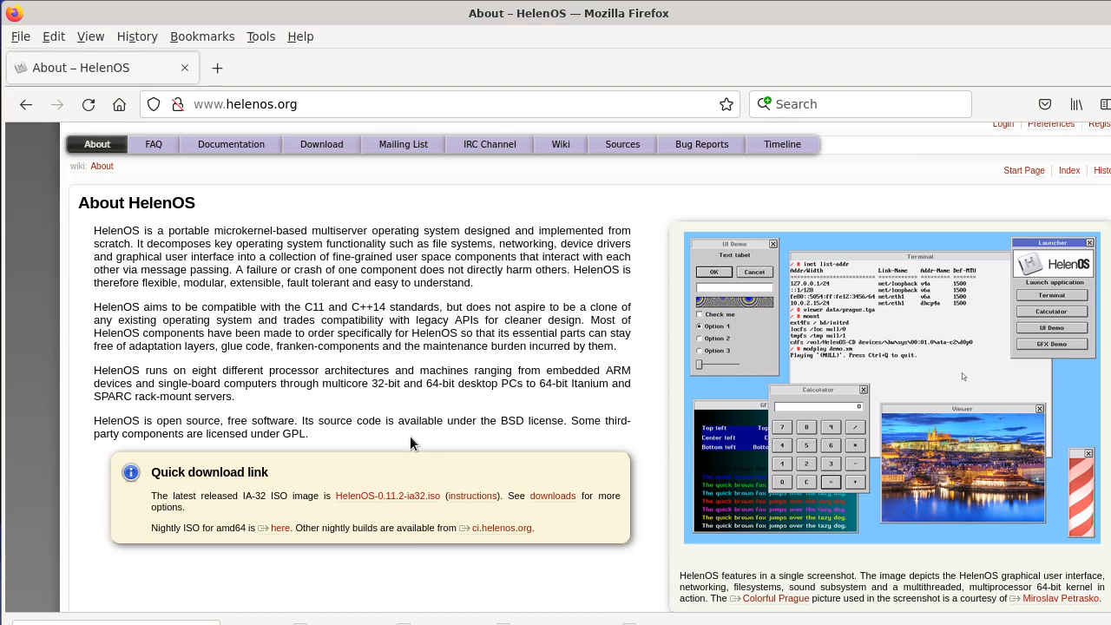
scroll("up", 3)
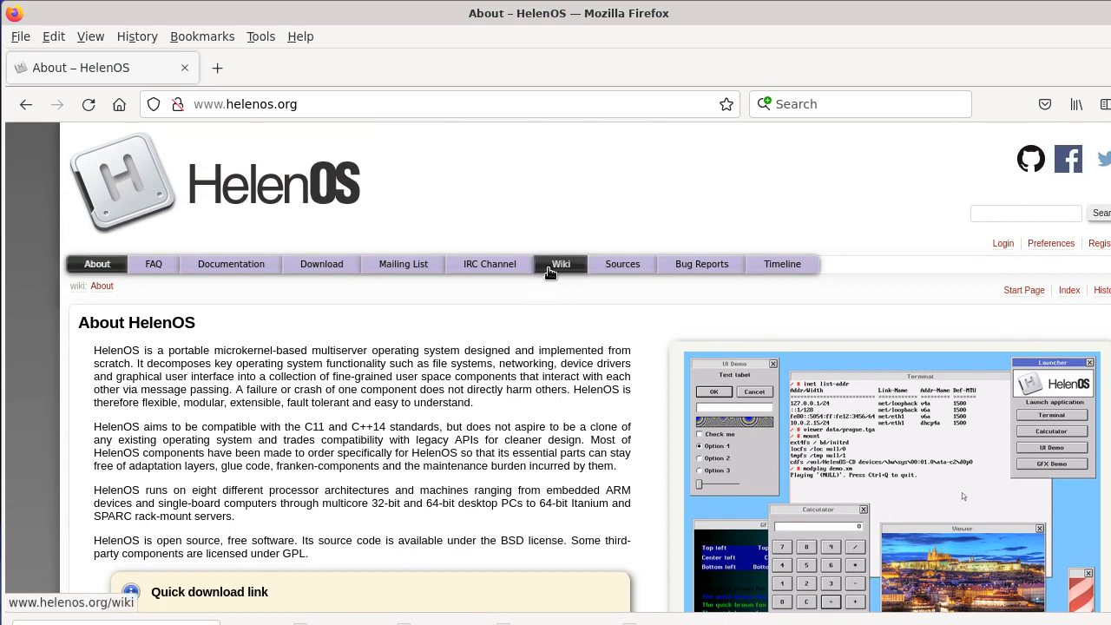
Step: Navigate the HelenOS wiki to the Release Notes page for version 0.12.1 and scroll its feature list
left_click(558, 264)
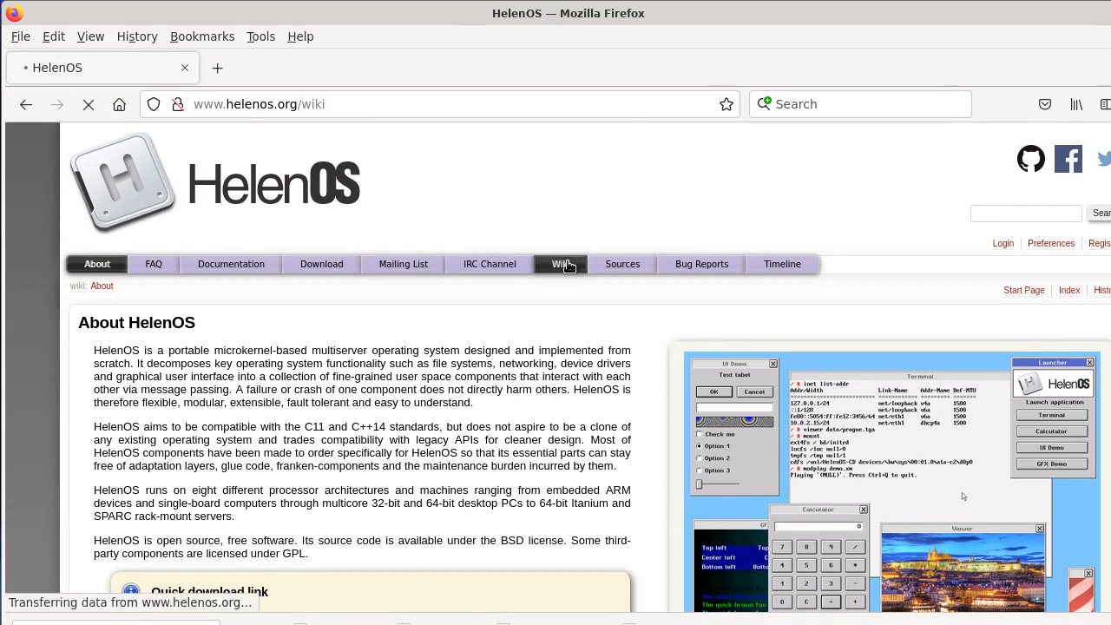
left_click(558, 264)
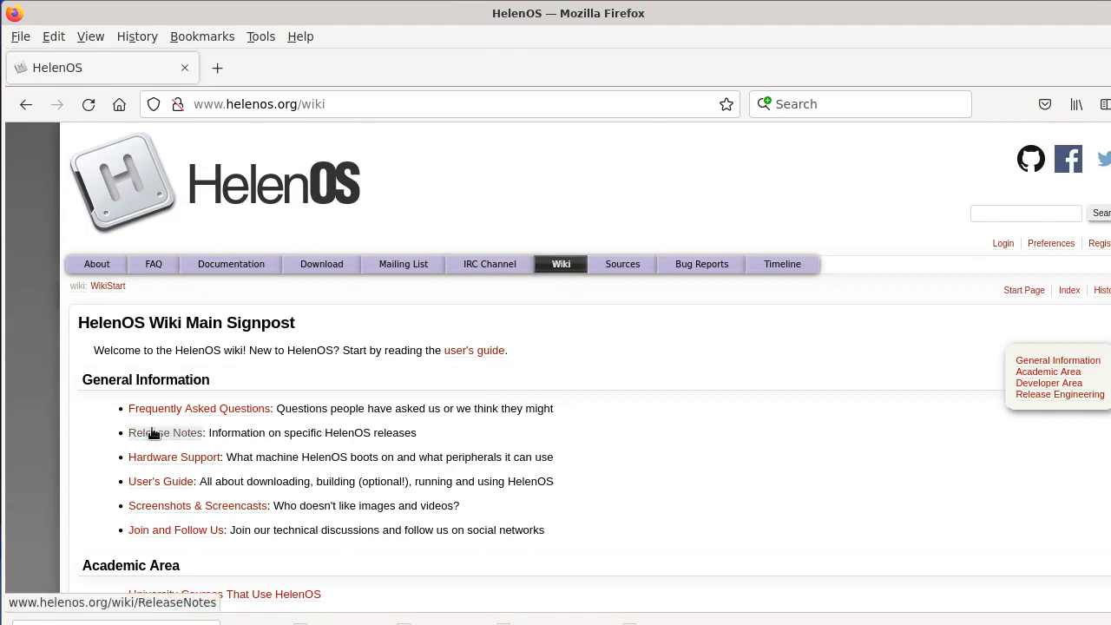
left_click(166, 432)
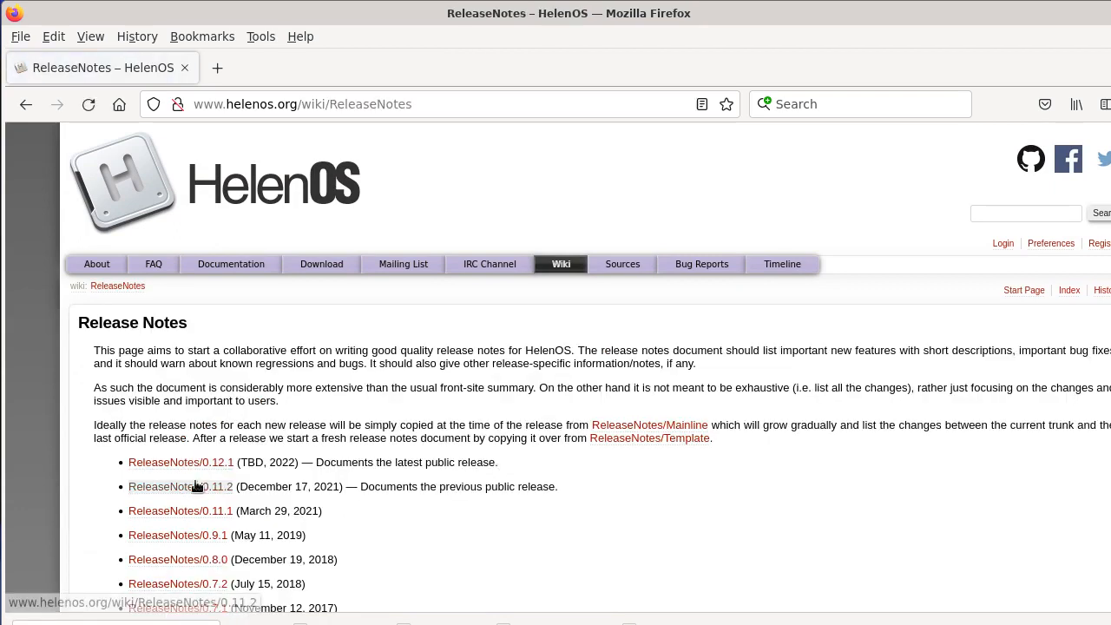
left_click(181, 462)
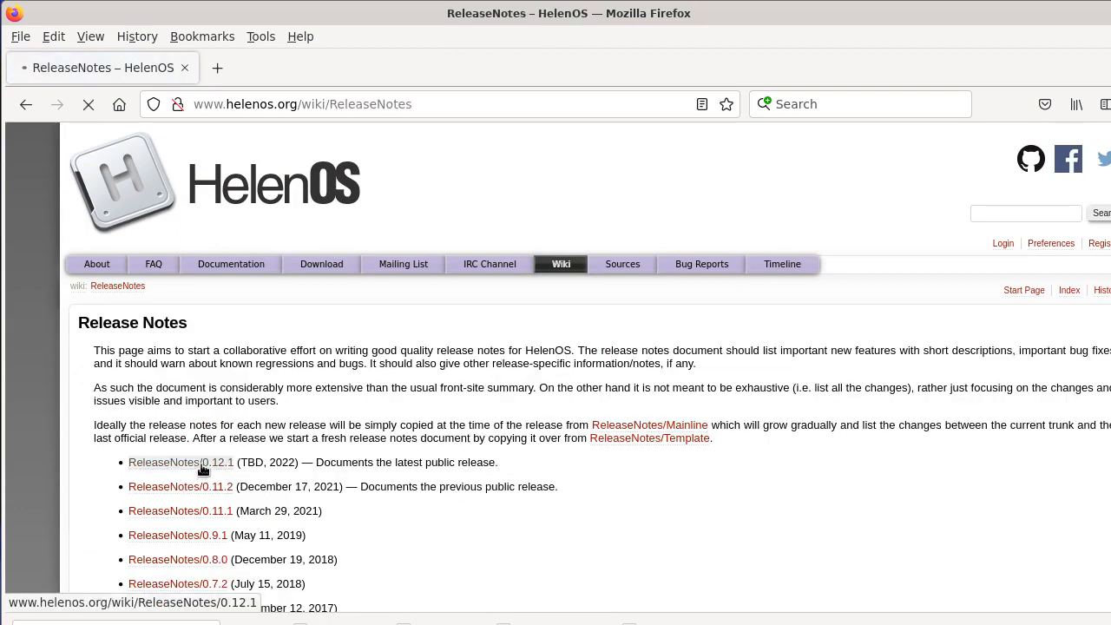
left_click(181, 462)
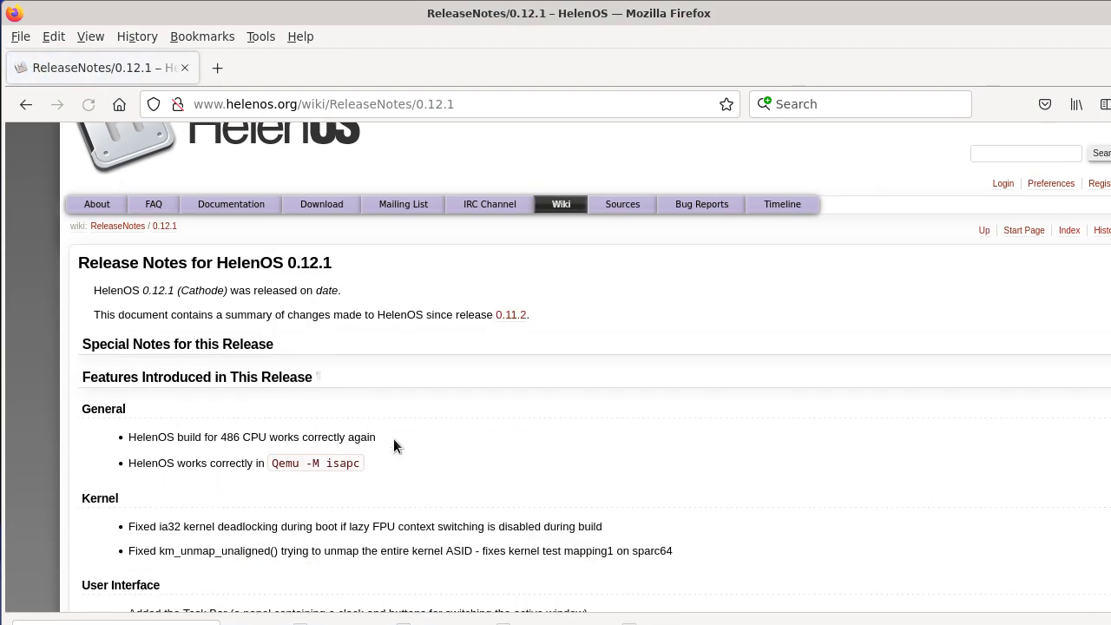
scroll("down", 3)
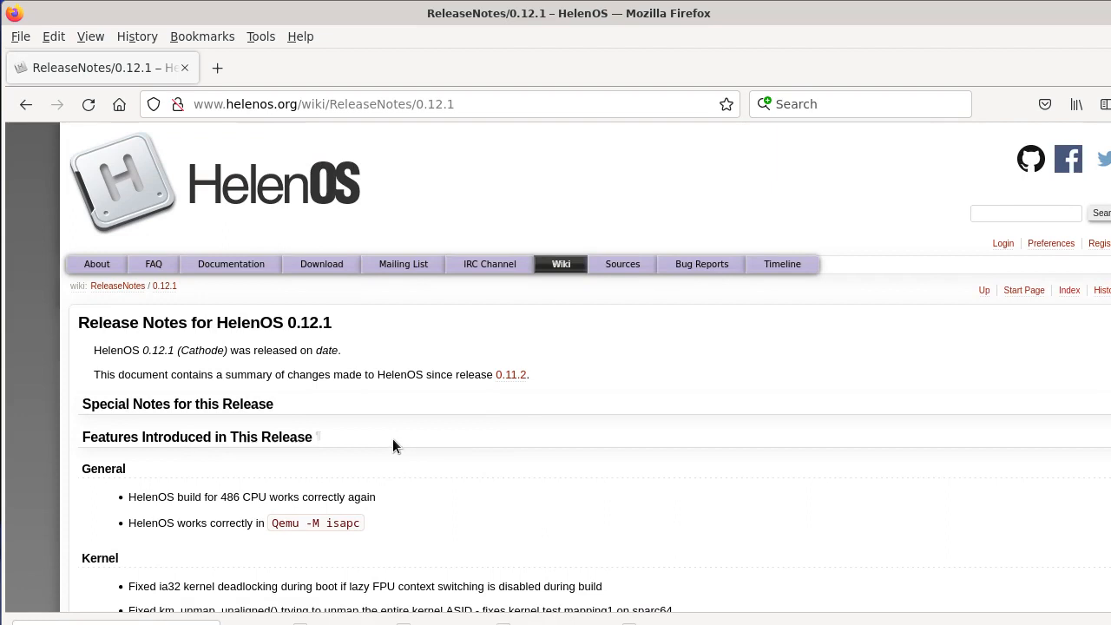
mouse_move(401, 436)
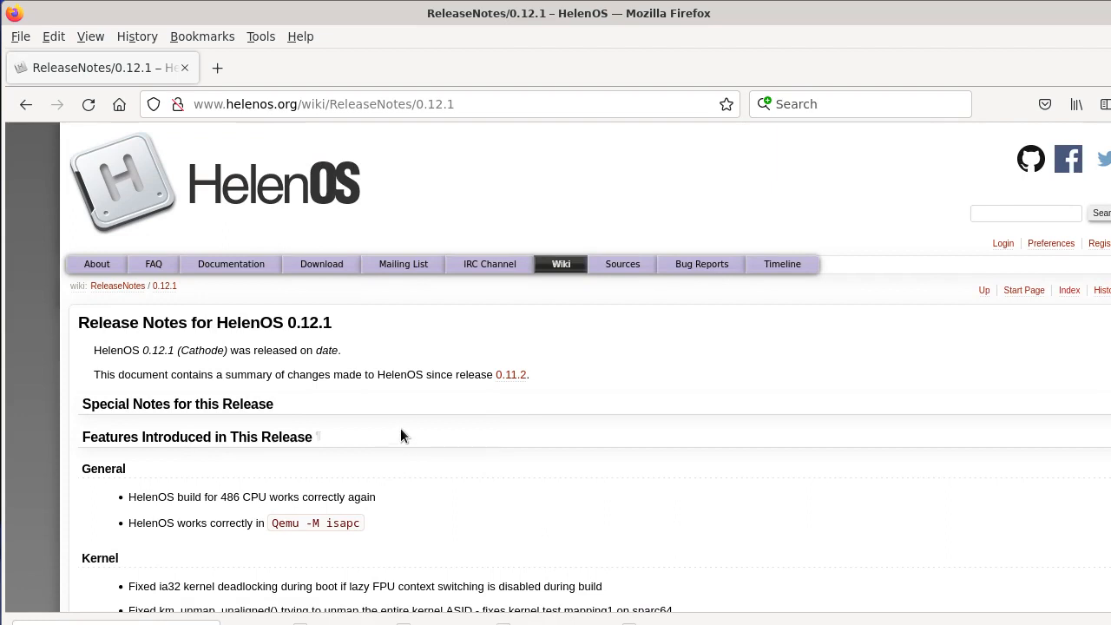
mouse_move(409, 427)
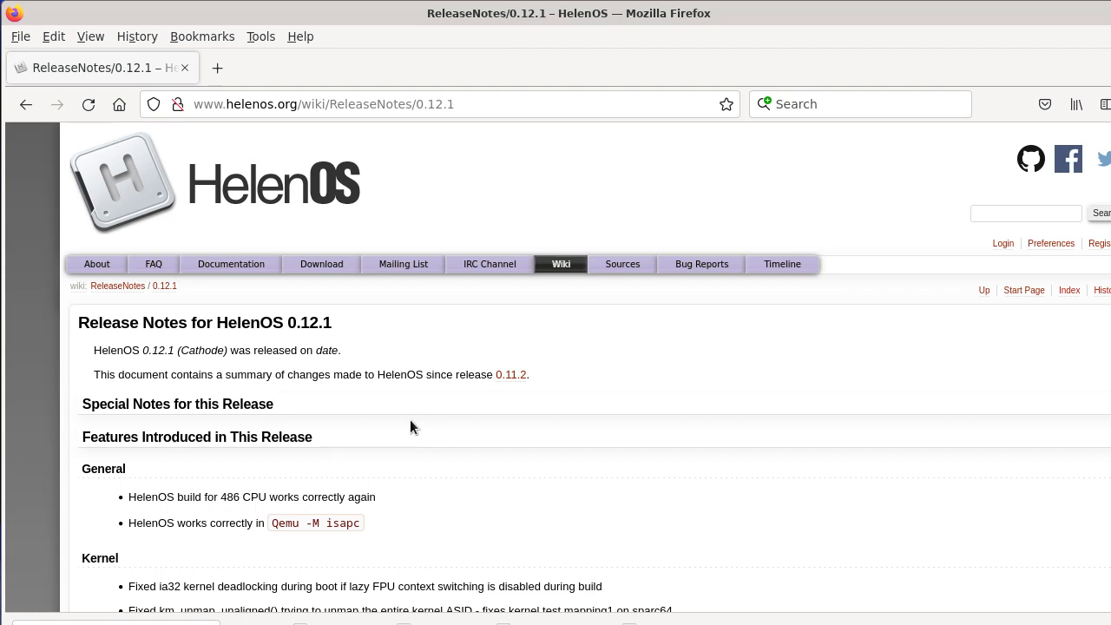
mouse_move(434, 406)
type("github.com/He")
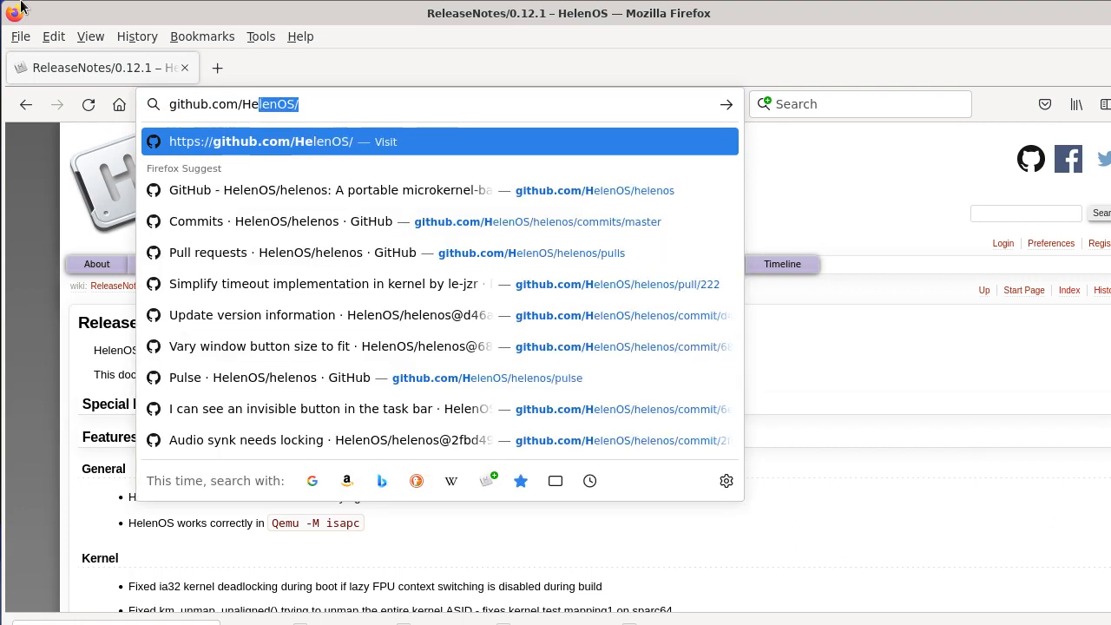
Step: Visit the HelenOS/helenos GitHub repository and its commit history
type("helenos")
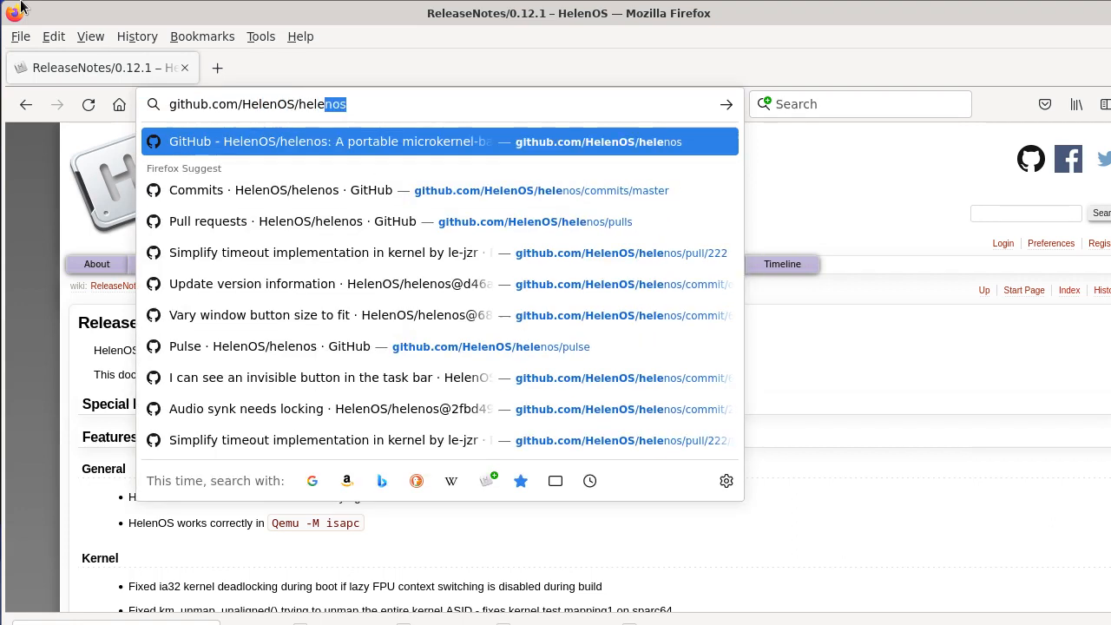
left_click(441, 142)
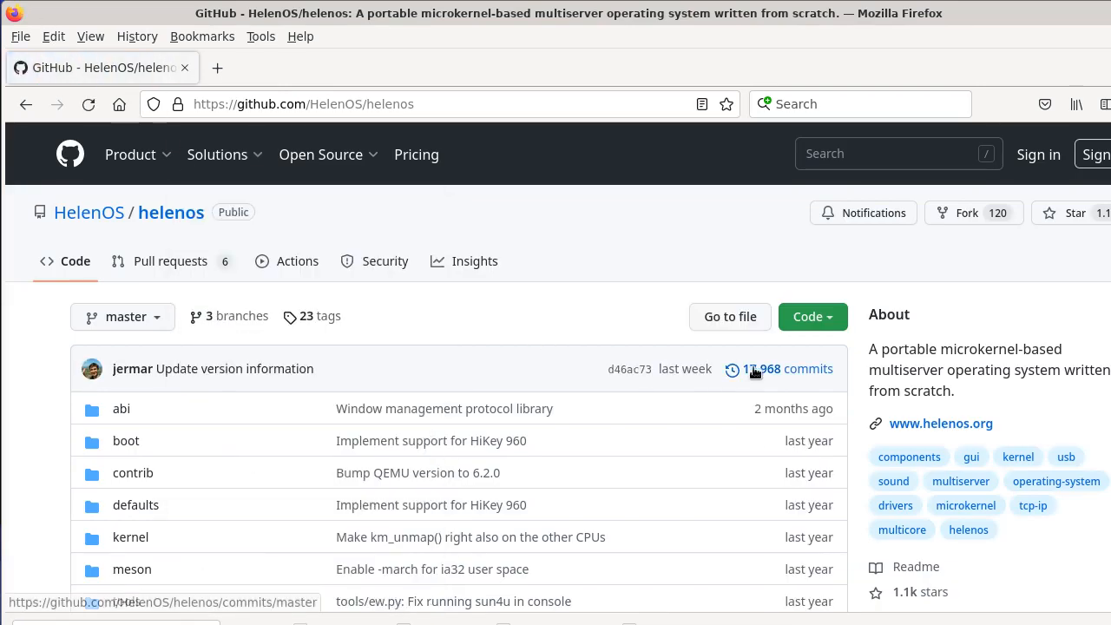
left_click(785, 368)
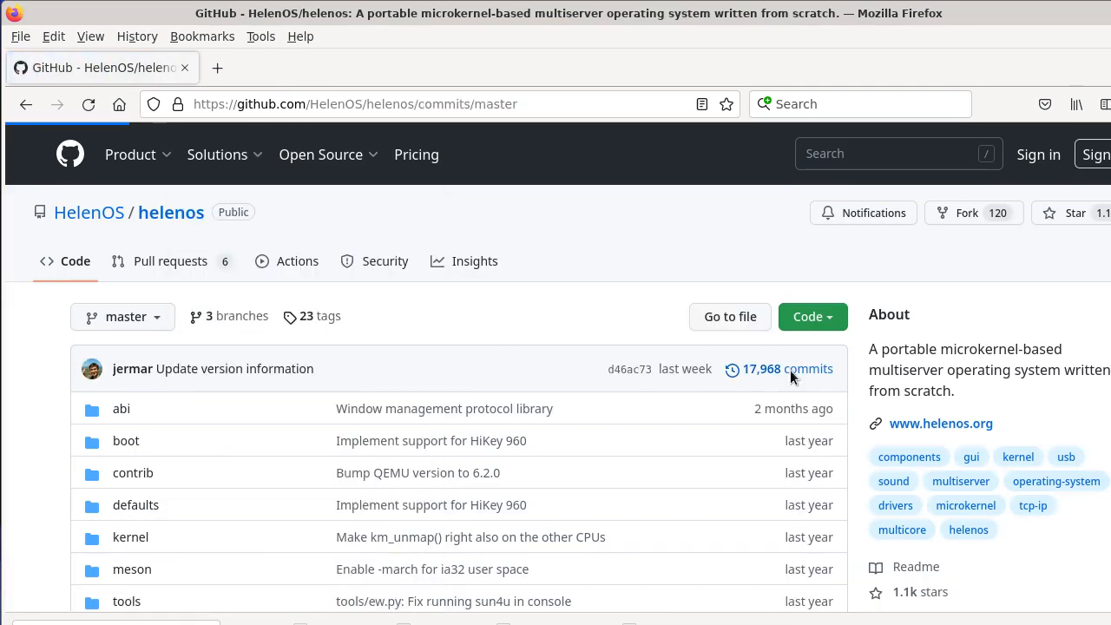
left_click(785, 368)
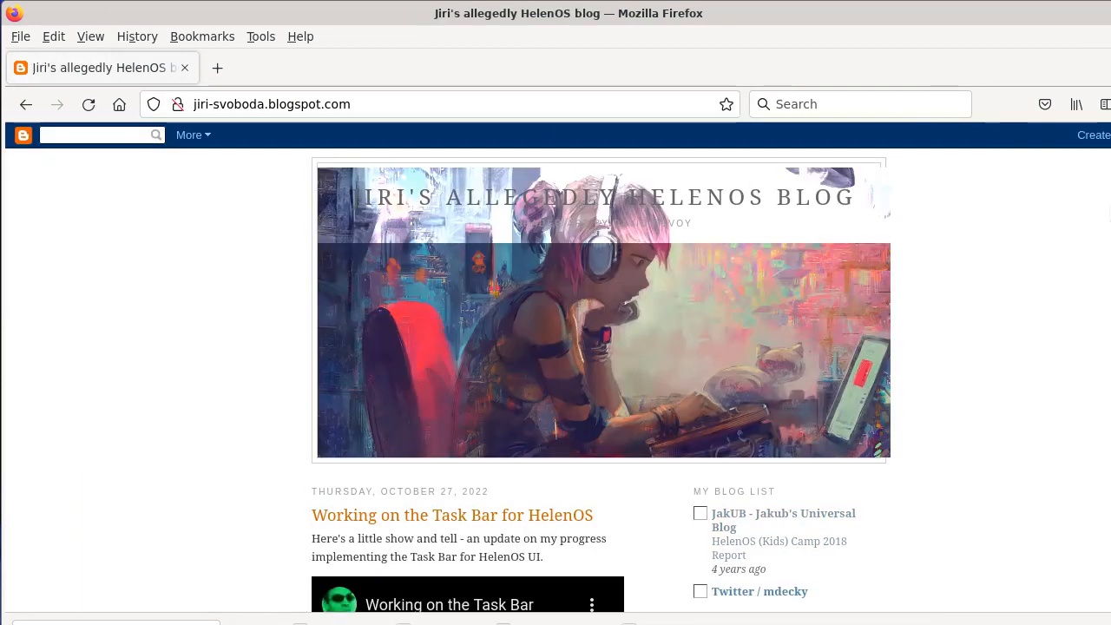
scroll("down", 3)
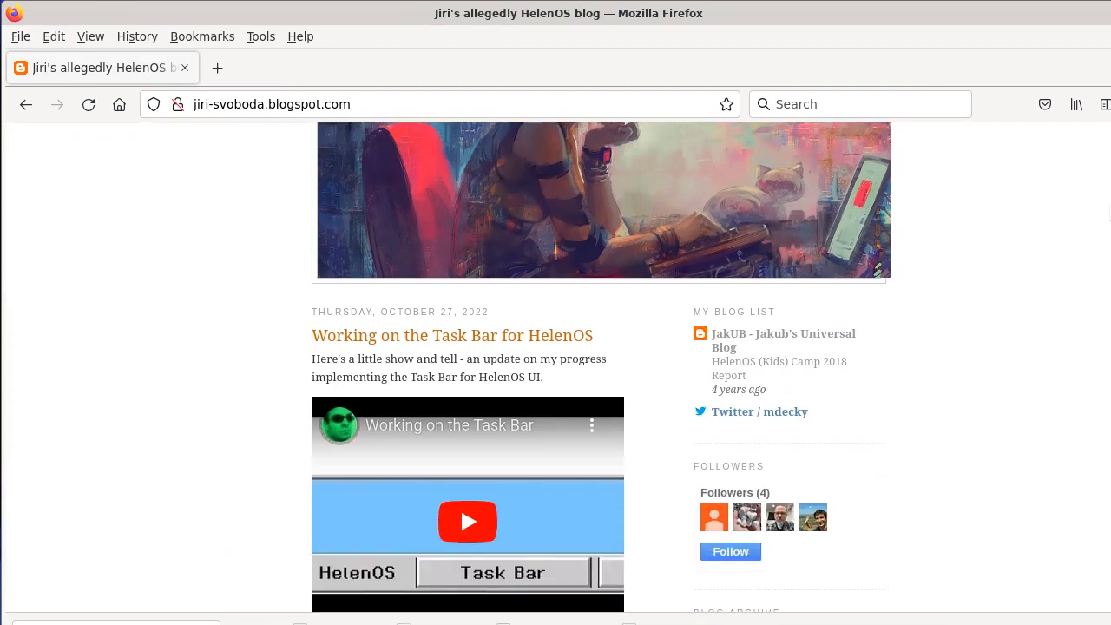
mouse_move(642, 338)
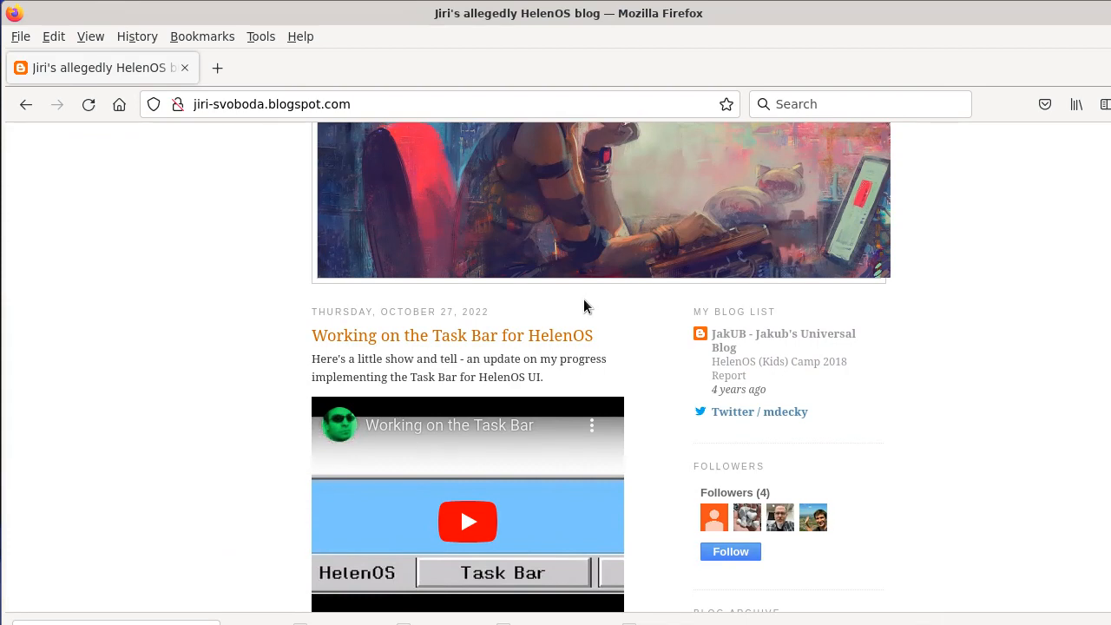
mouse_move(545, 302)
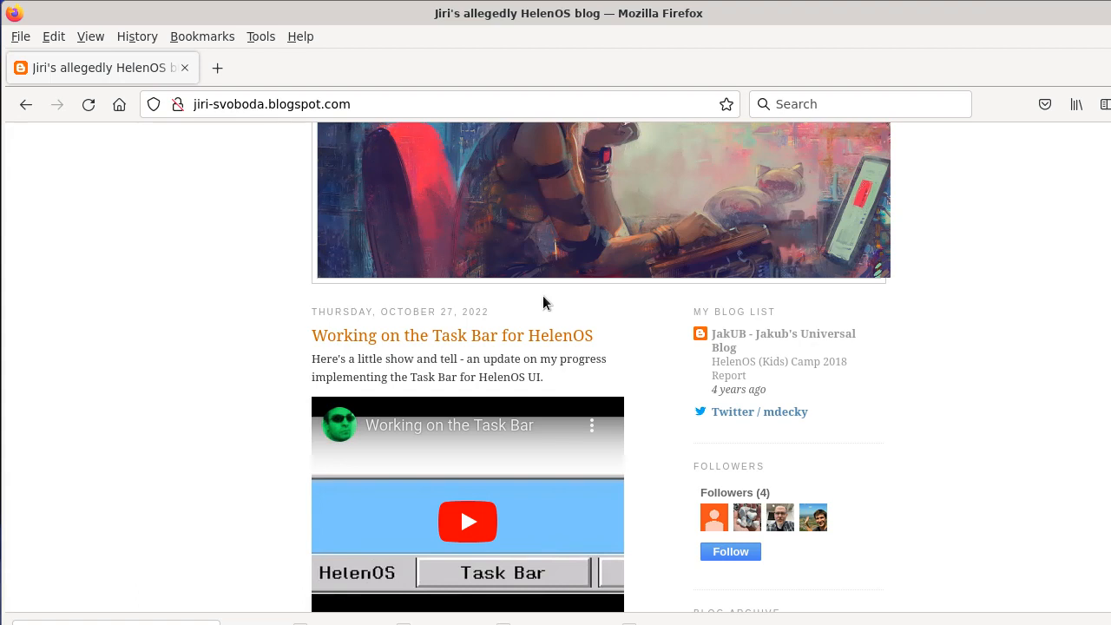